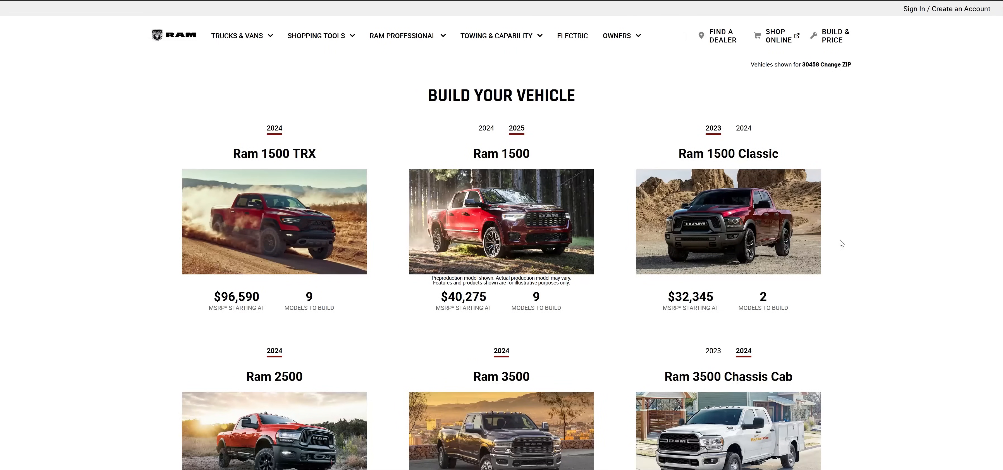
mouse_move(533, 227)
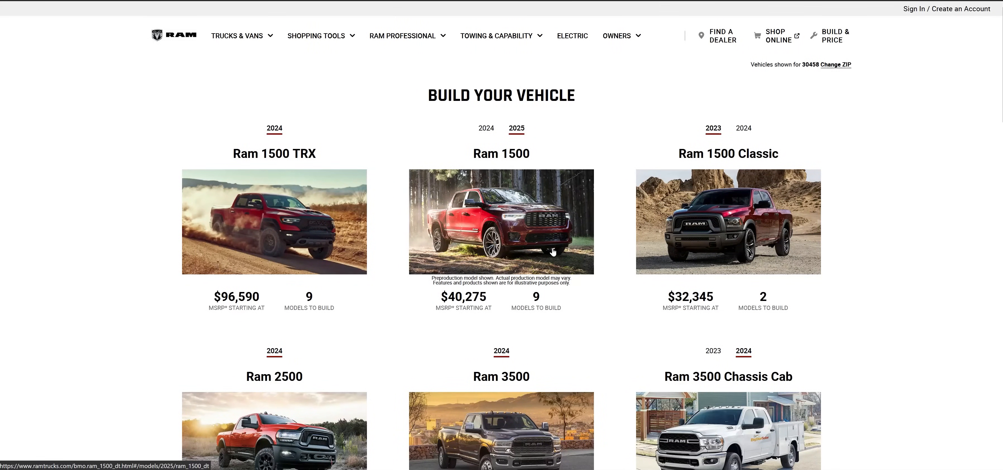
mouse_move(597, 273)
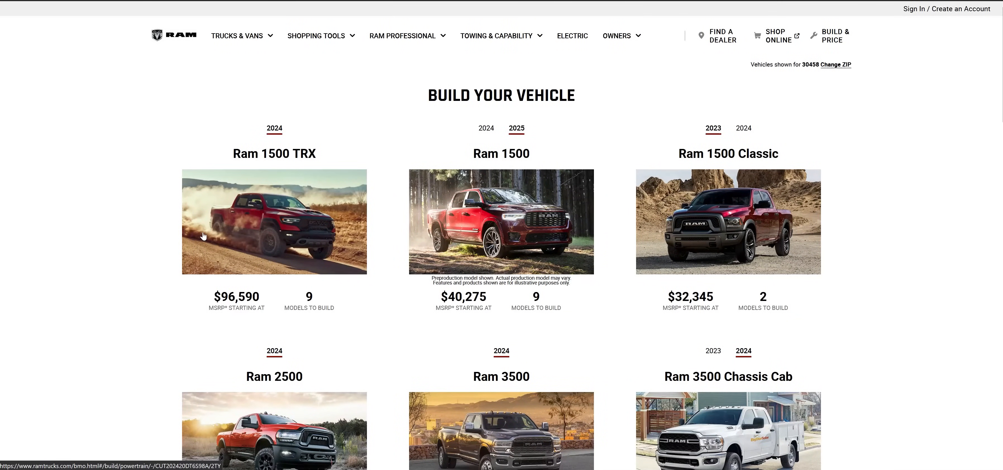
mouse_move(268, 221)
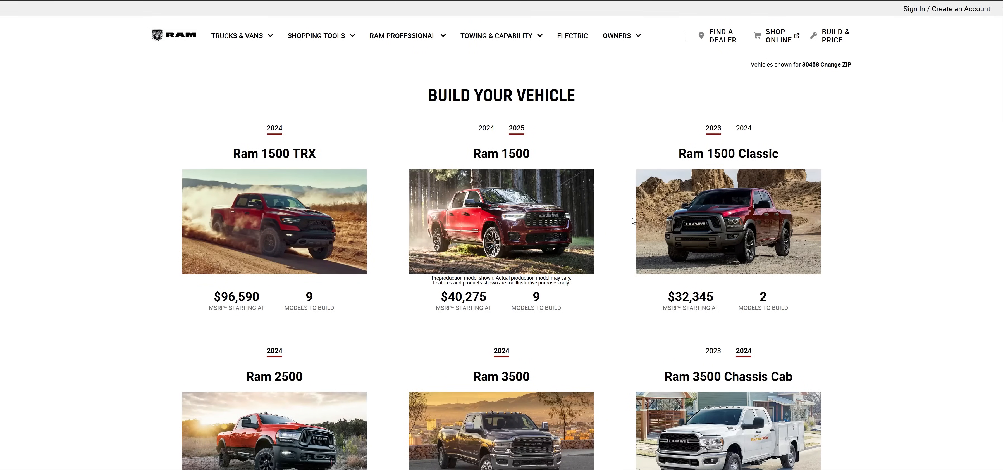
mouse_move(543, 165)
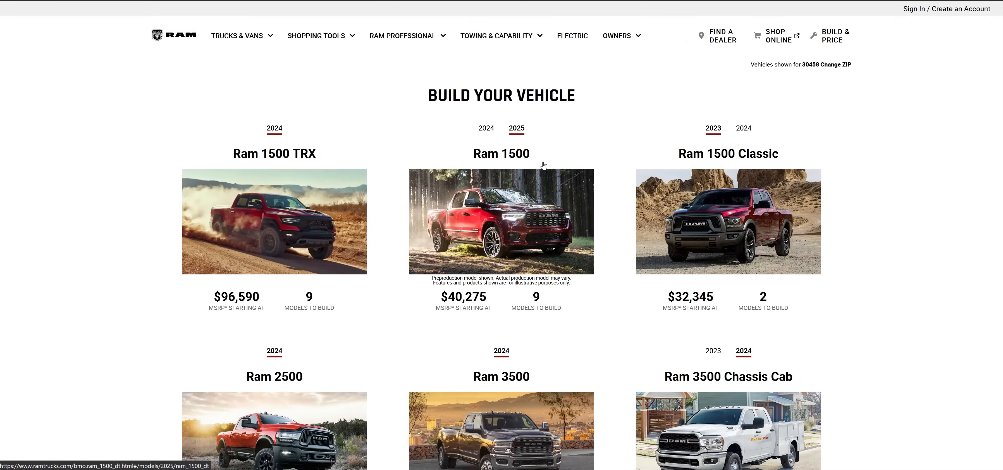
mouse_move(769, 159)
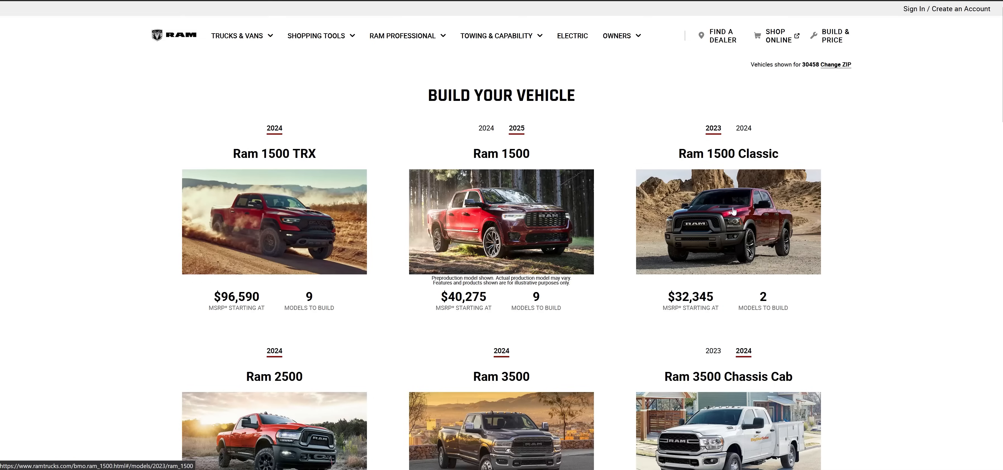
mouse_move(717, 218)
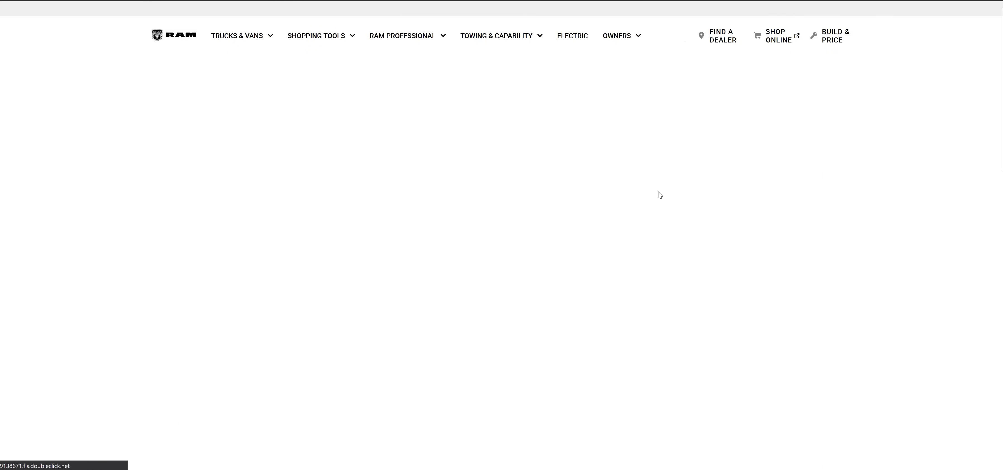
- Set the Warlock to 4x4 drive with Crew Cab 5'7" box and start the build
scroll("down", 3)
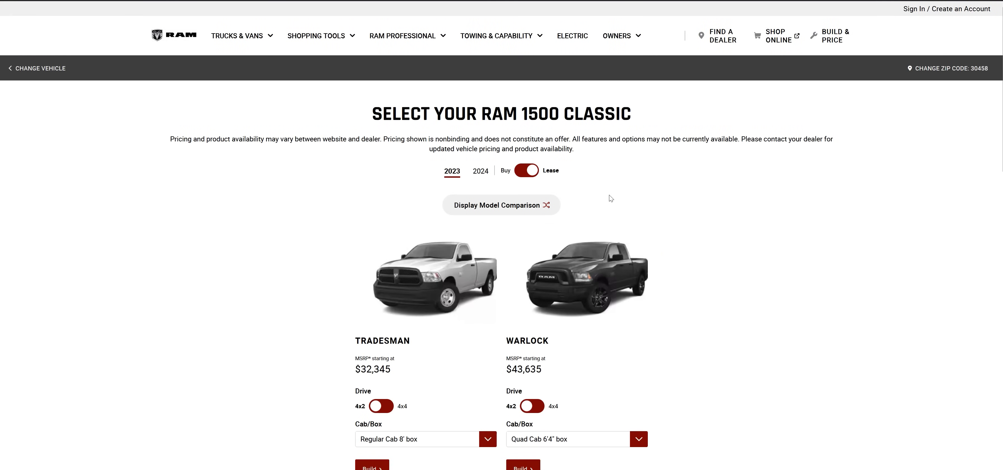
scroll("down", 3)
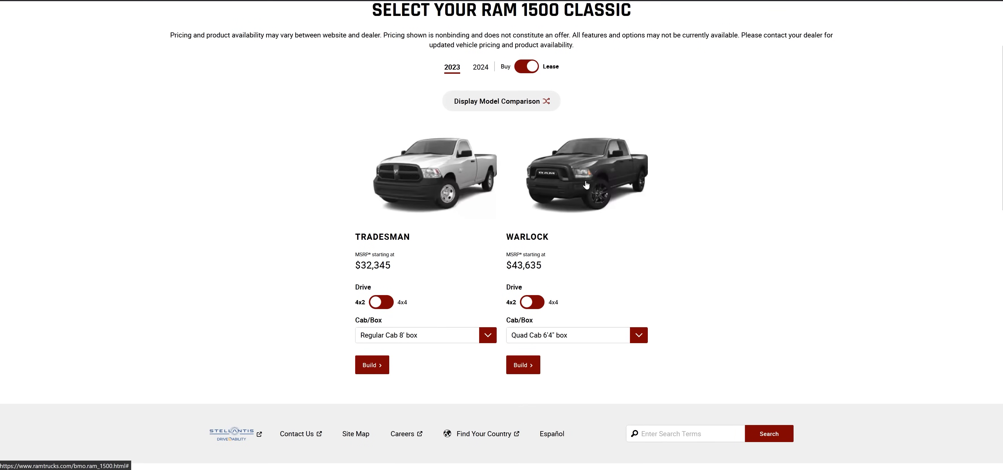
mouse_move(585, 184)
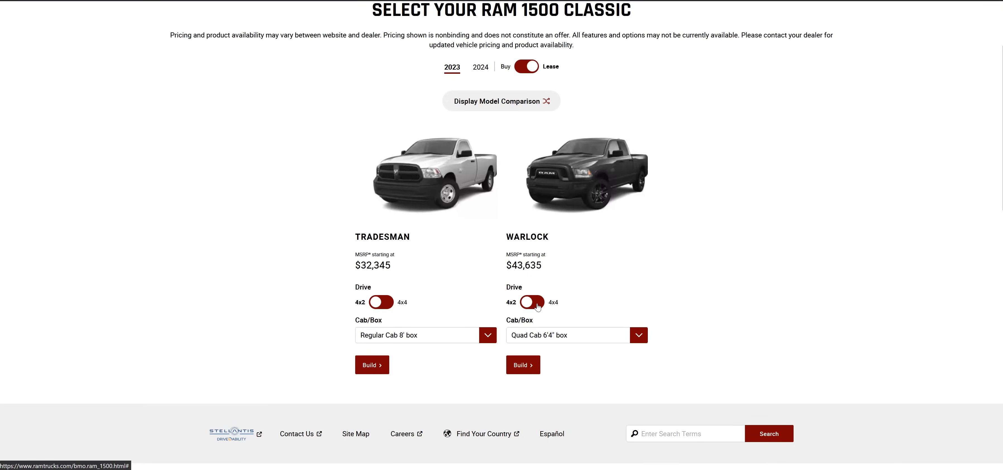
left_click(531, 302)
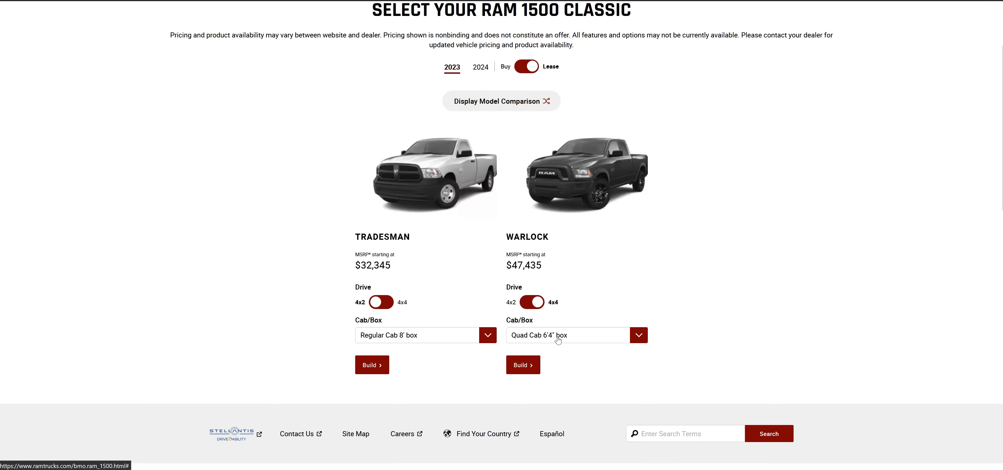
left_click(567, 334)
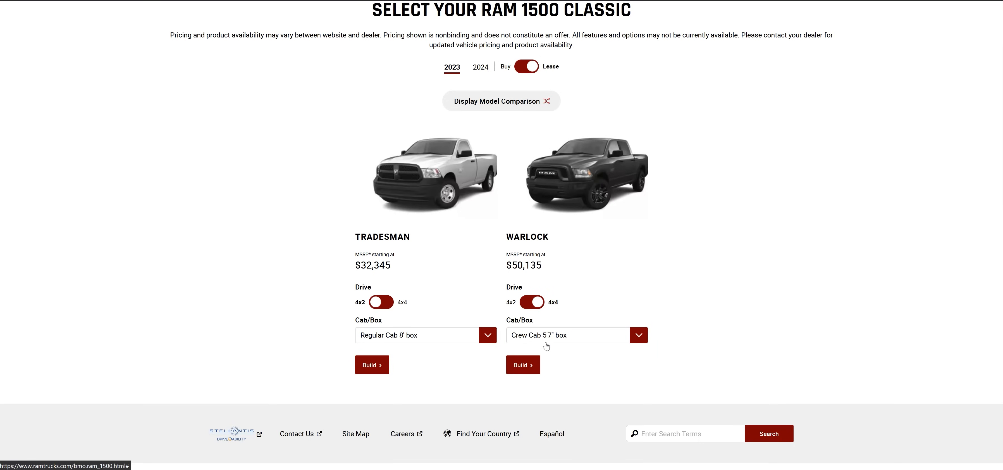
left_click(522, 365)
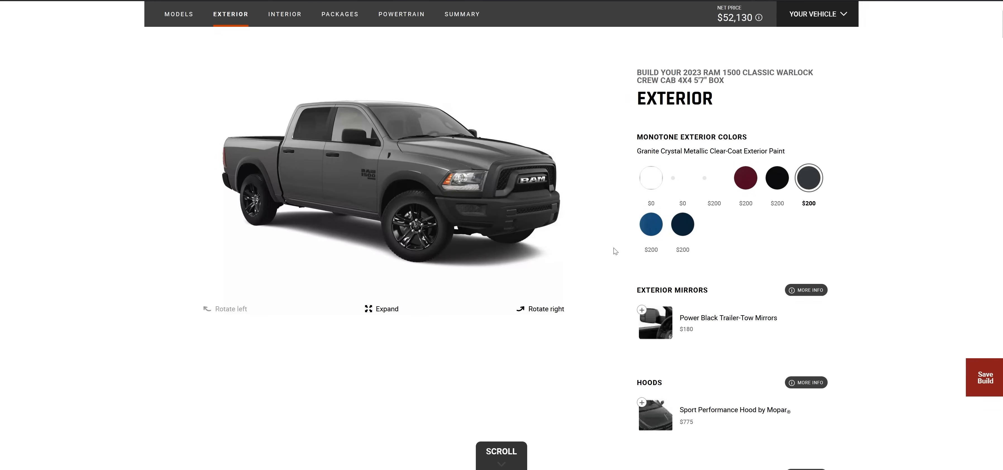
mouse_move(577, 231)
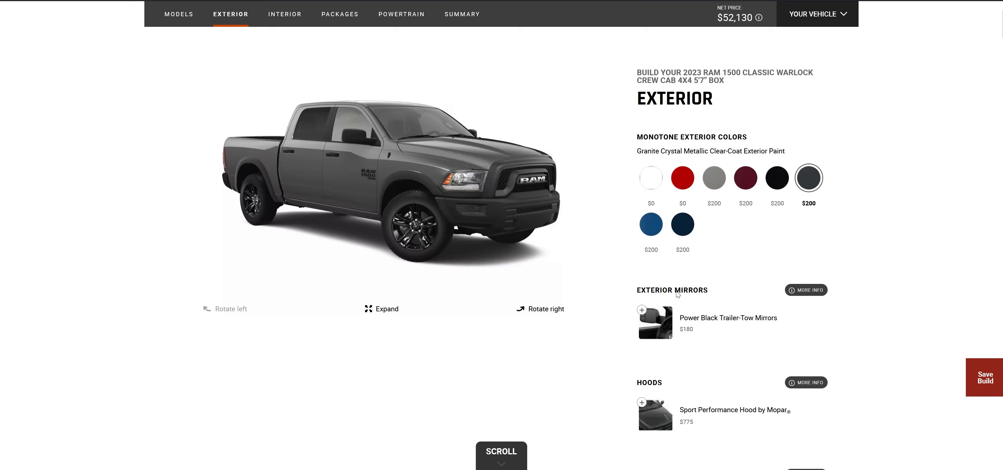
scroll("down", 3)
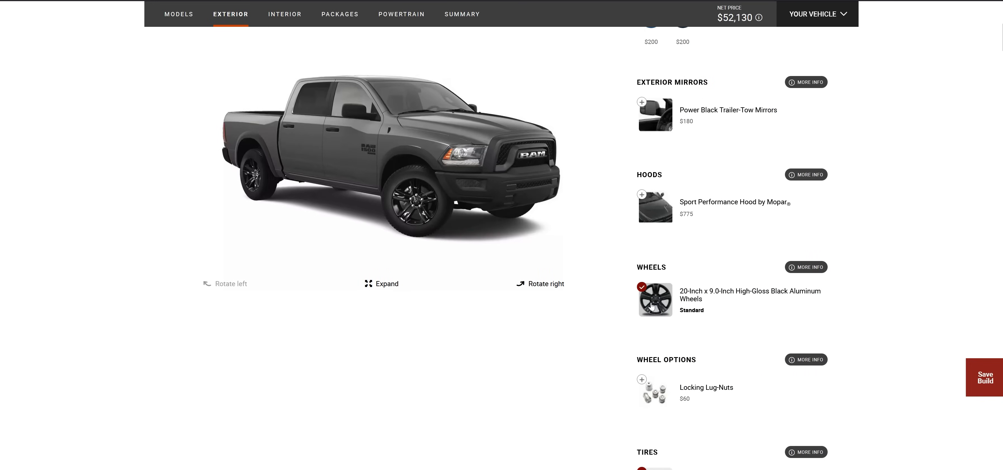
scroll("down", 3)
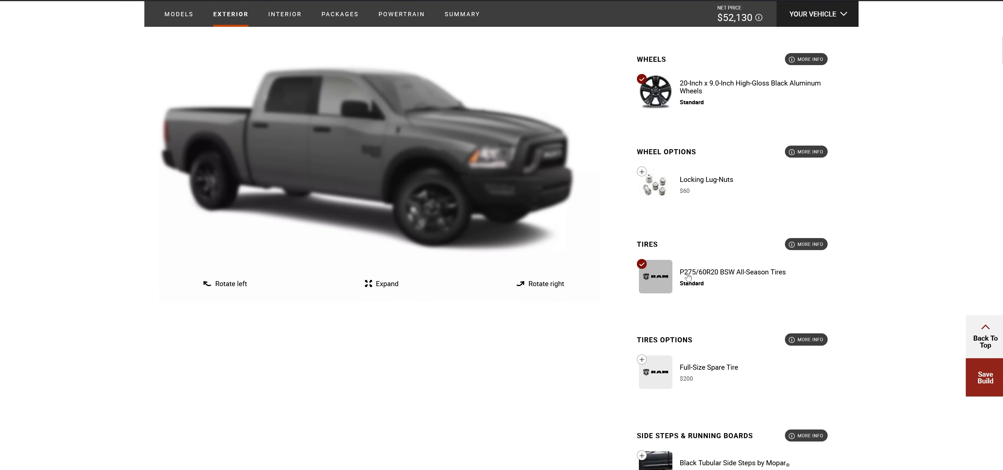
mouse_move(705, 280)
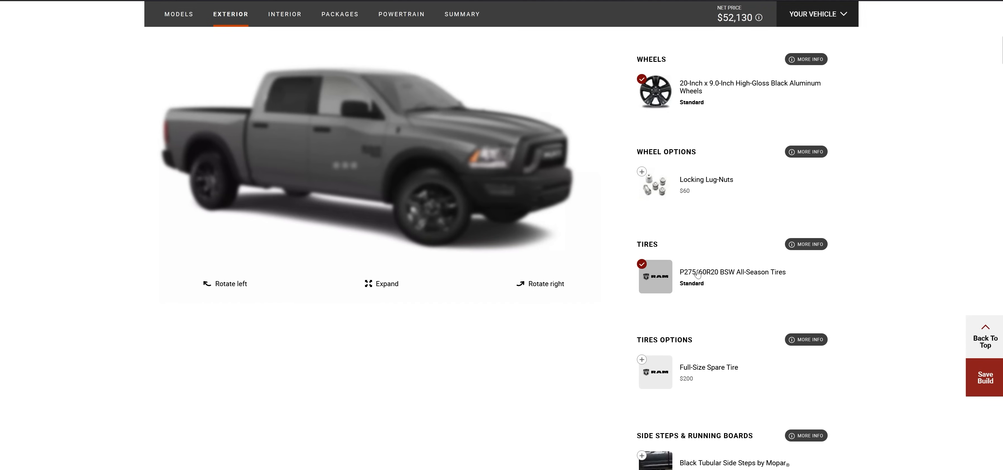
scroll("down", 3)
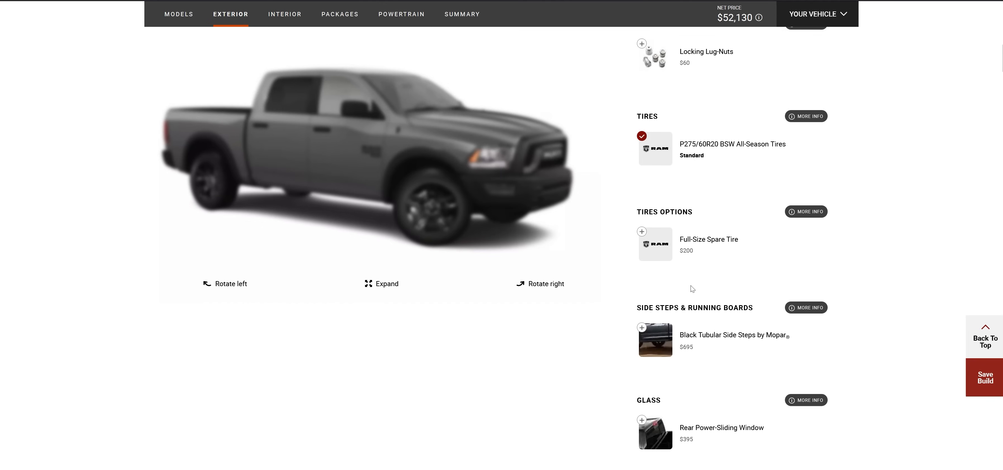
scroll("down", 3)
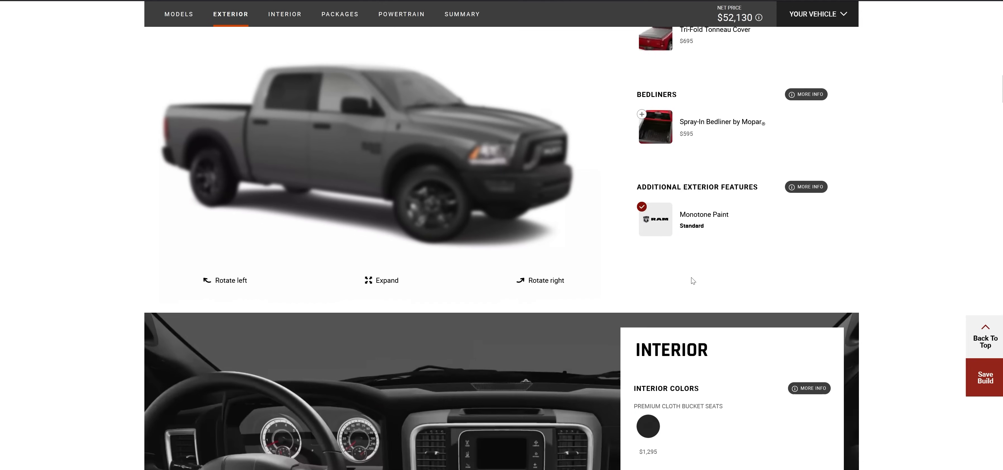
- Review the interior step's seating, entertainment and floor mat options, price unchanged at $52,130
scroll("down", 3)
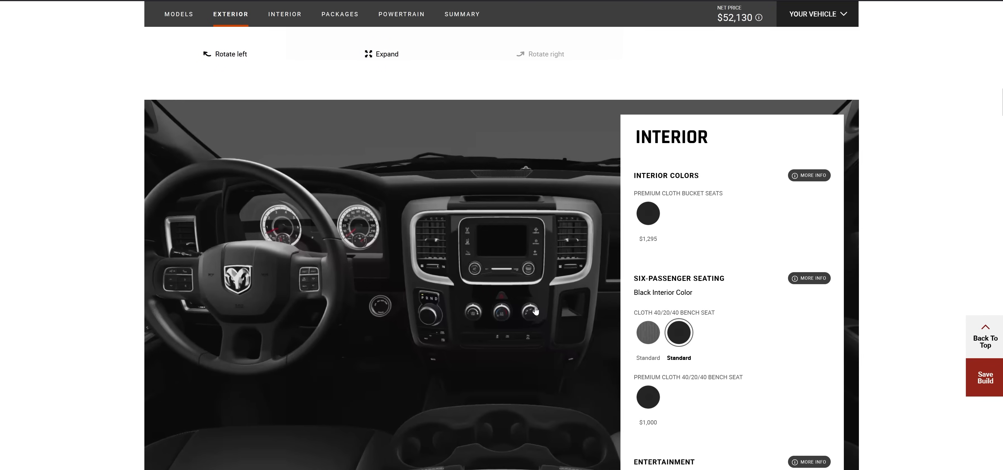
mouse_move(494, 247)
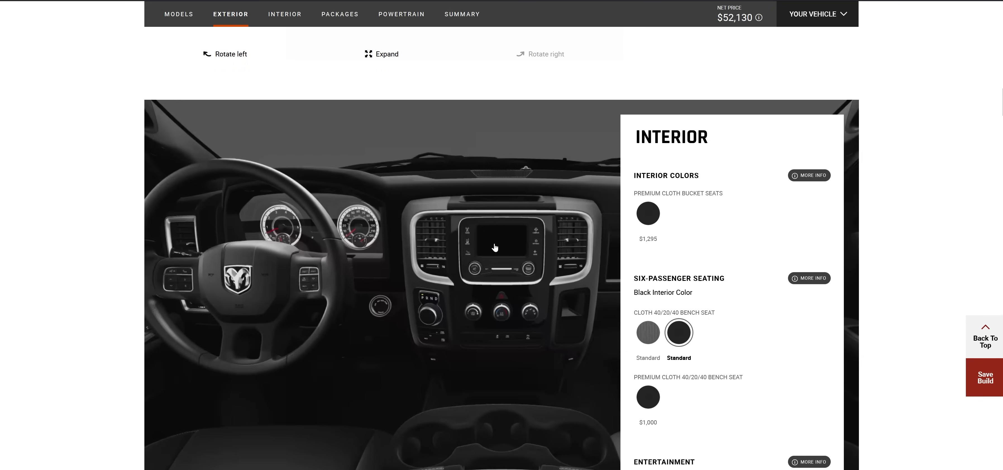
mouse_move(365, 230)
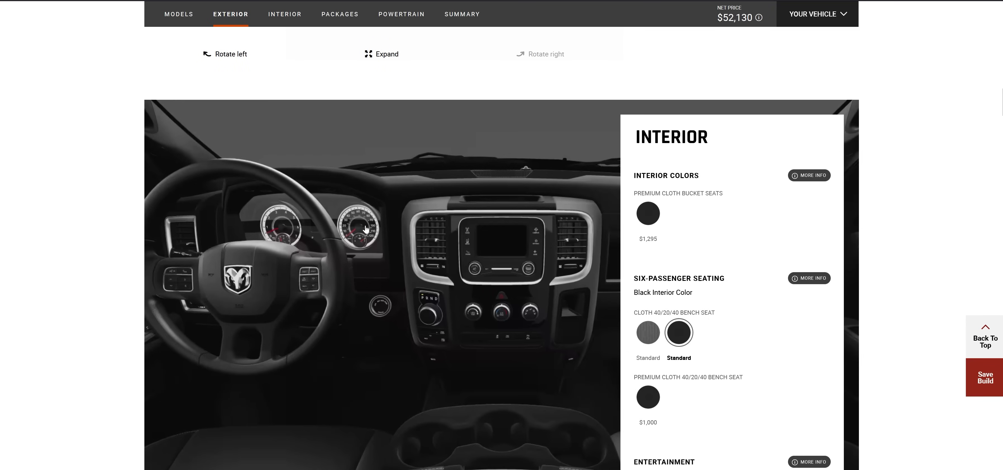
left_click(284, 14)
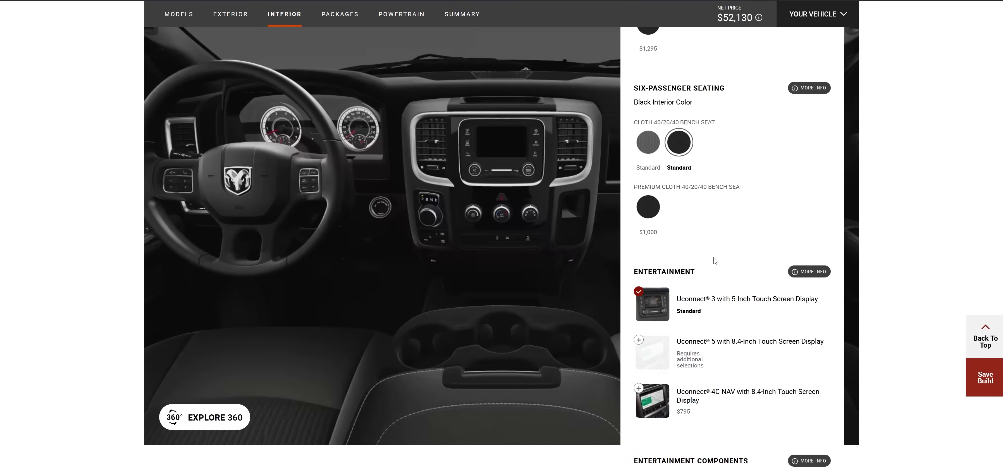
scroll("down", 3)
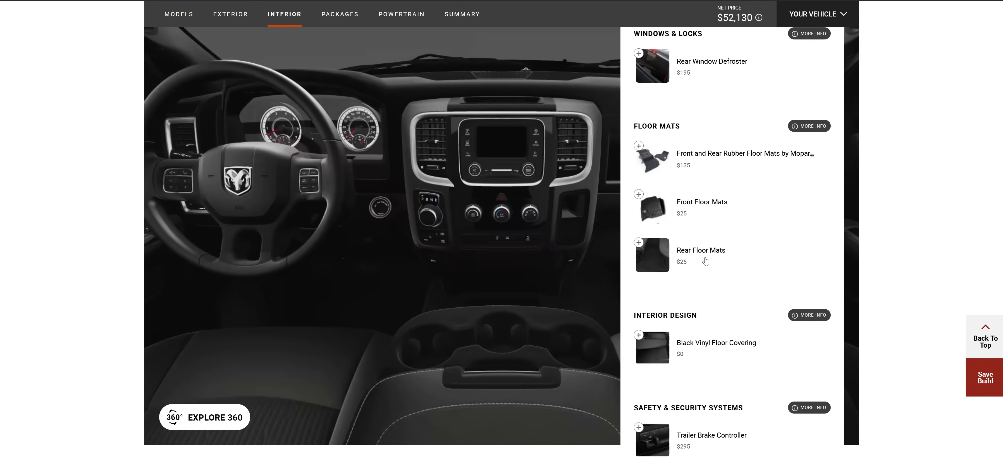
- Review packages and towing groups without adding any, reaching the Powertrain engines and transmissions
left_click(340, 14)
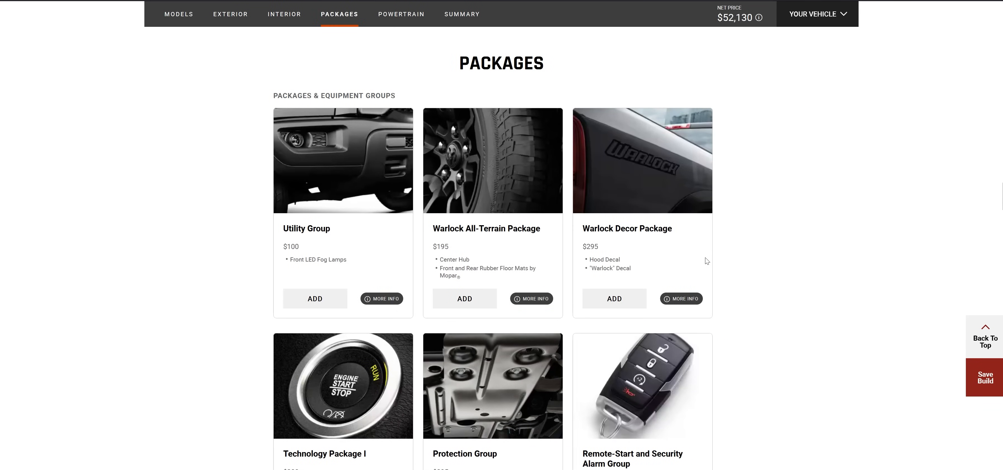
mouse_move(487, 269)
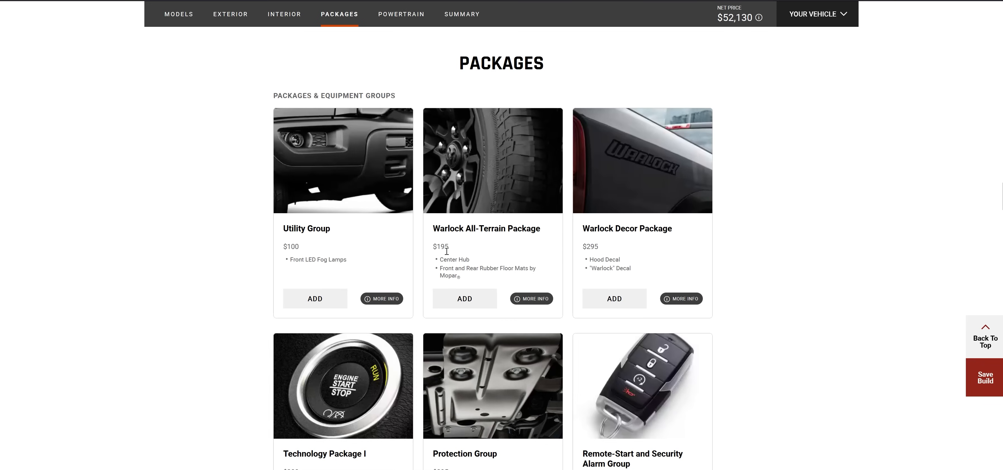
scroll("down", 3)
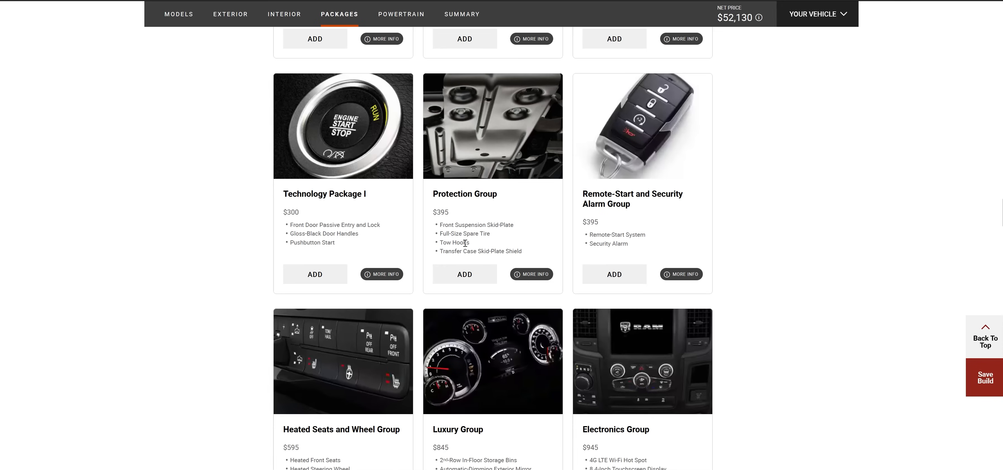
mouse_move(529, 262)
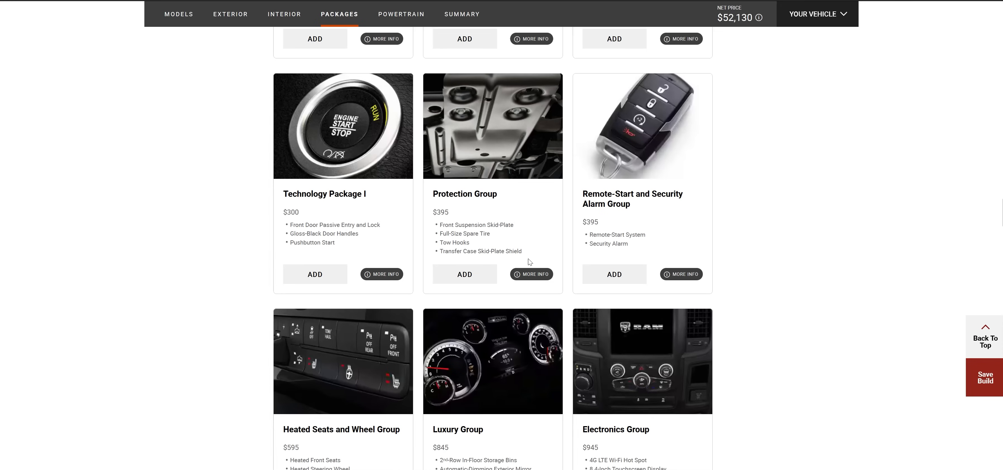
scroll("down", 3)
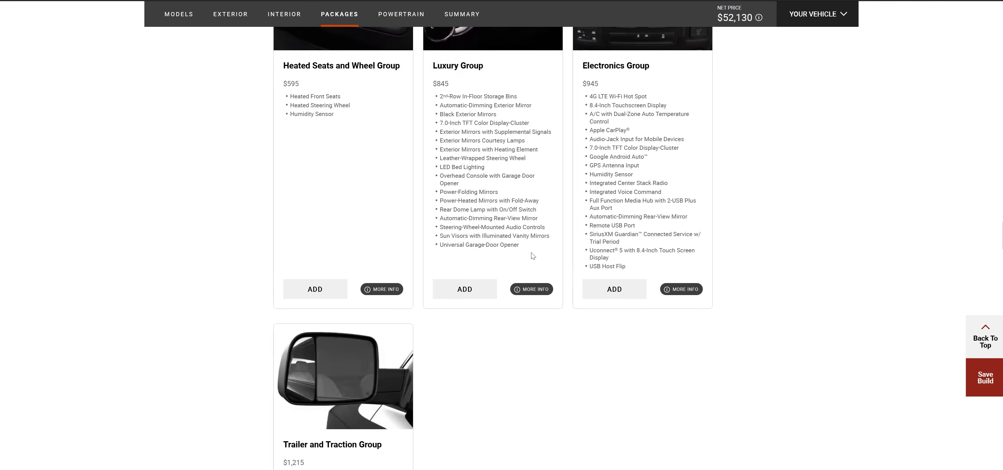
scroll("down", 3)
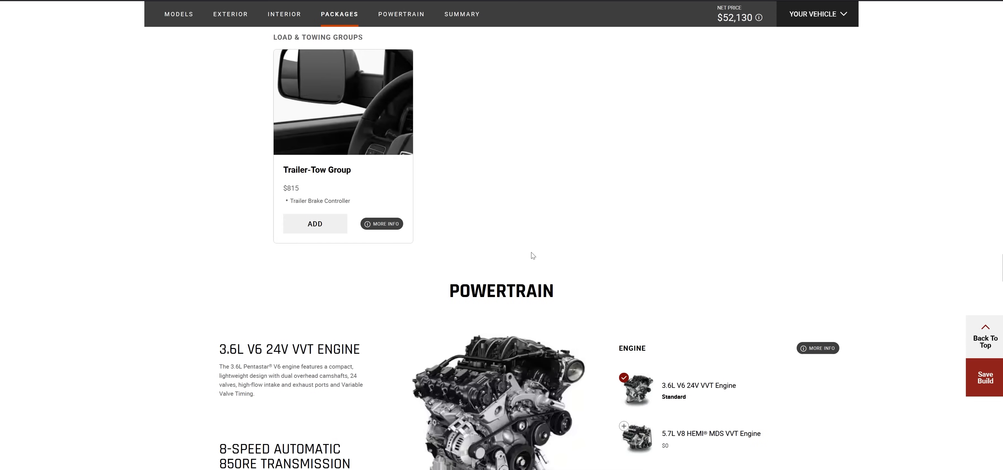
scroll("down", 3)
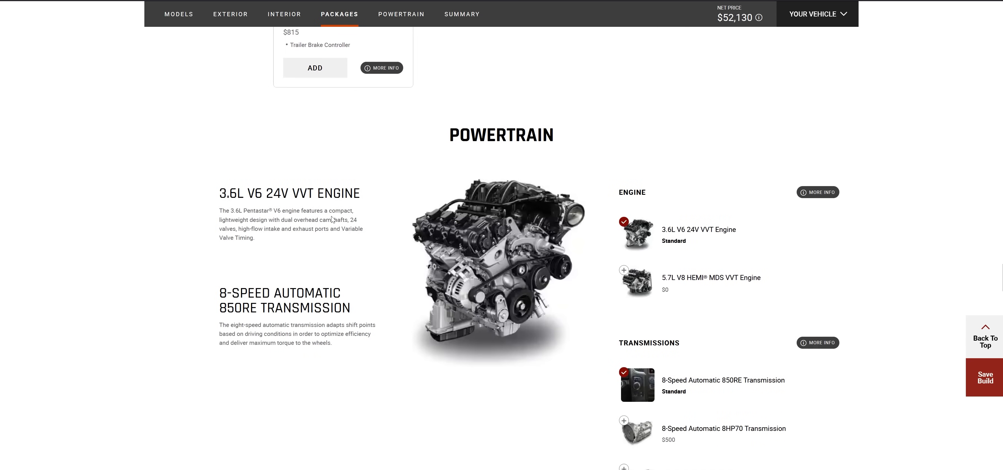
mouse_move(362, 224)
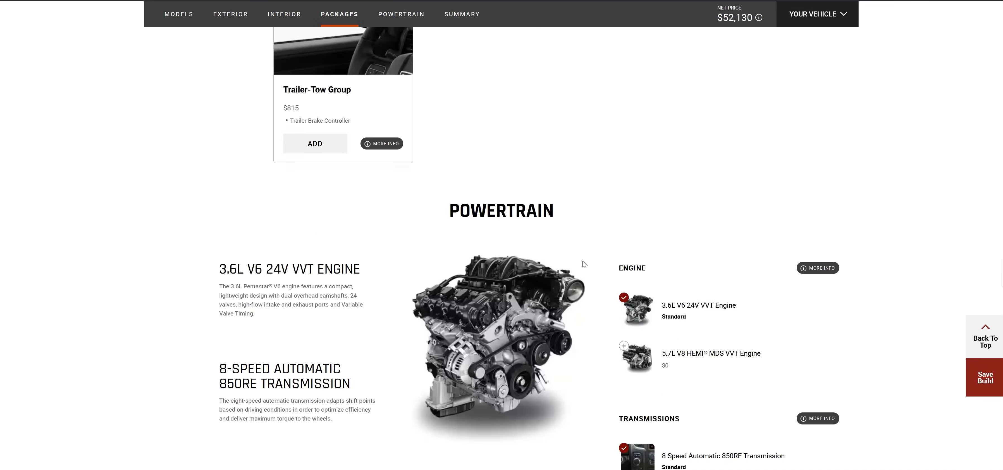
- Return via Interior to the Exterior step with the Granite Crystal Metallic truck, then open the Ram vehicle lineup
left_click(284, 14)
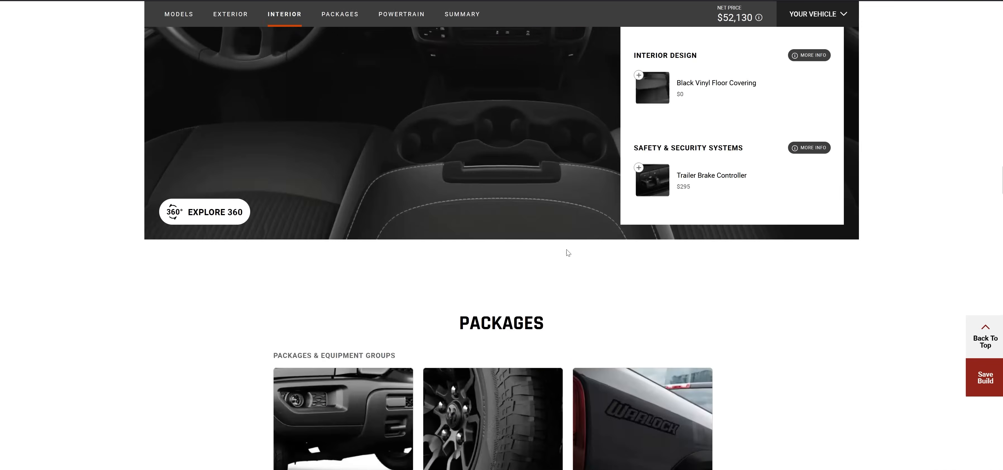
left_click(230, 14)
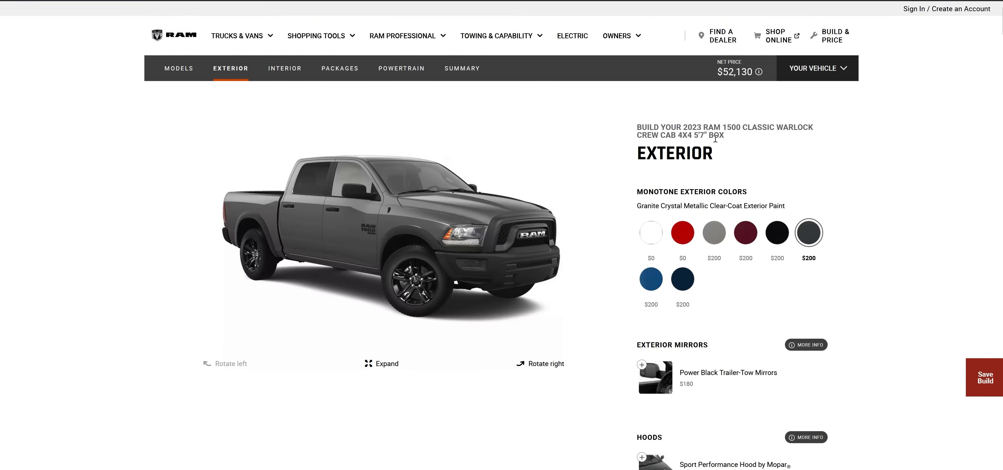
mouse_move(623, 170)
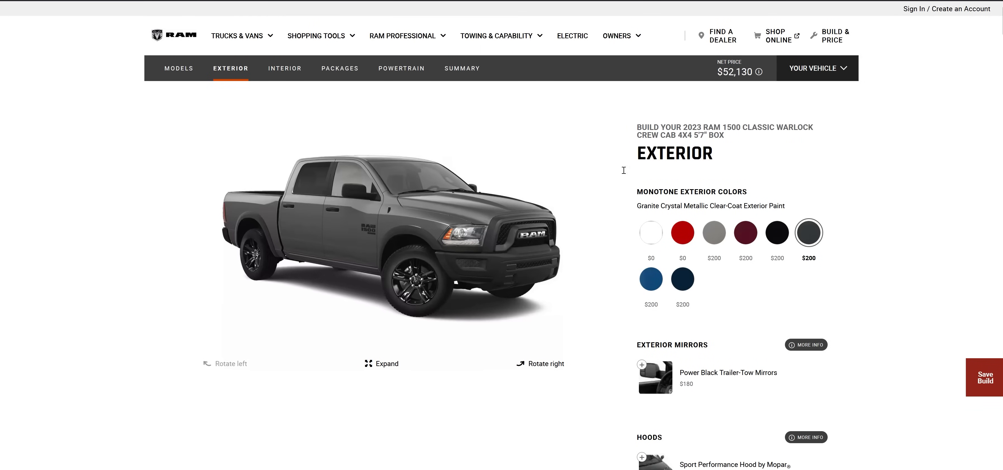
mouse_move(339, 236)
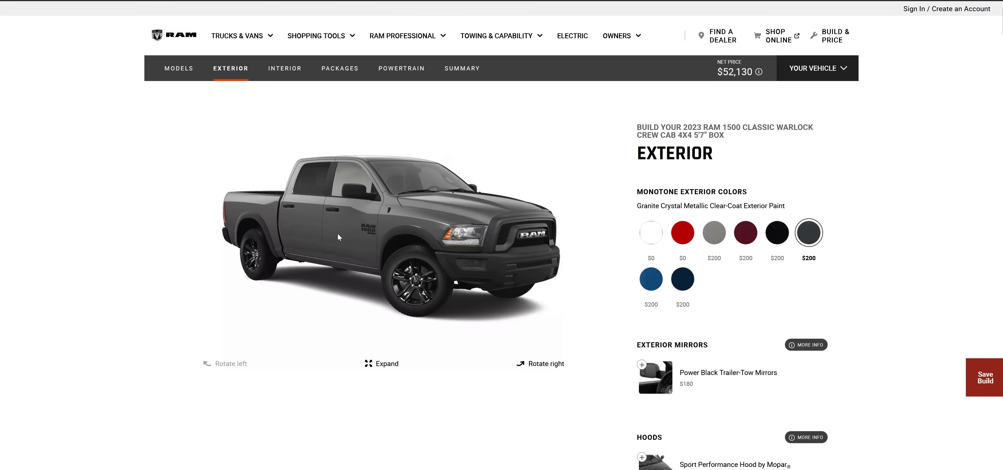
mouse_move(272, 194)
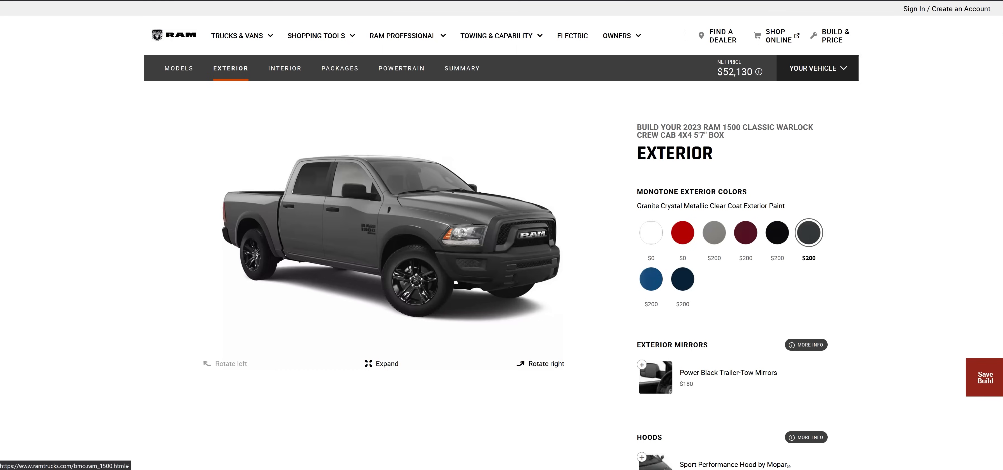
left_click(238, 35)
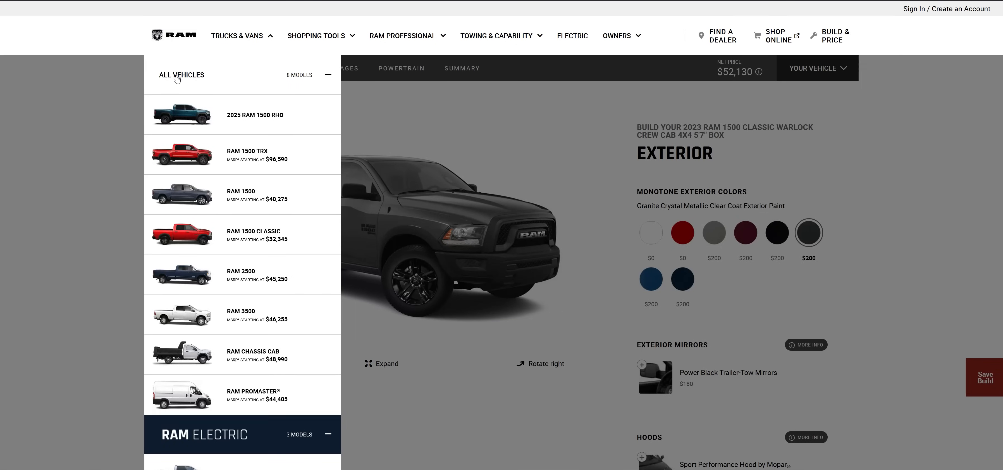
mouse_move(352, 210)
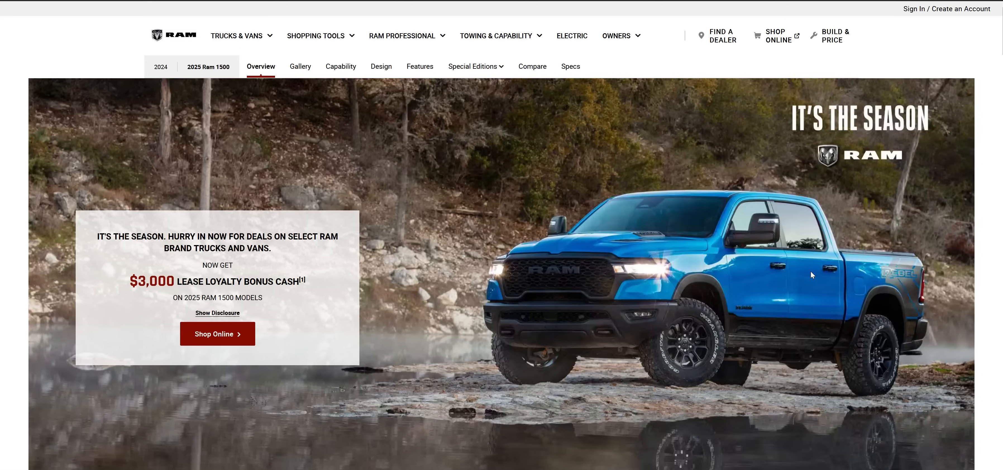
mouse_move(809, 298)
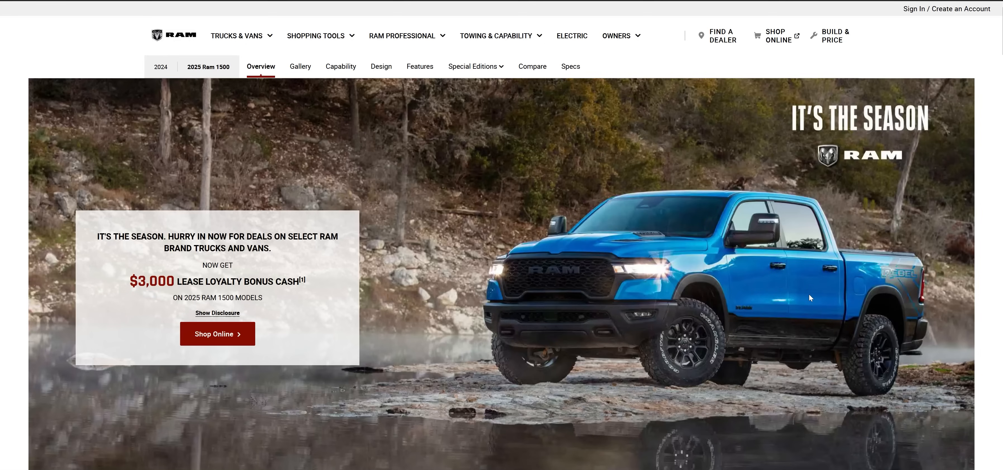
mouse_move(642, 251)
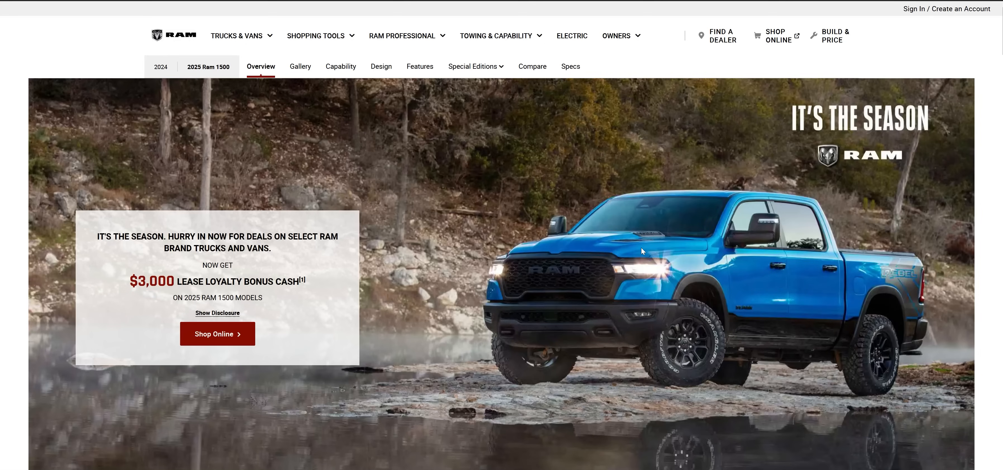
mouse_move(714, 266)
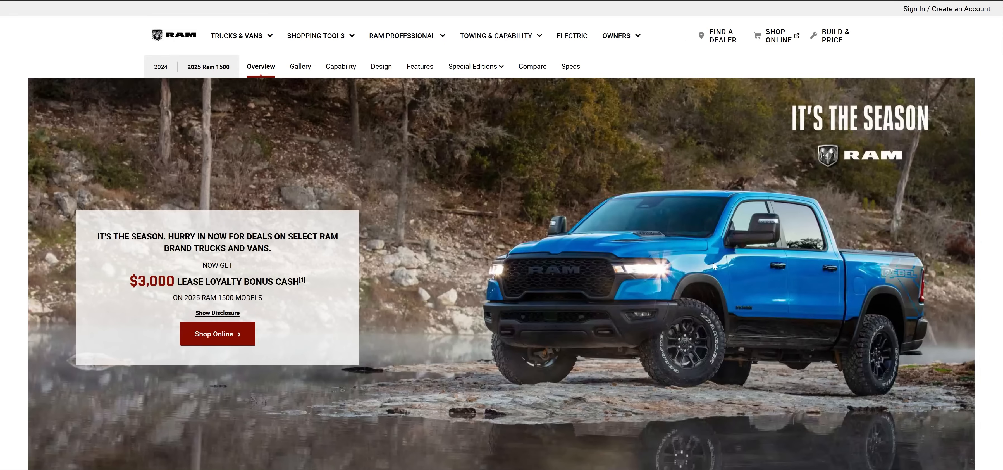
mouse_move(708, 276)
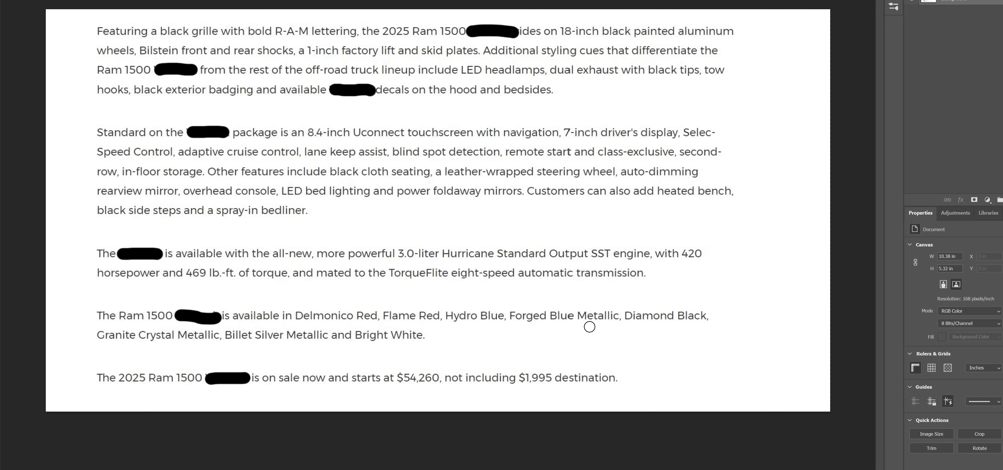
mouse_move(630, 367)
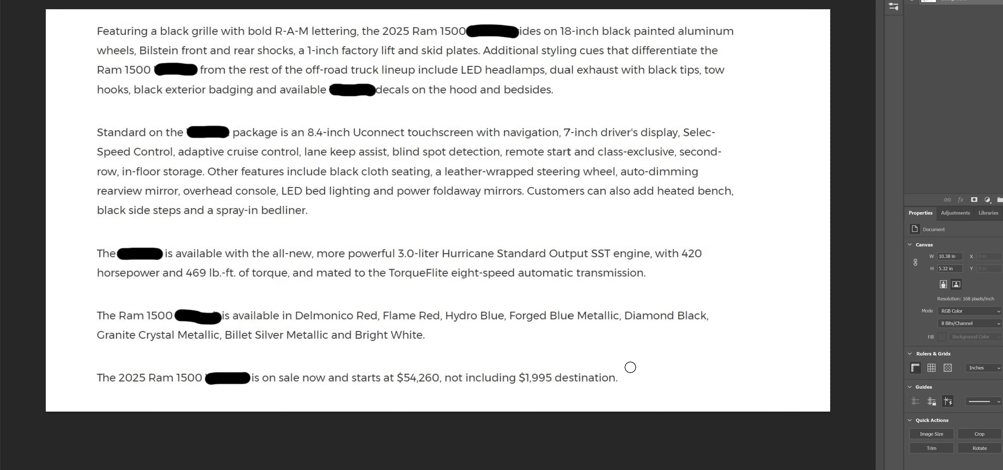
mouse_move(632, 367)
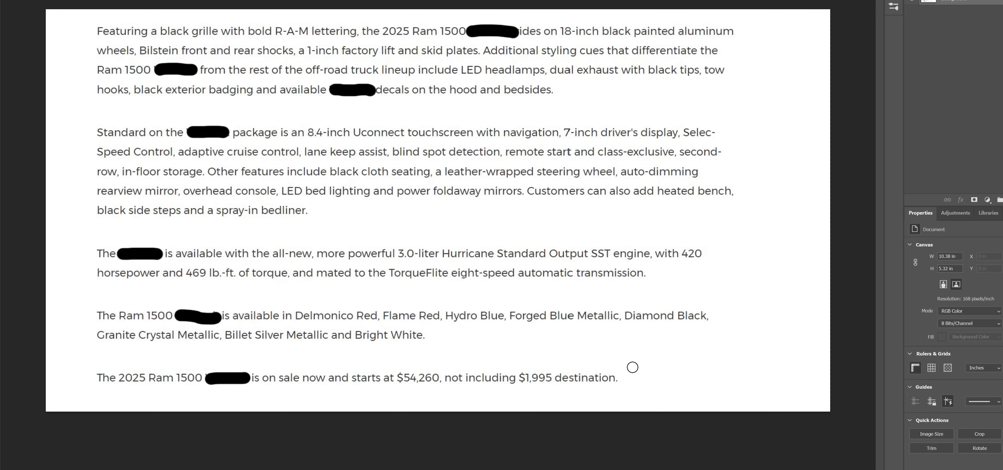
mouse_move(255, 34)
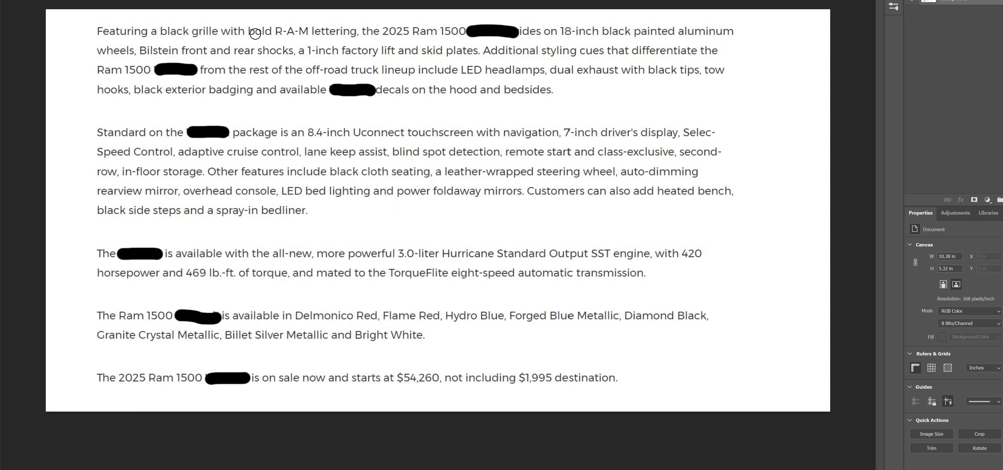
mouse_move(369, 35)
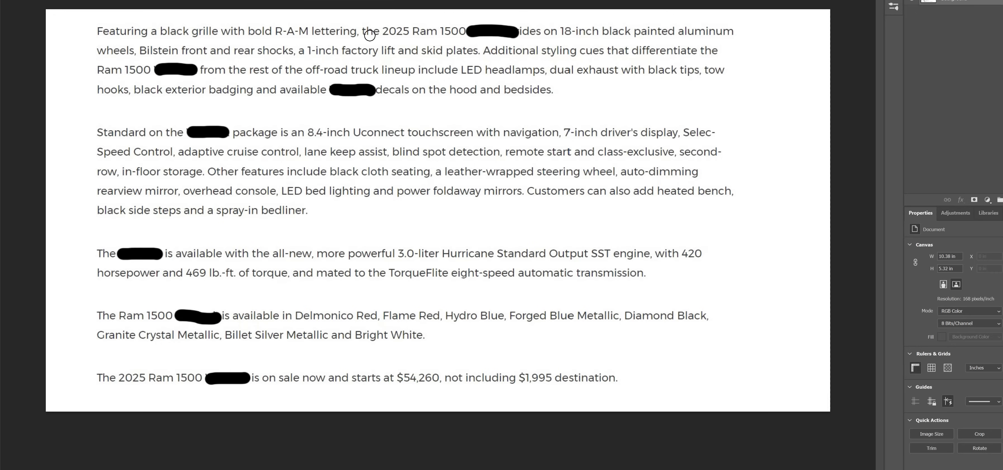
mouse_move(476, 34)
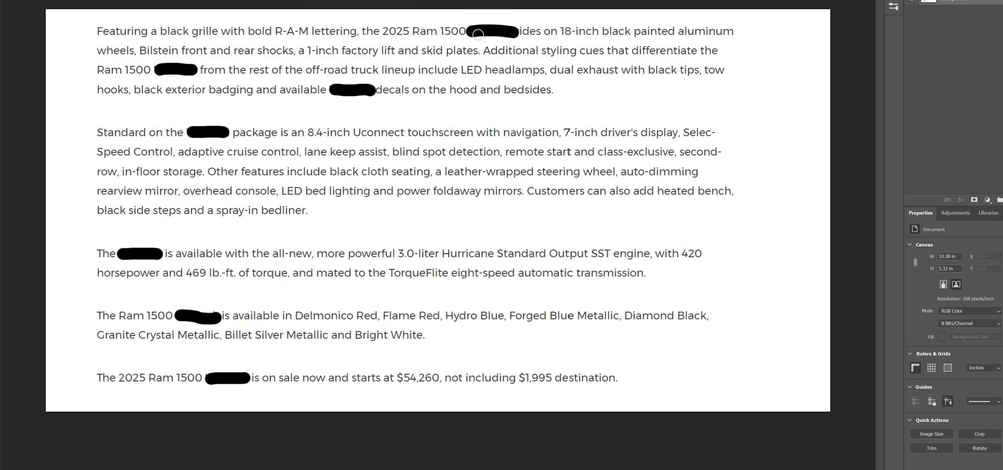
mouse_move(619, 37)
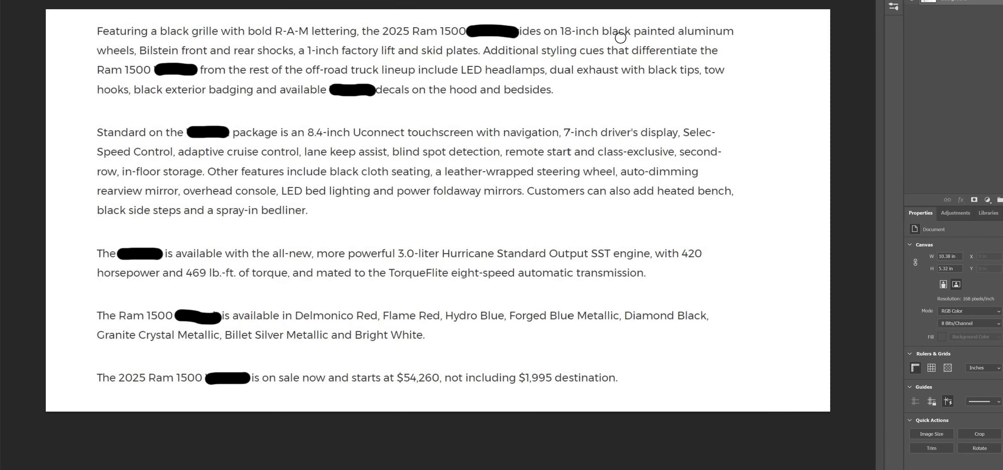
mouse_move(566, 37)
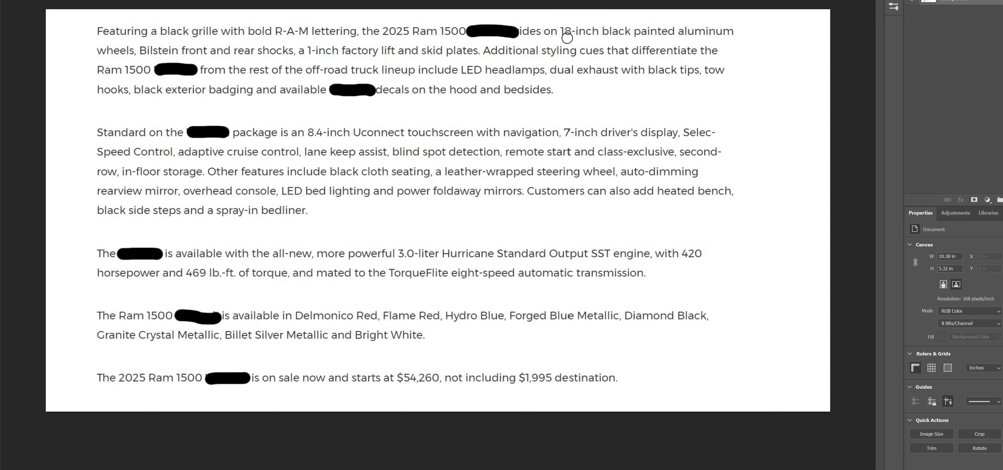
mouse_move(704, 30)
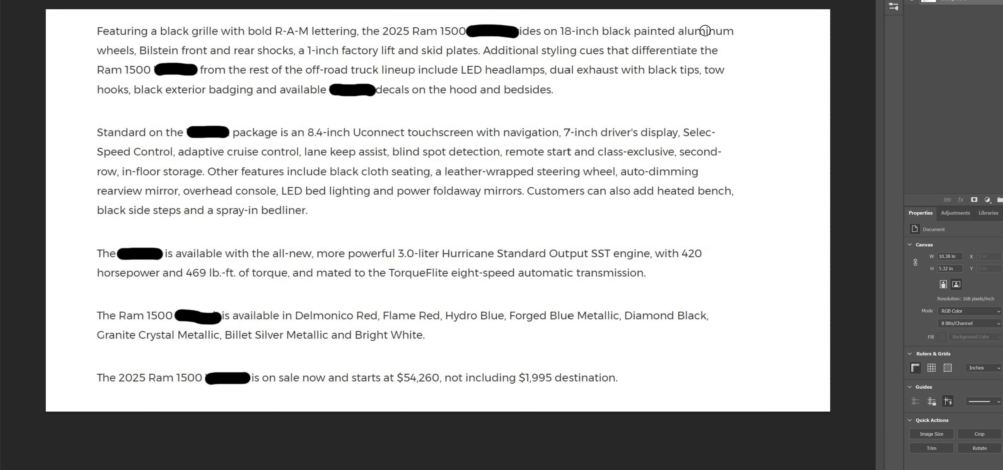
mouse_move(224, 50)
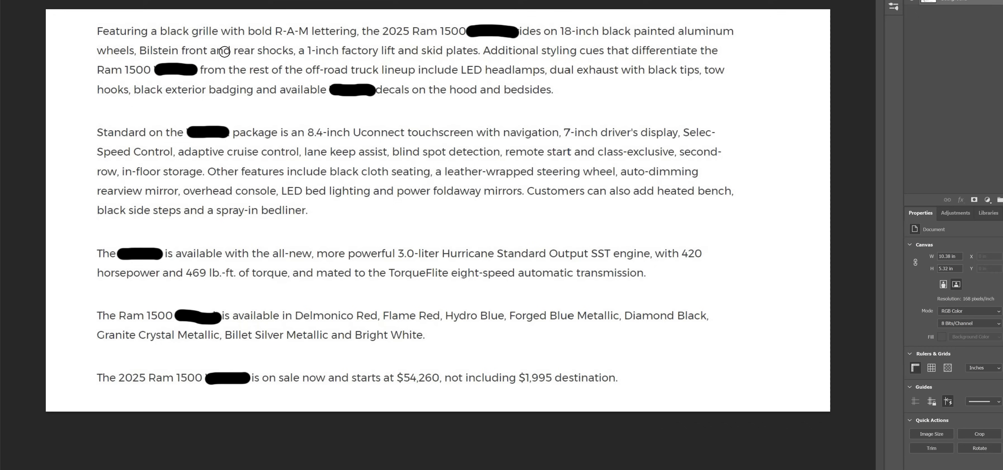
mouse_move(387, 52)
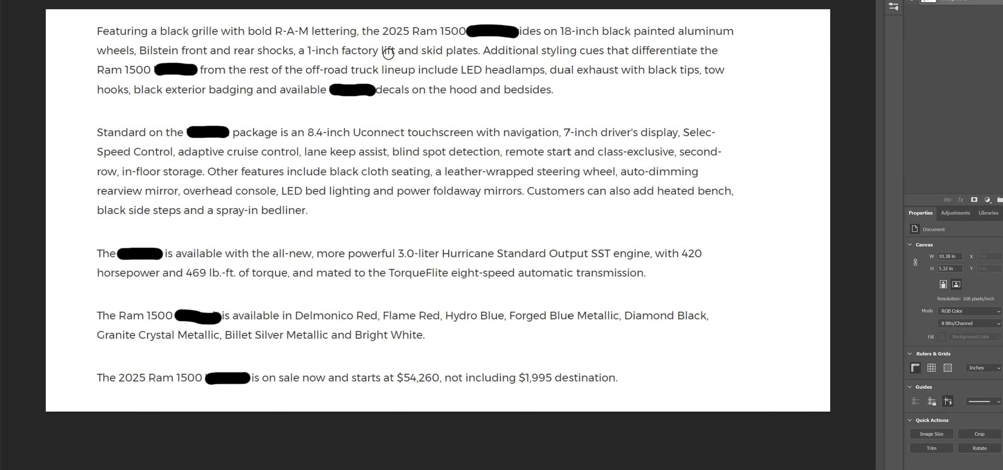
mouse_move(582, 49)
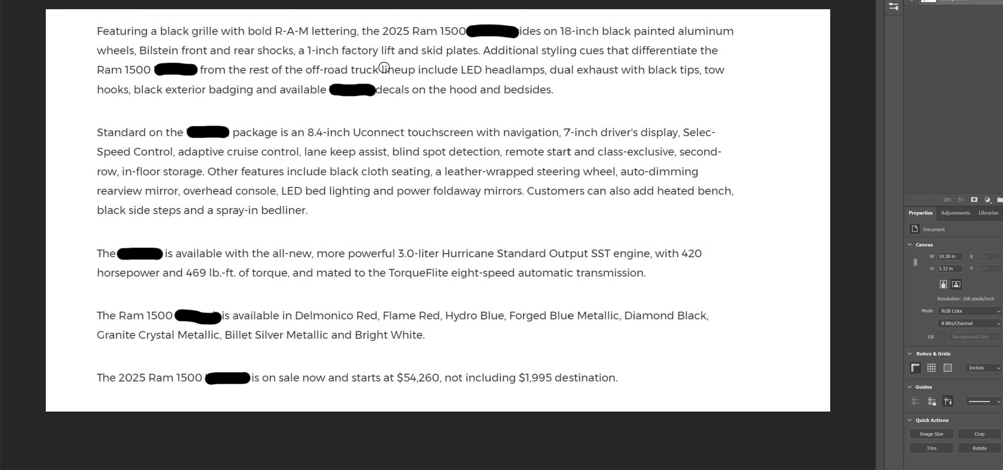
mouse_move(512, 72)
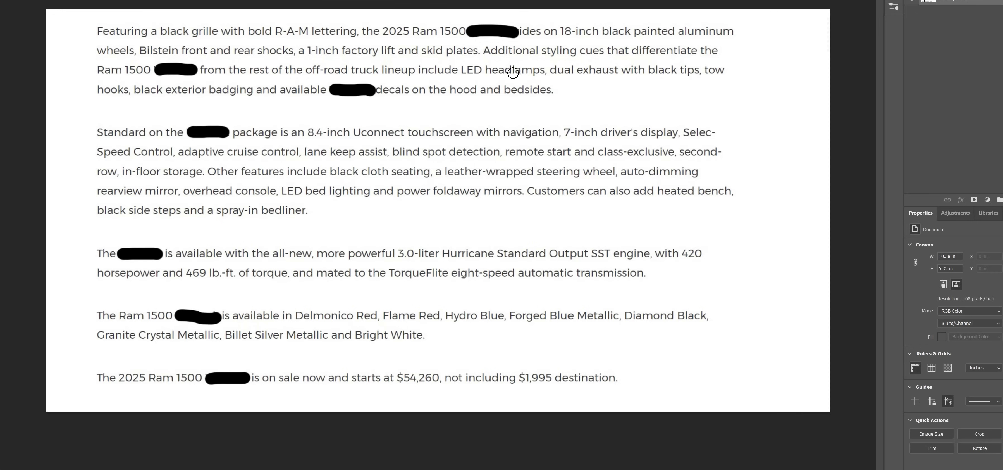
mouse_move(523, 72)
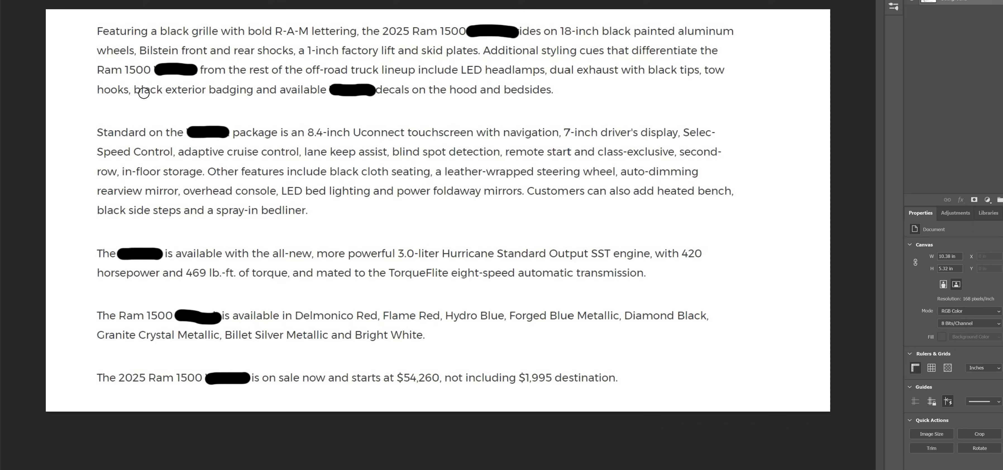
mouse_move(400, 89)
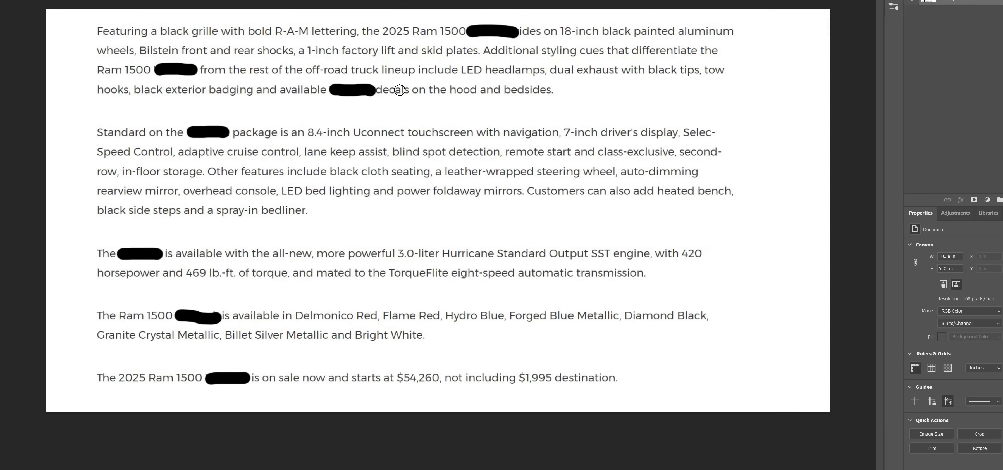
mouse_move(150, 133)
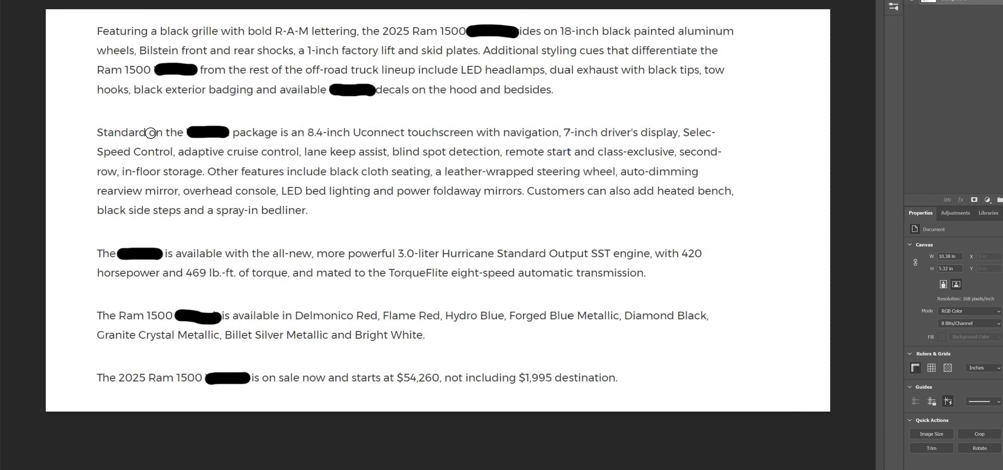
mouse_move(312, 133)
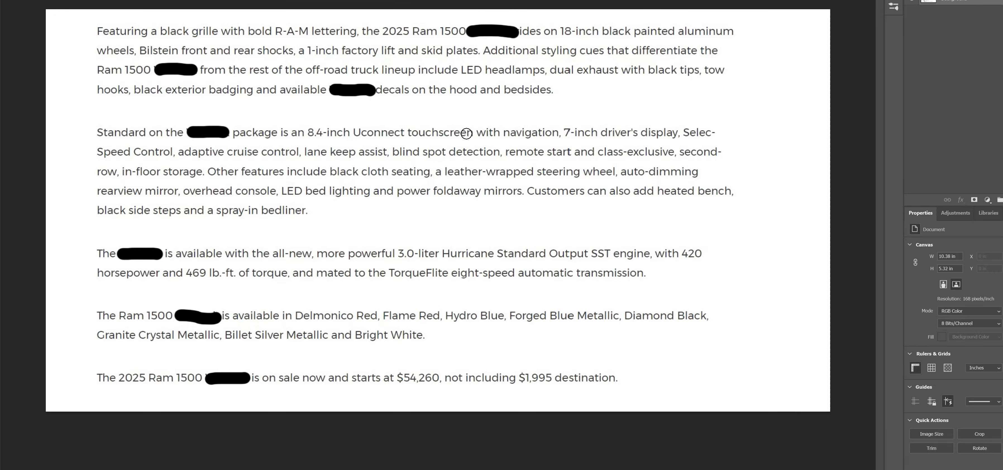
mouse_move(539, 135)
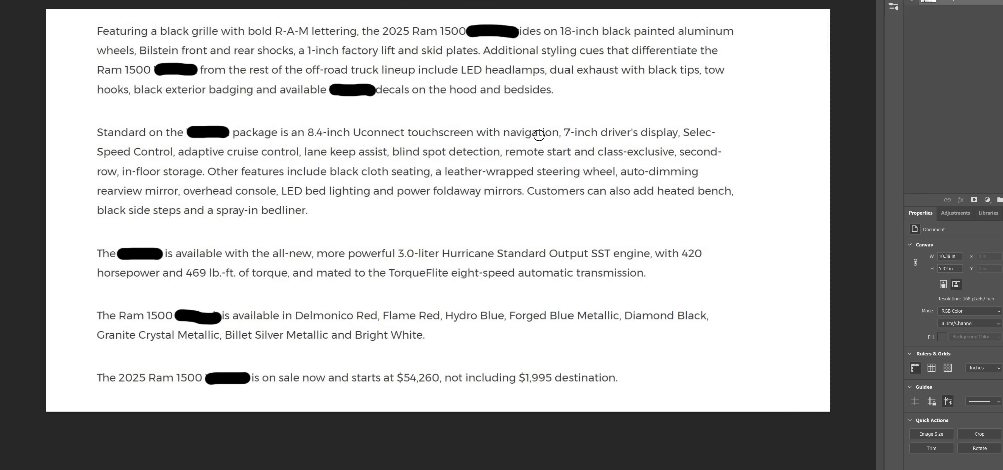
mouse_move(665, 135)
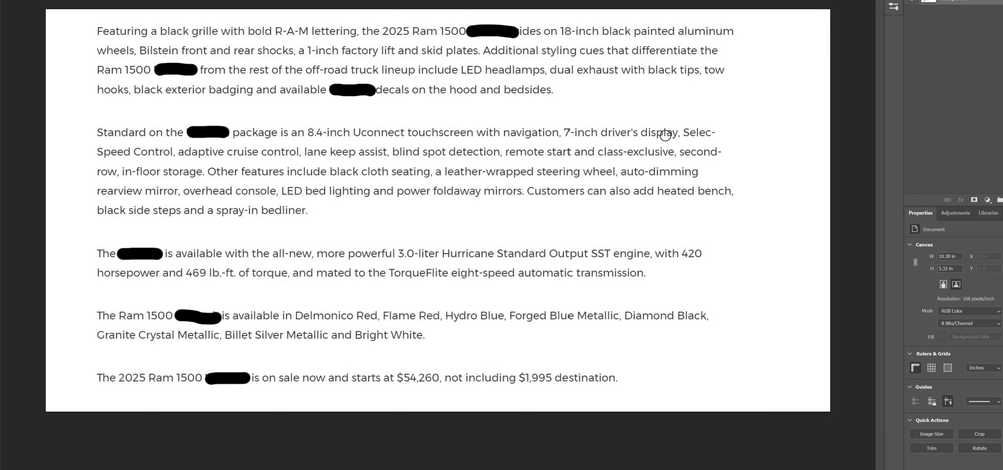
mouse_move(259, 154)
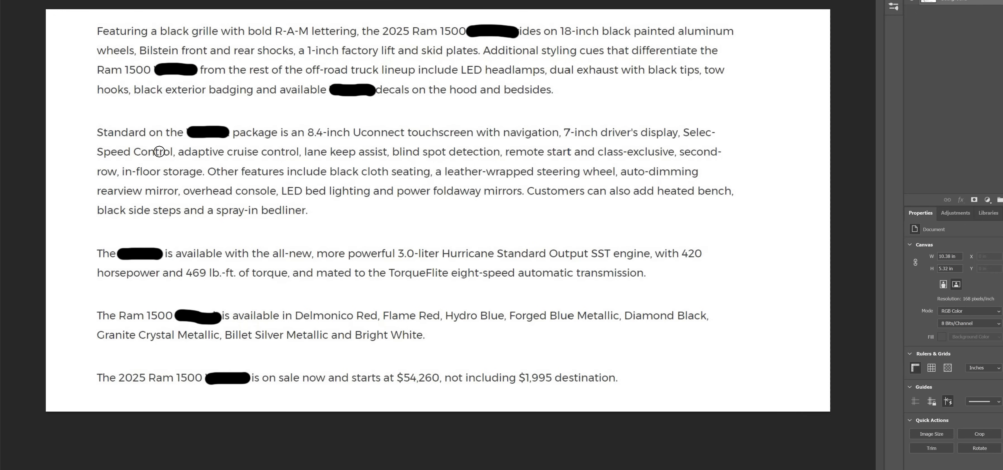
mouse_move(359, 155)
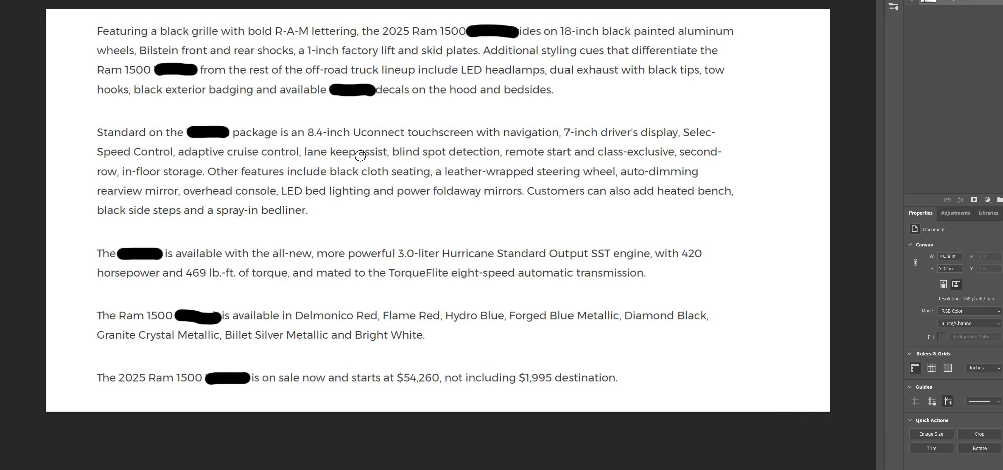
mouse_move(562, 158)
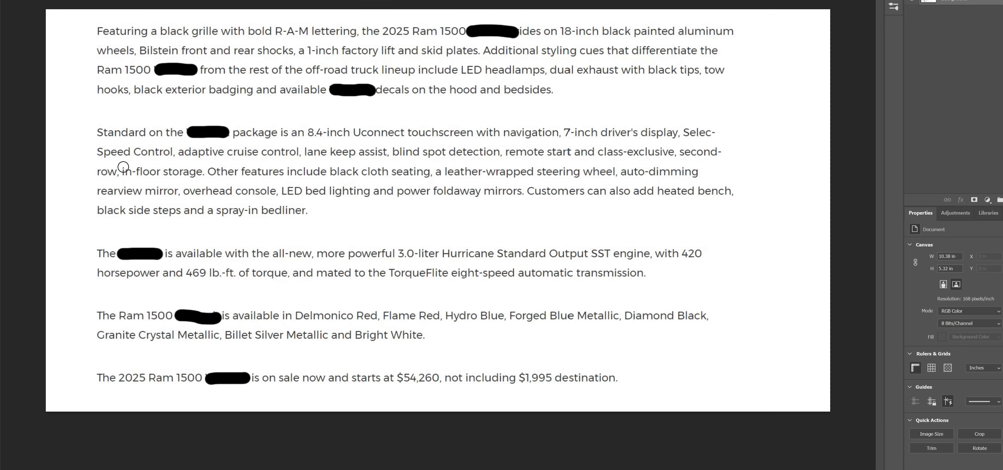
mouse_move(187, 175)
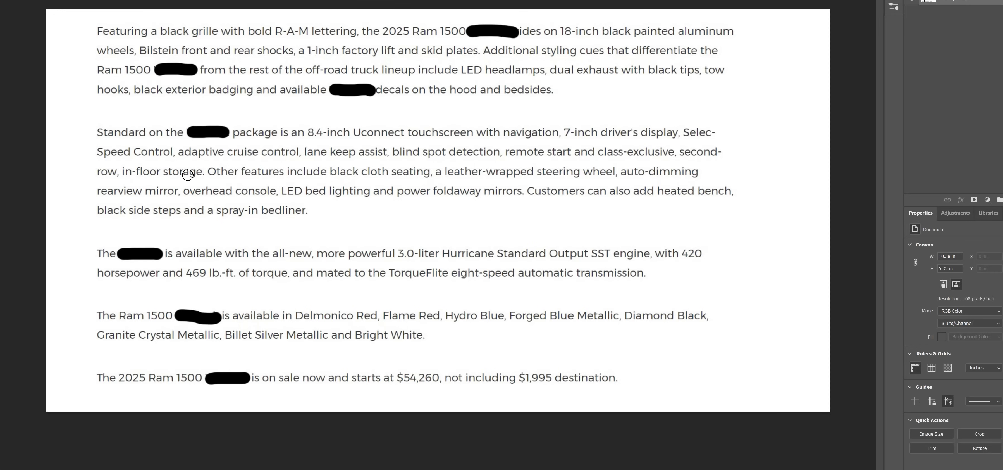
mouse_move(146, 172)
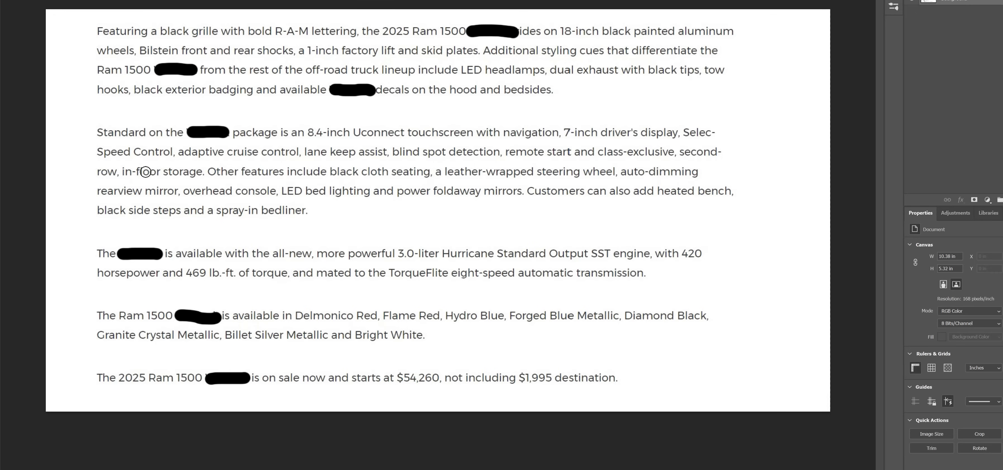
mouse_move(135, 172)
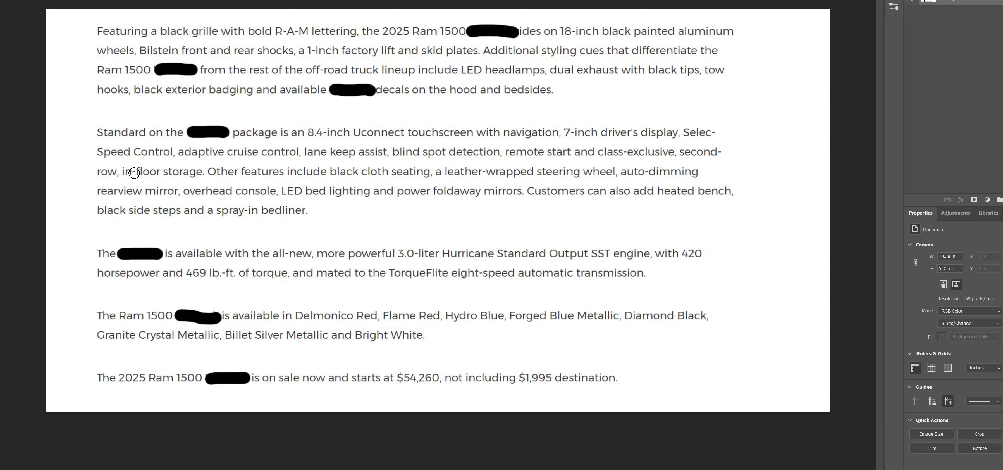
mouse_move(189, 175)
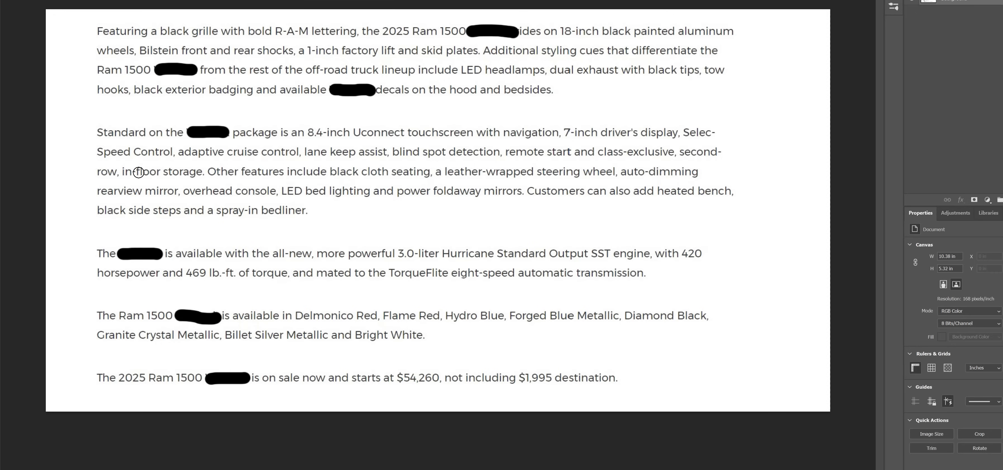
mouse_move(175, 174)
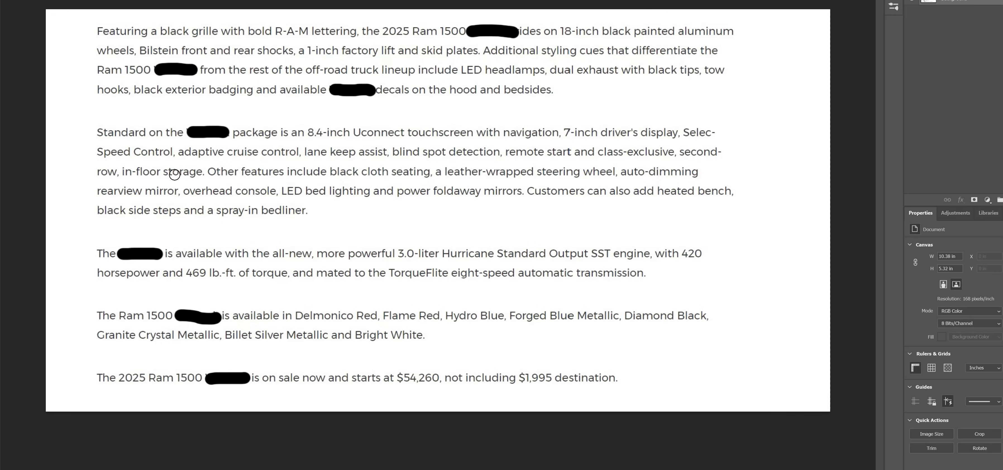
mouse_move(192, 175)
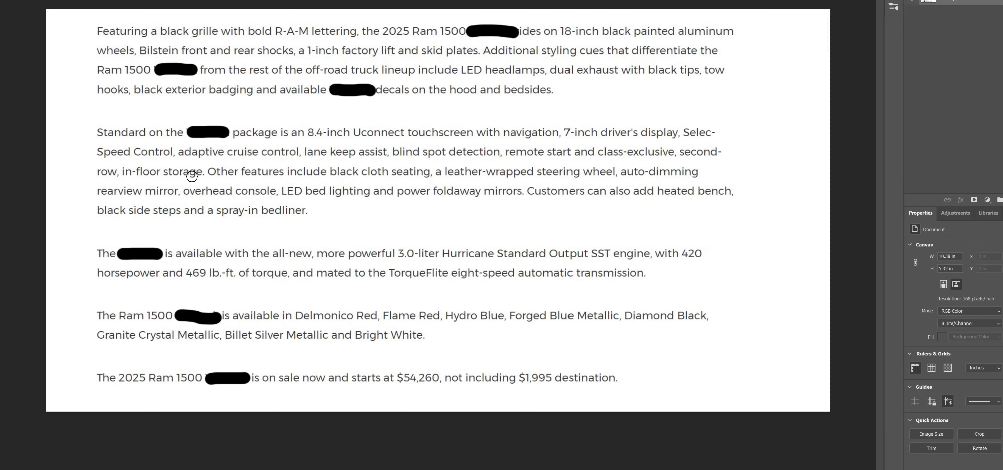
mouse_move(392, 175)
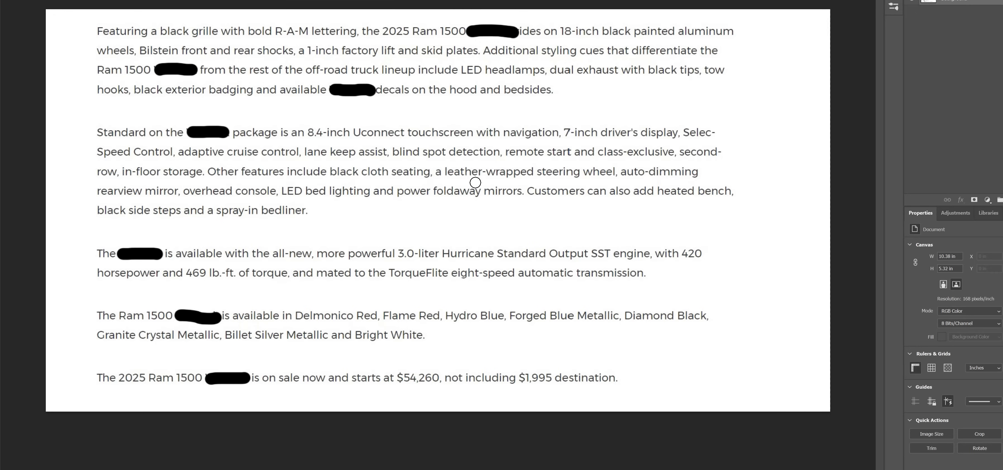
mouse_move(603, 177)
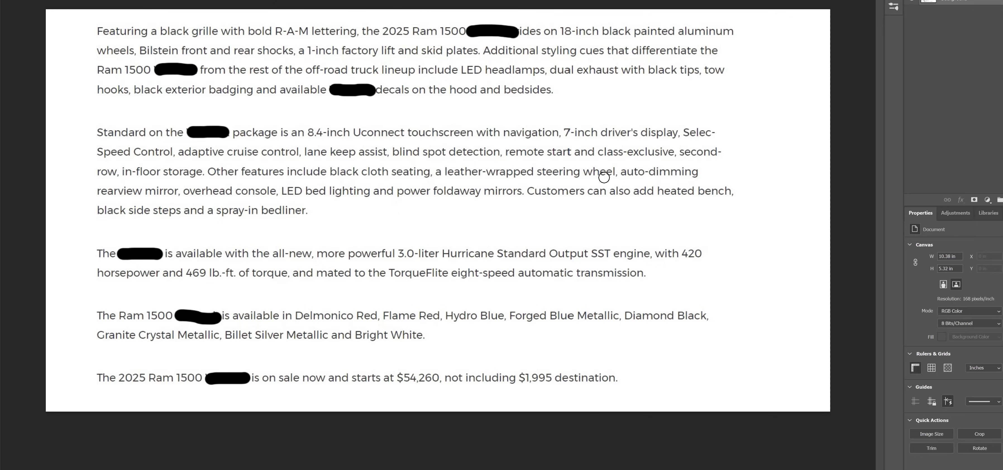
mouse_move(241, 193)
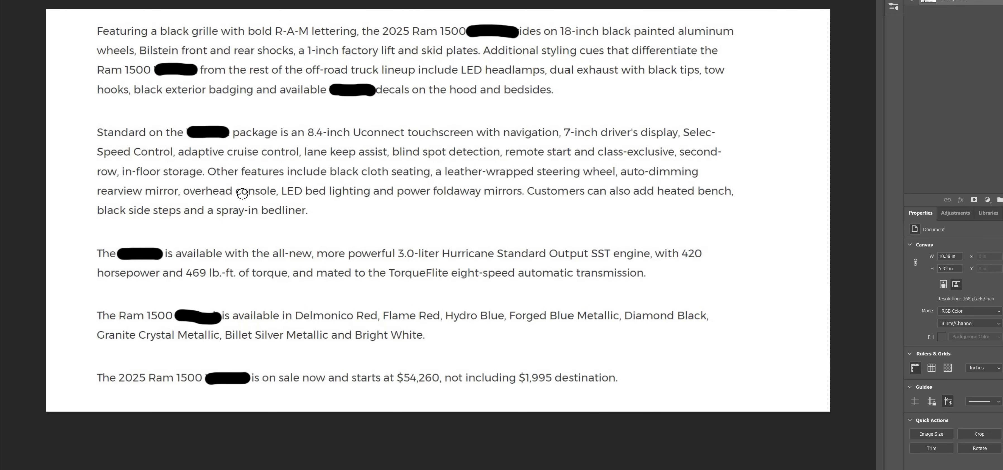
mouse_move(417, 194)
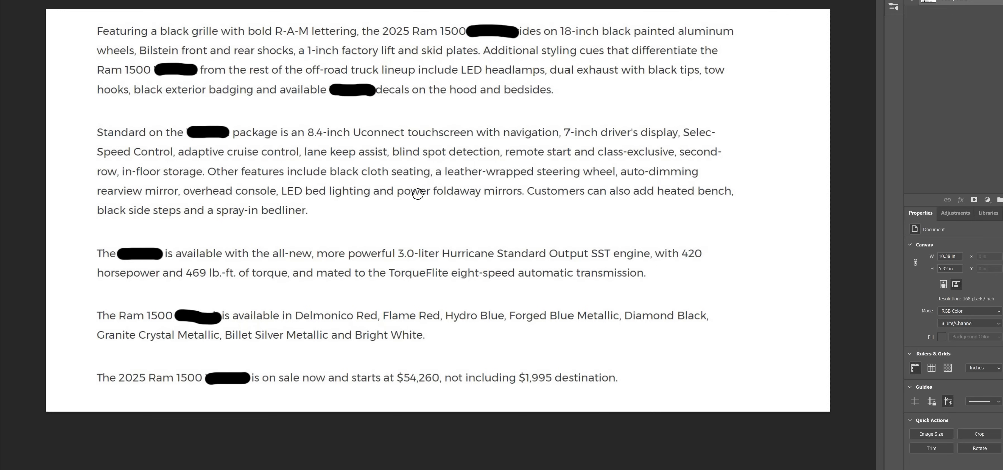
mouse_move(570, 194)
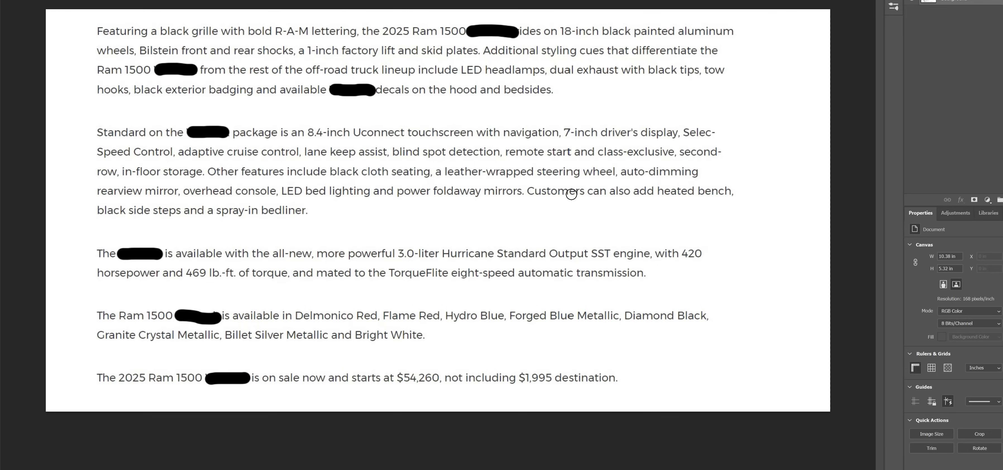
mouse_move(255, 231)
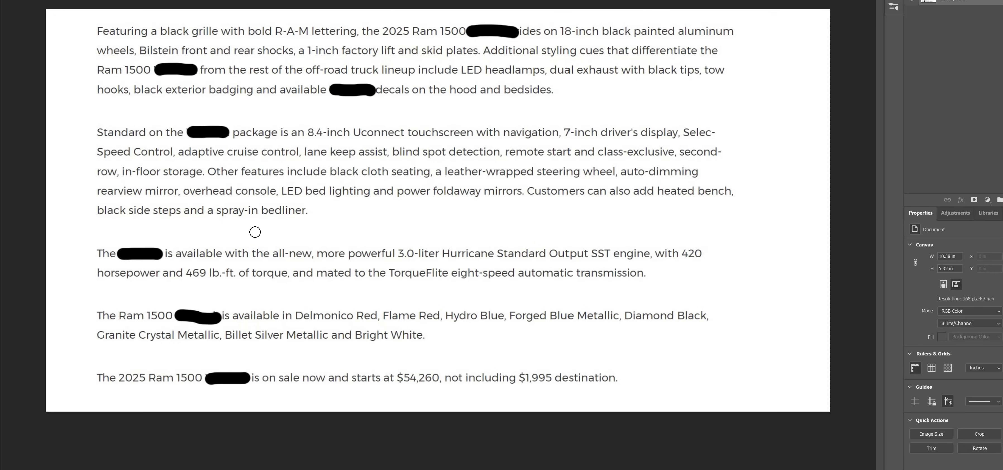
mouse_move(391, 250)
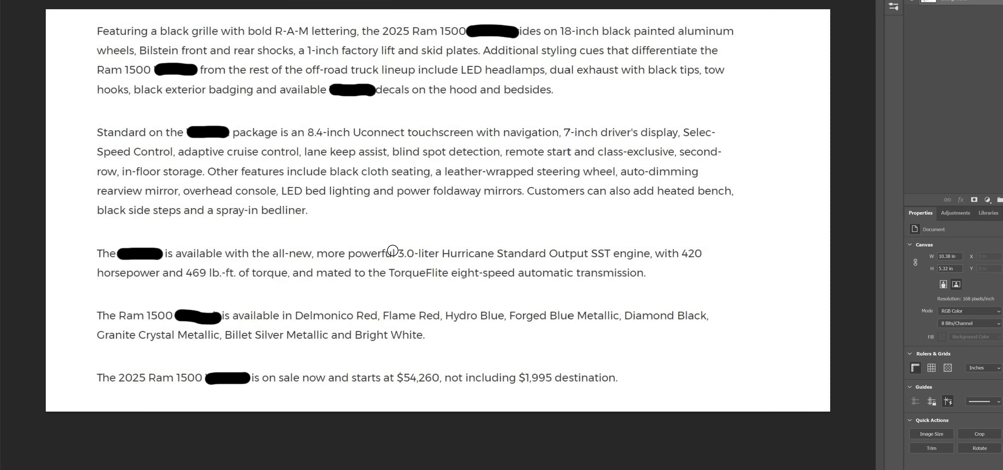
mouse_move(501, 252)
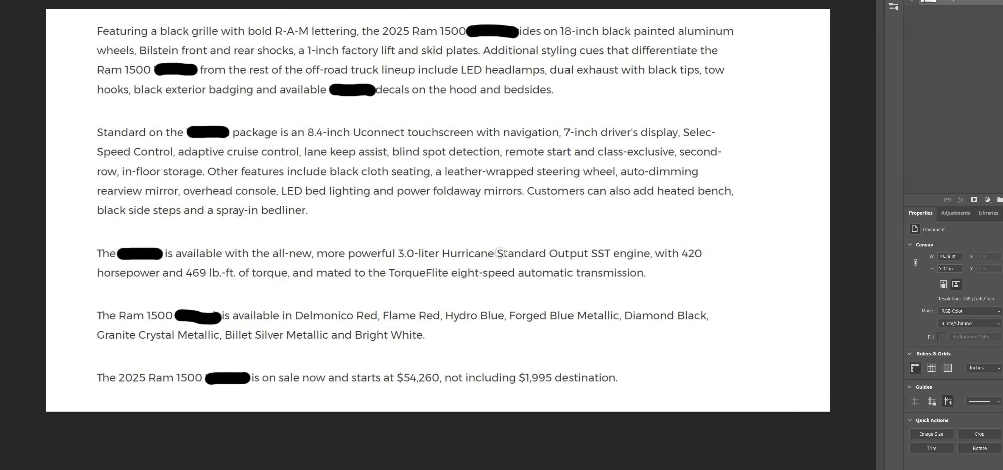
mouse_move(640, 254)
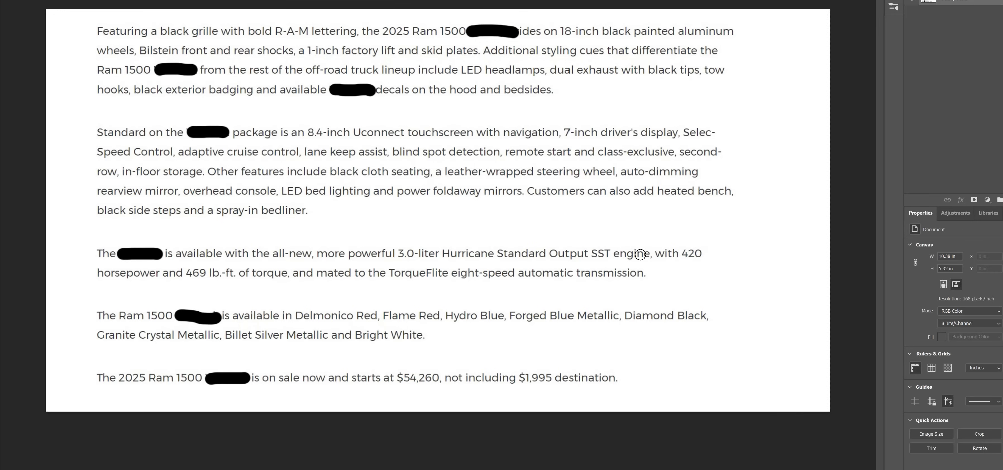
mouse_move(677, 261)
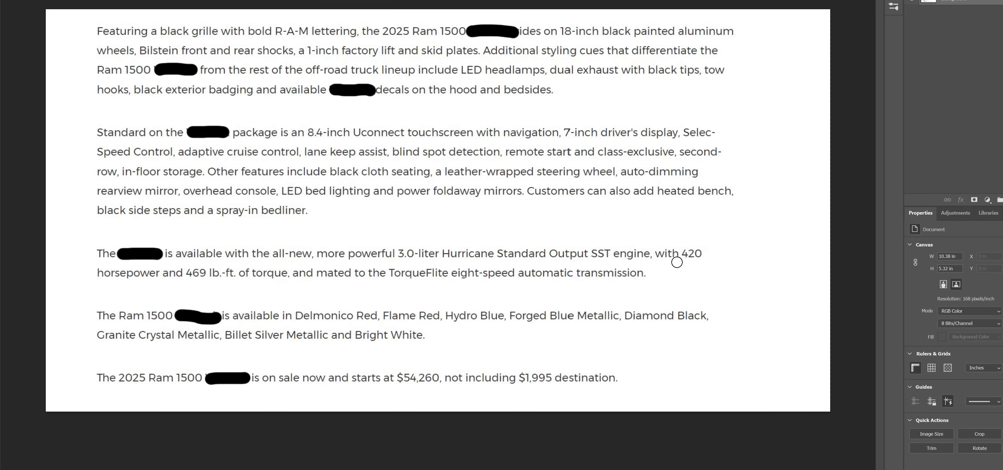
mouse_move(689, 256)
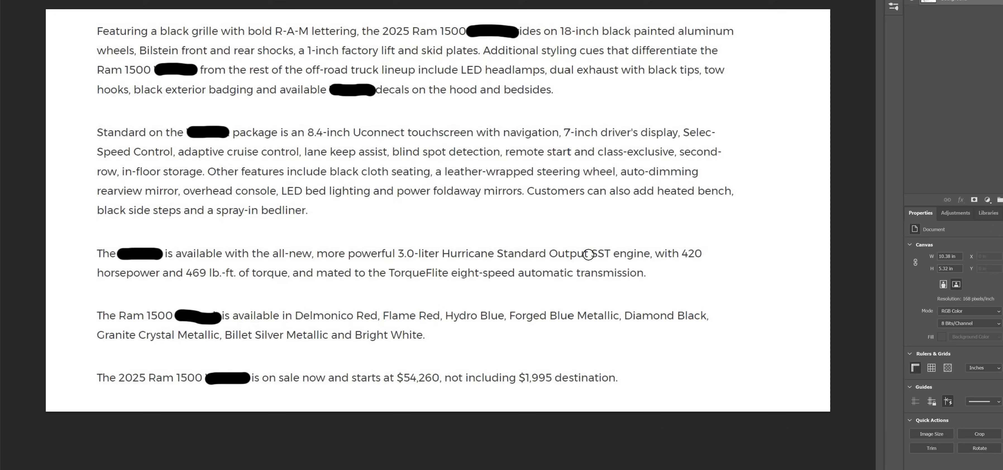
mouse_move(531, 252)
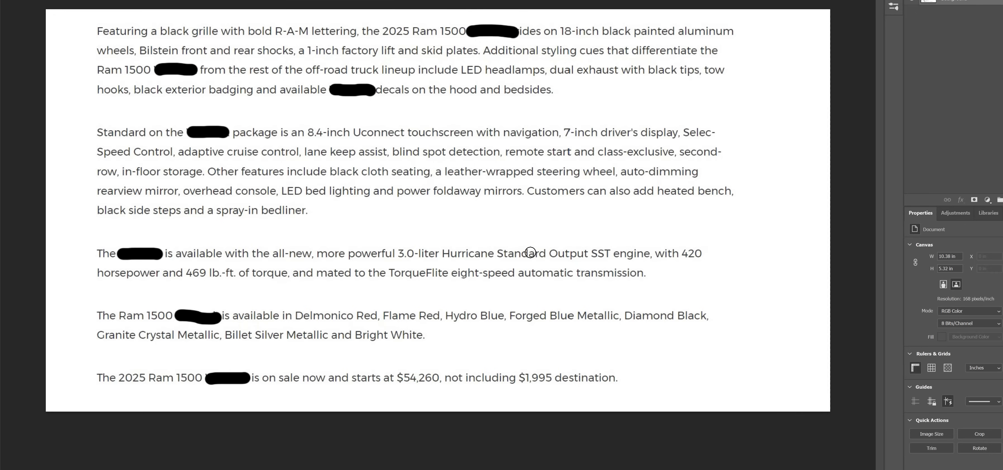
mouse_move(638, 250)
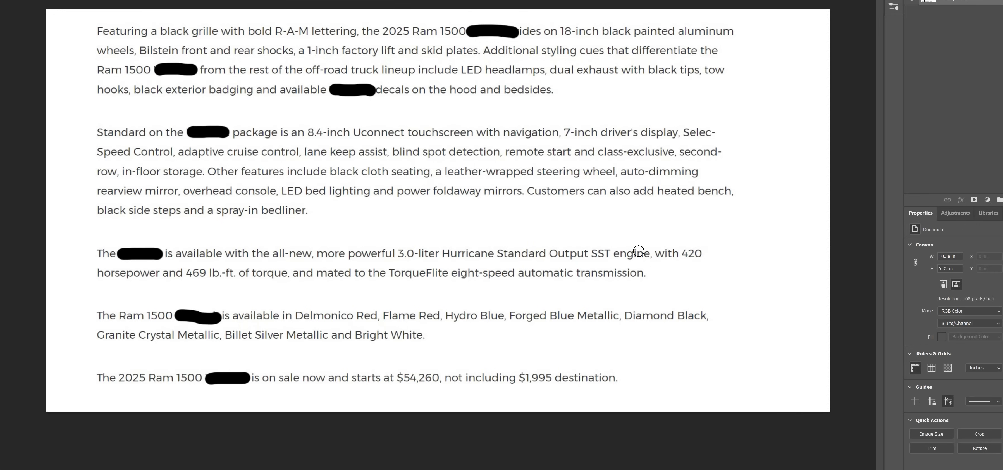
mouse_move(676, 257)
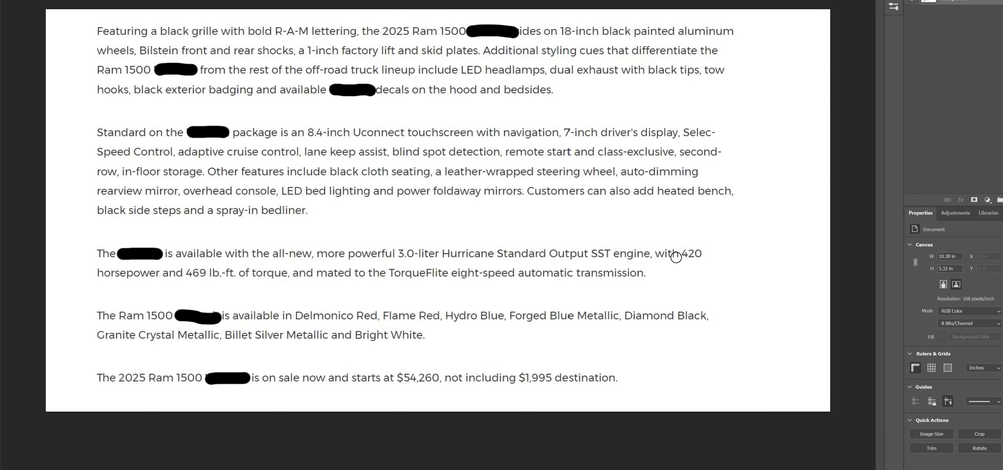
mouse_move(207, 273)
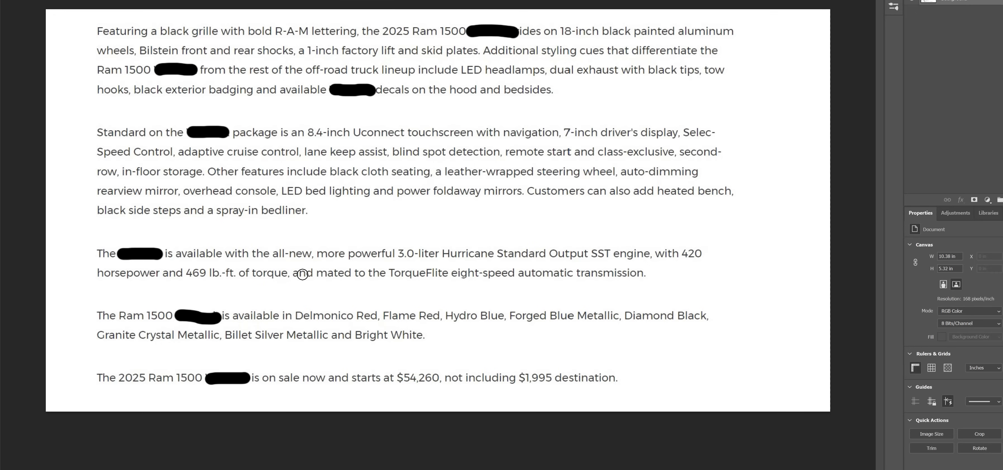
mouse_move(439, 284)
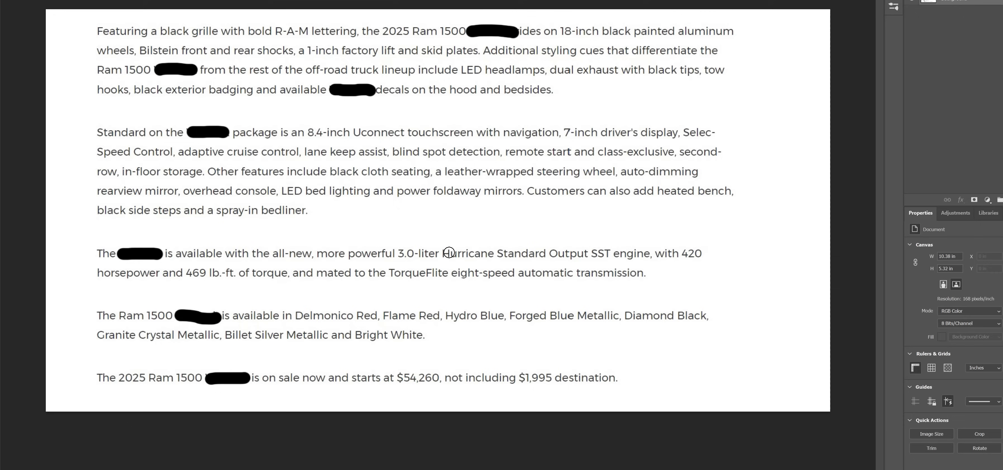
mouse_move(561, 265)
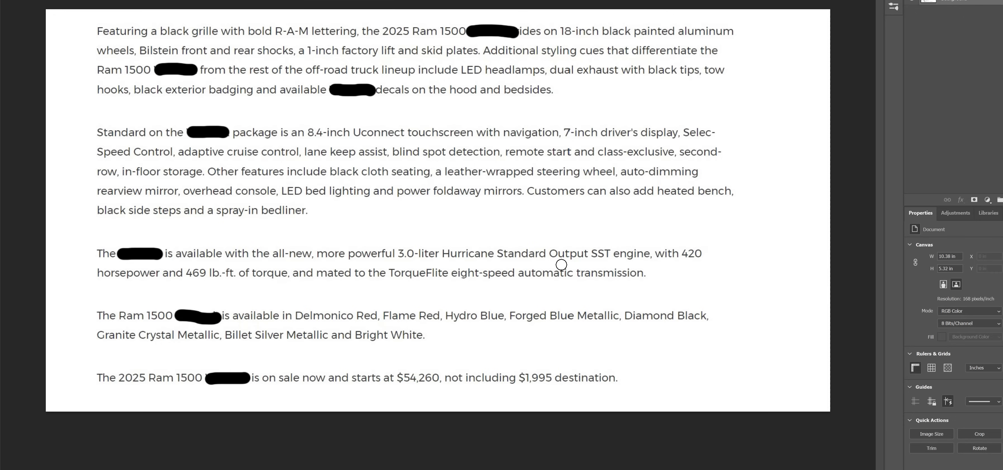
mouse_move(399, 252)
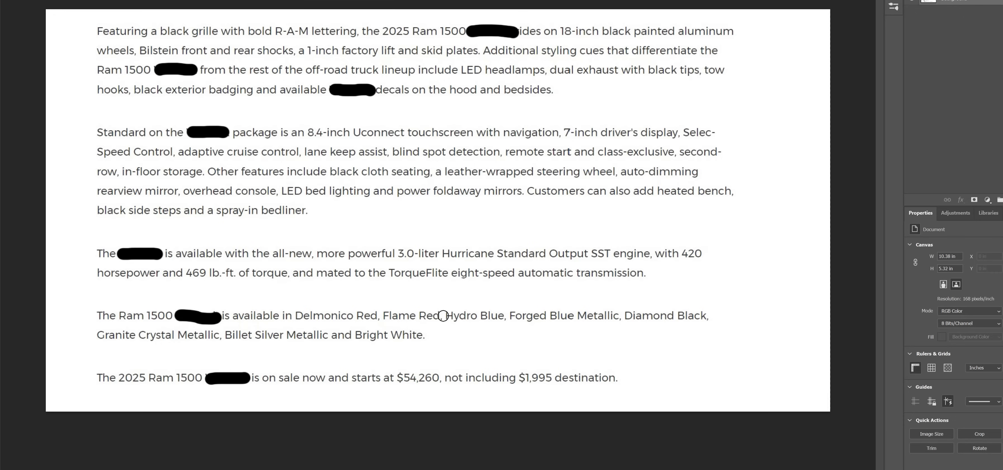
mouse_move(331, 382)
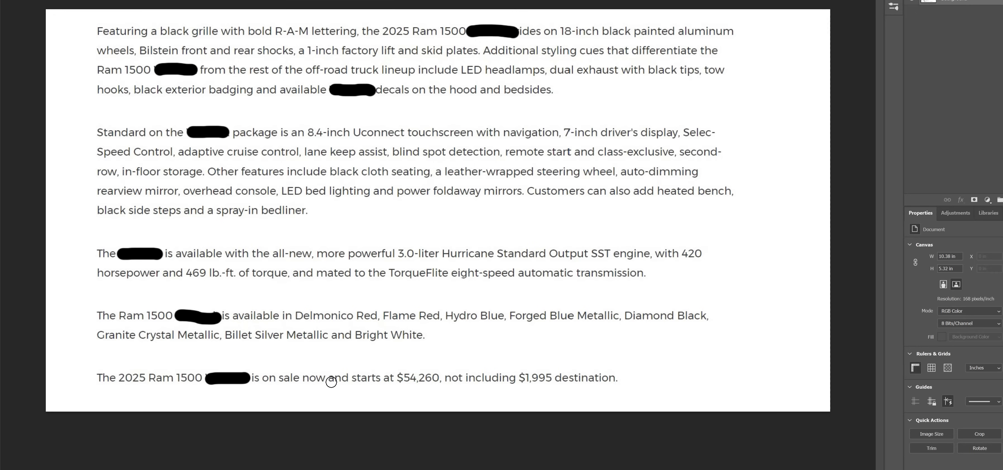
mouse_move(435, 381)
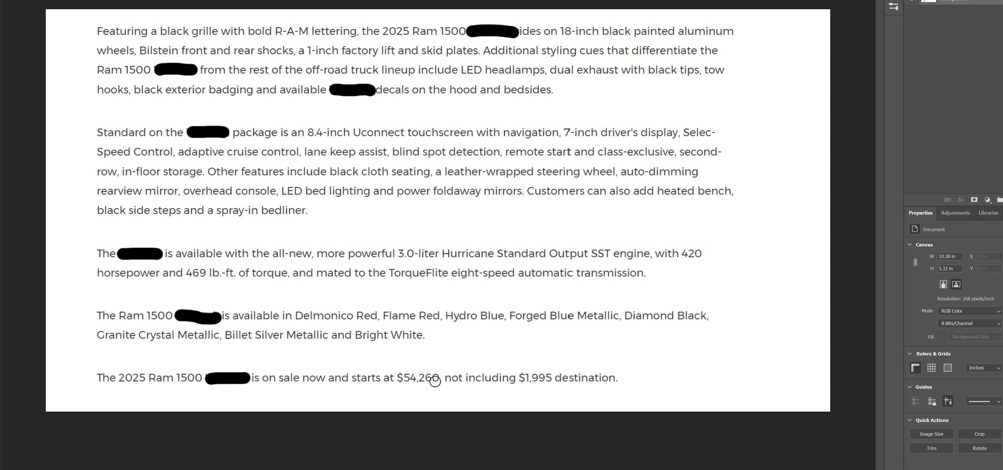
mouse_move(465, 388)
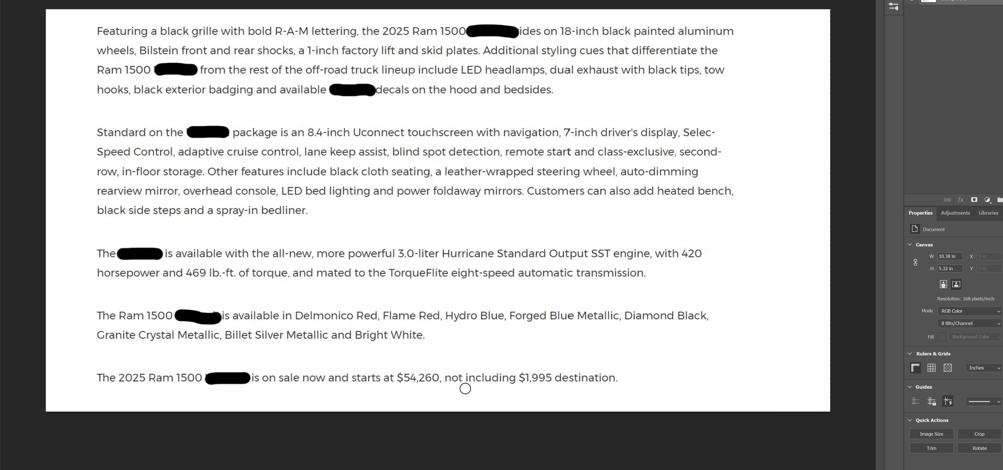
mouse_move(547, 383)
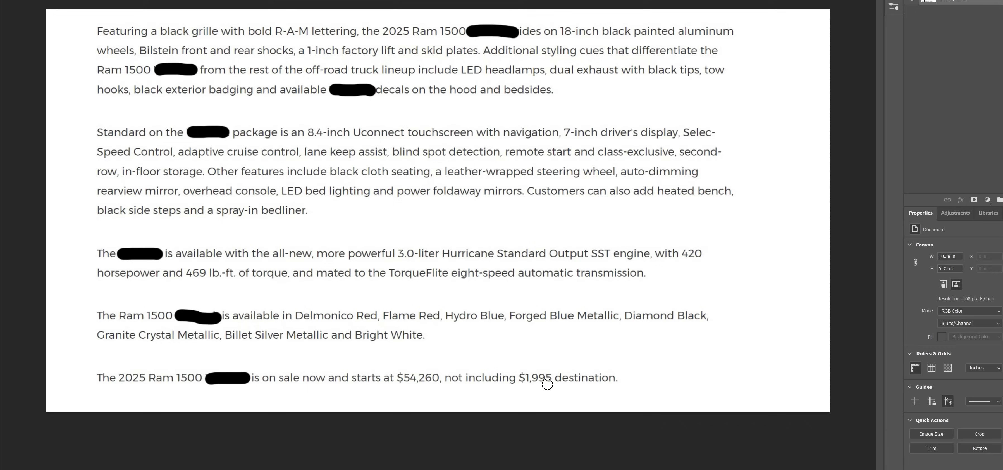
mouse_move(418, 373)
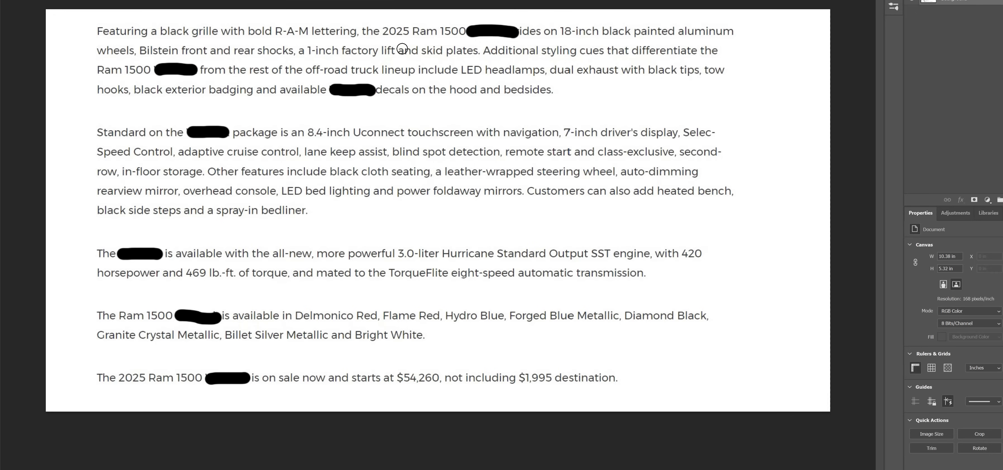
mouse_move(140, 75)
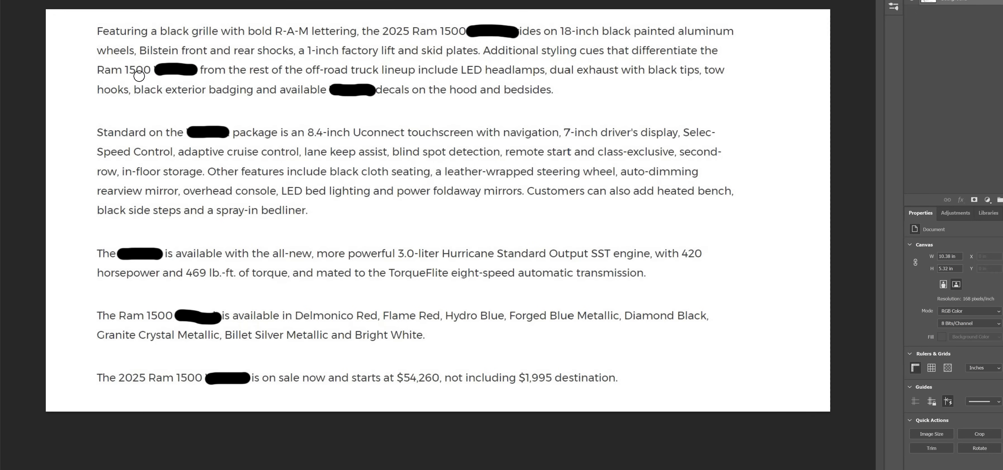
mouse_move(369, 50)
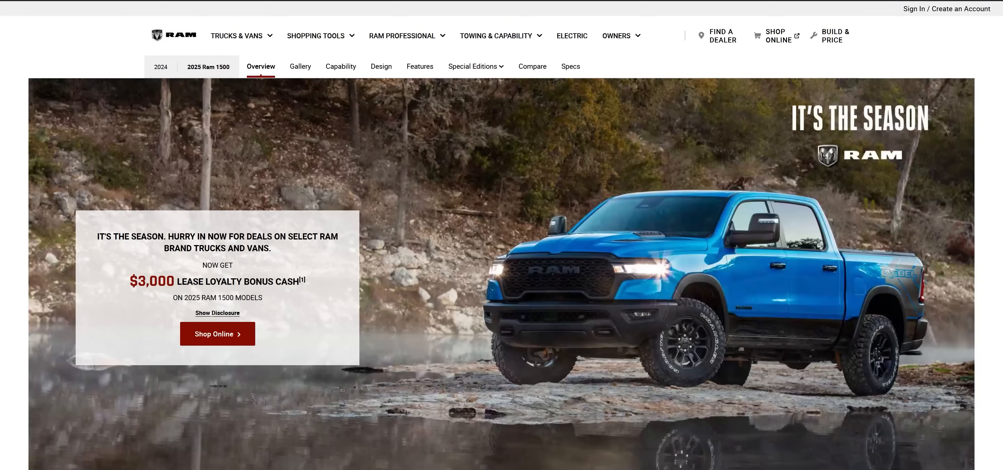
mouse_move(612, 378)
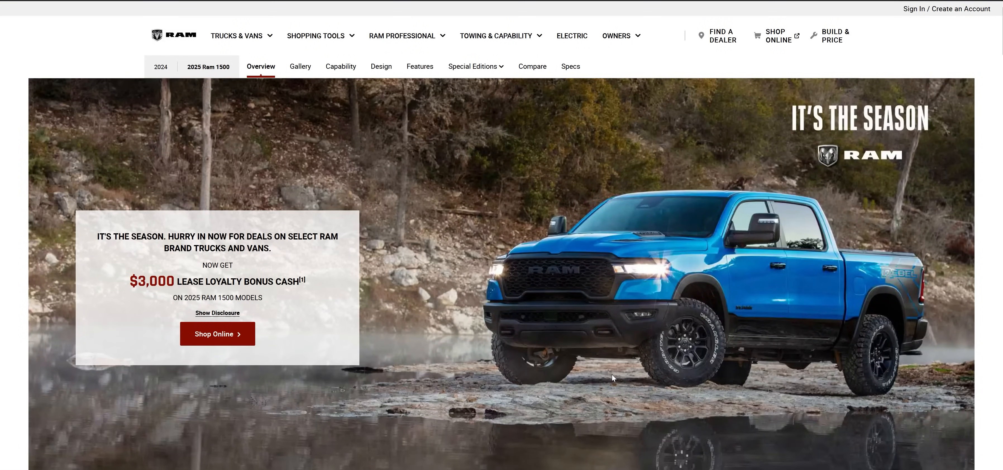
mouse_move(757, 255)
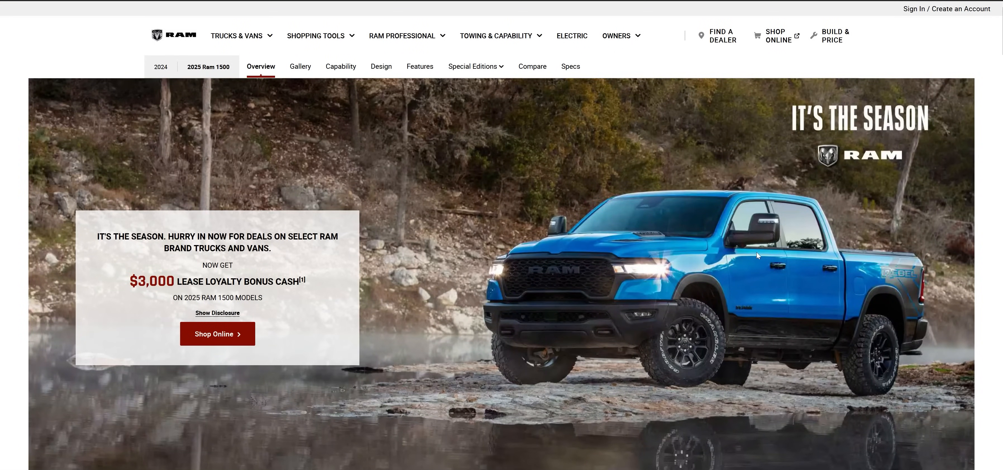
mouse_move(598, 218)
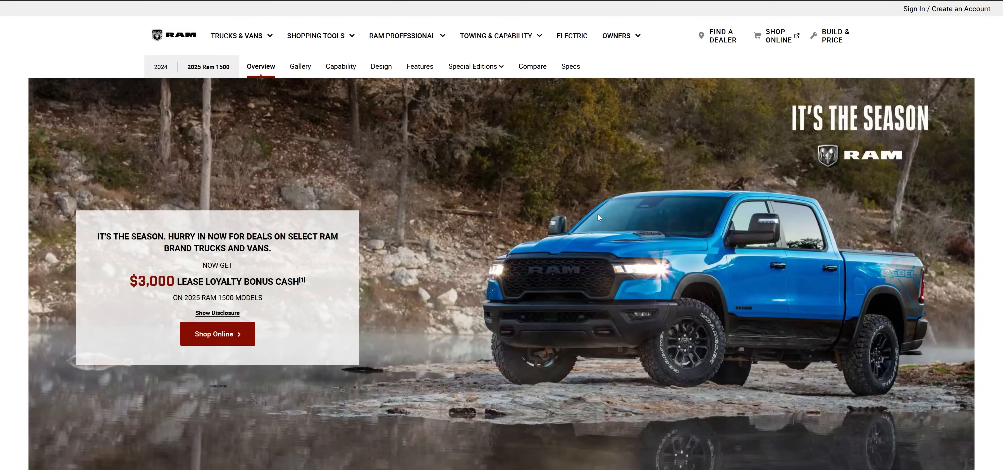
mouse_move(708, 276)
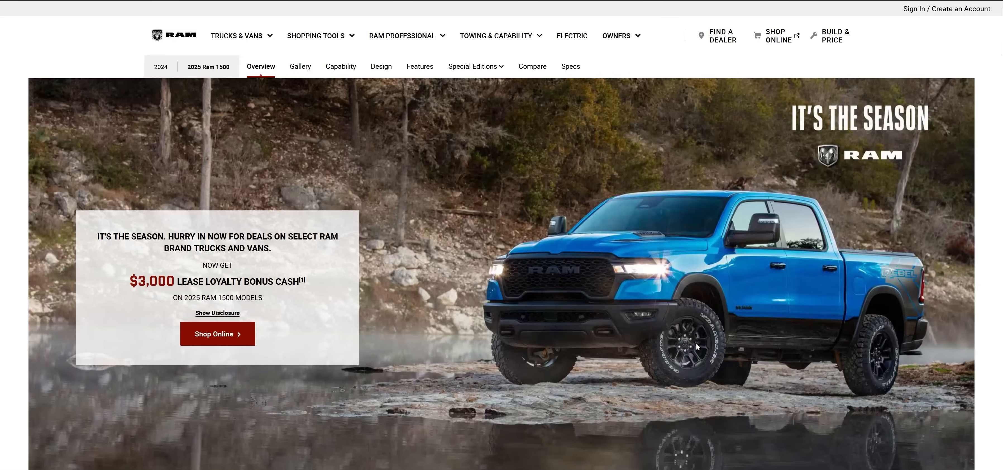
mouse_move(506, 332)
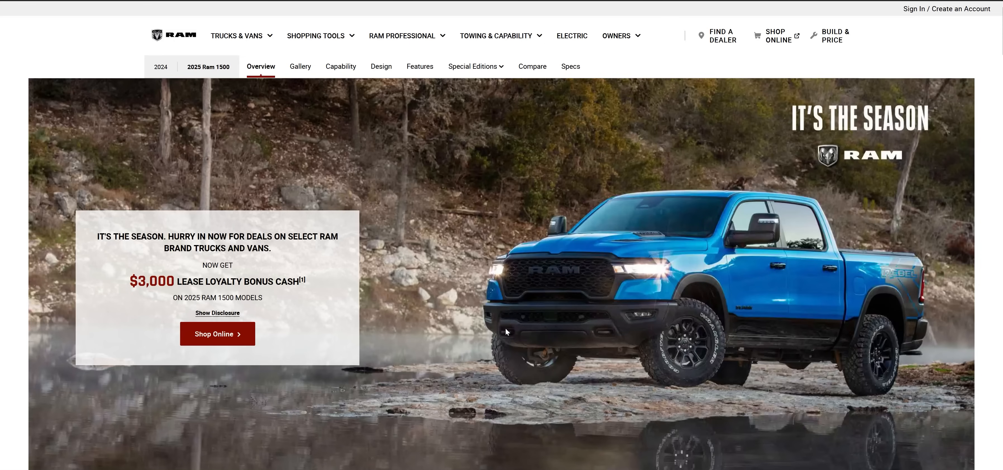
mouse_move(846, 345)
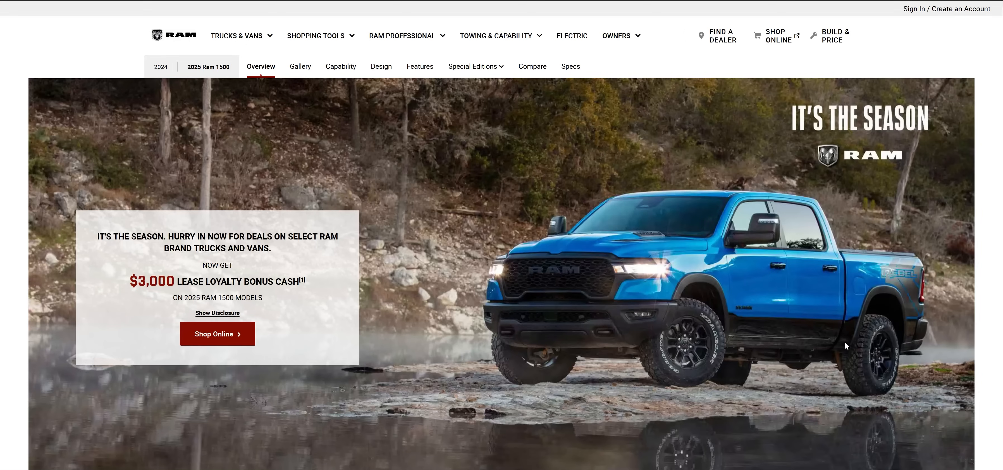
mouse_move(696, 269)
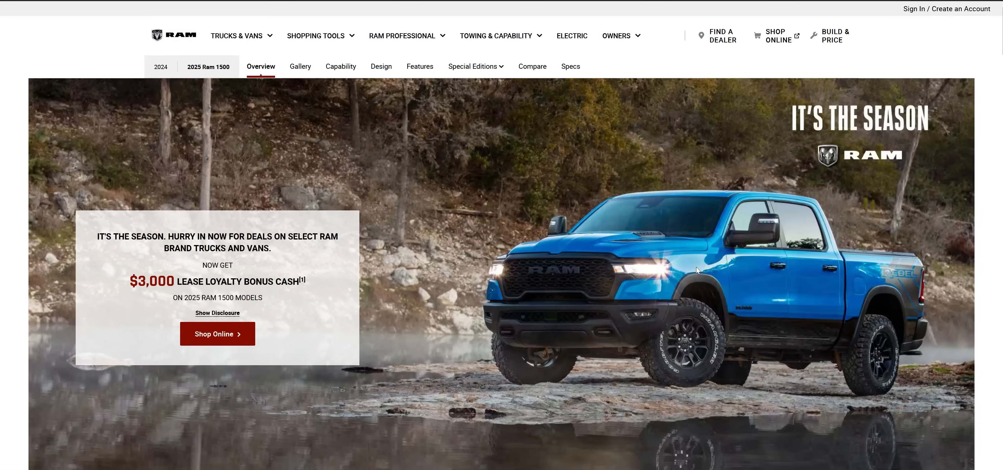
mouse_move(886, 292)
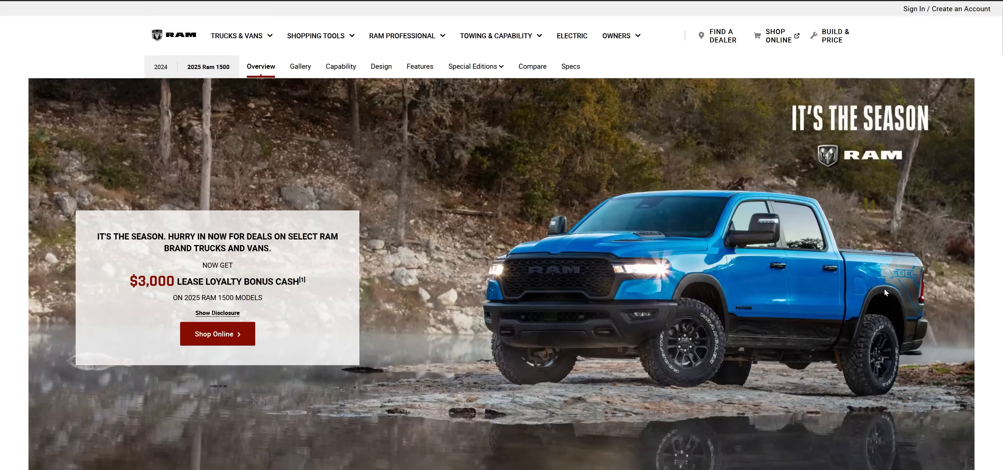
mouse_move(872, 261)
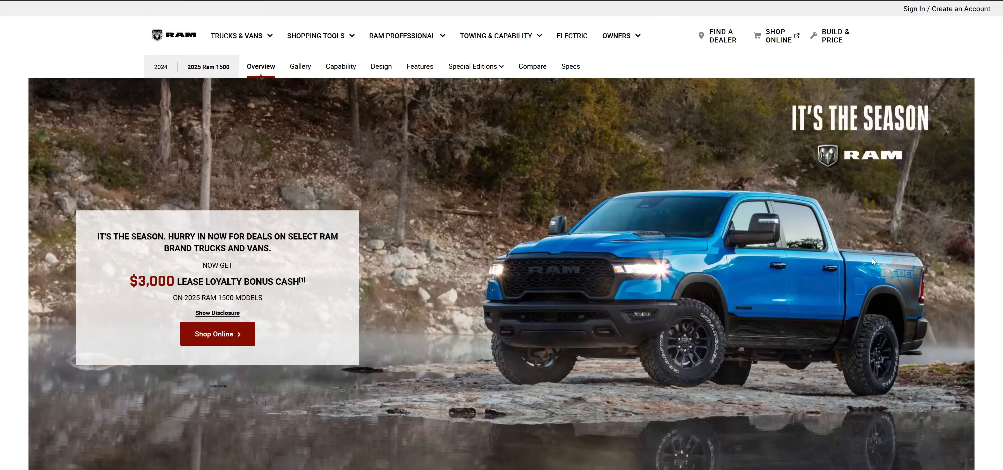
mouse_move(833, 282)
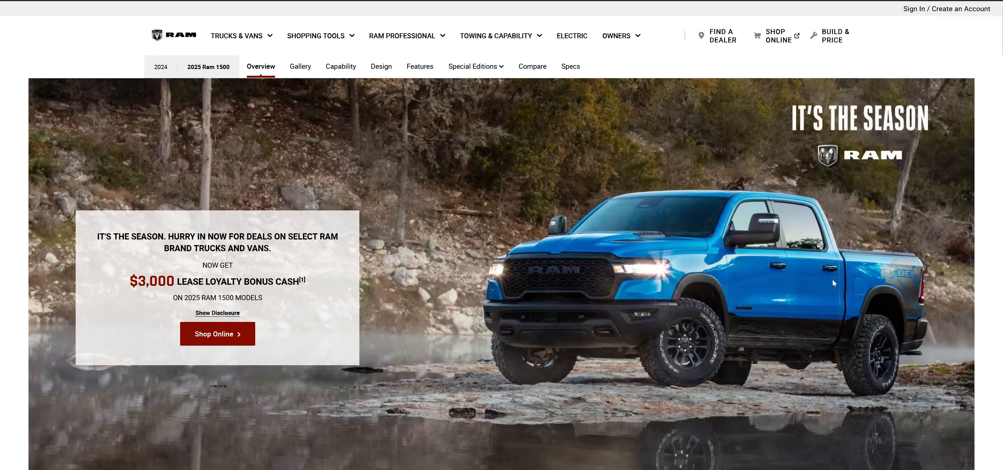
mouse_move(836, 298)
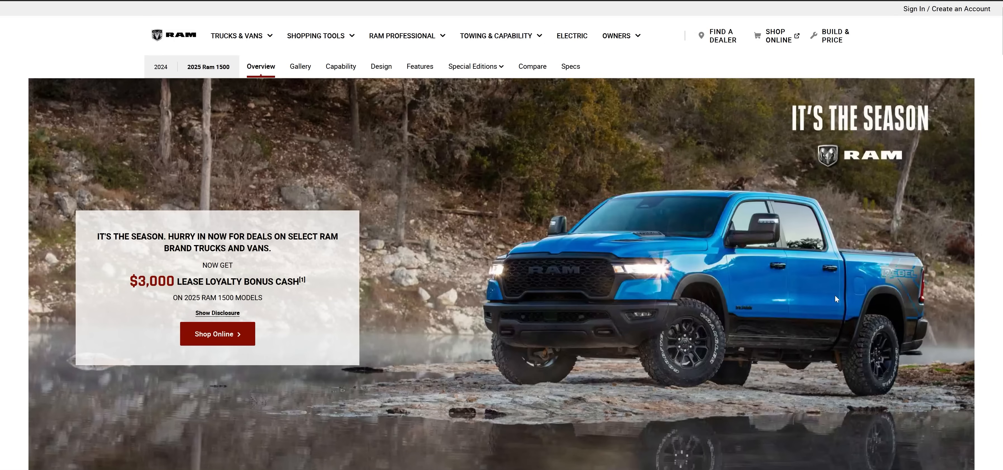
mouse_move(700, 259)
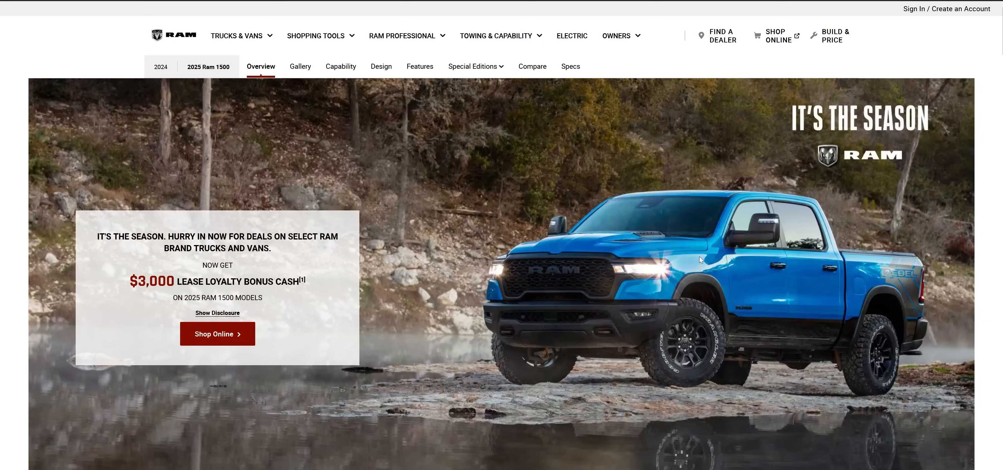
mouse_move(694, 263)
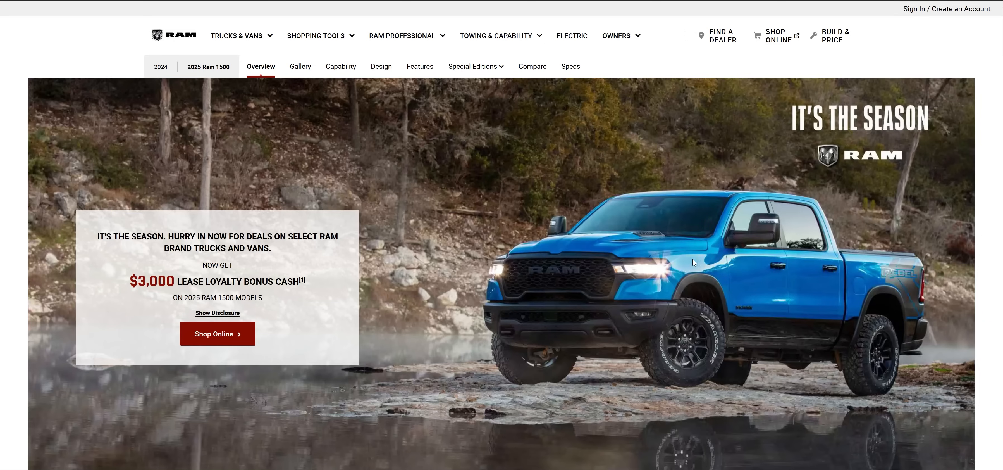
- Look through the 2025 Ram 1500 overview page and its starting MSRP section
scroll("down", 3)
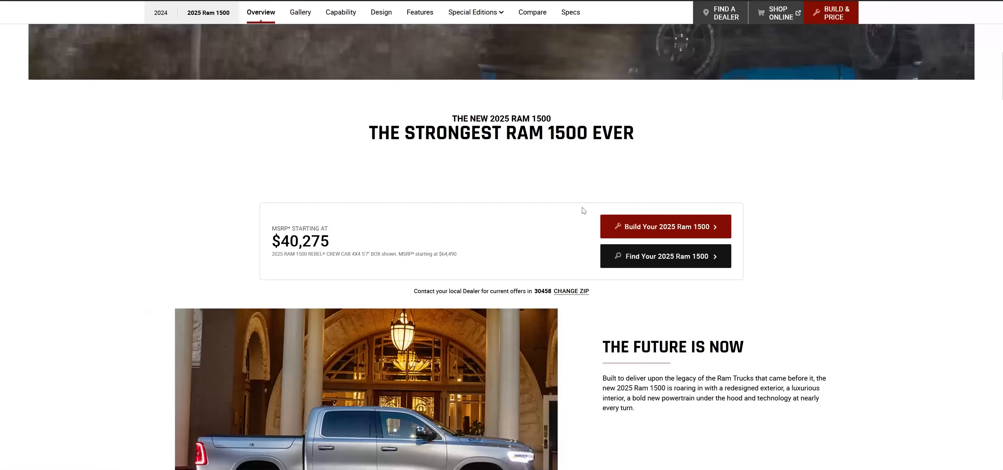
scroll("down", 3)
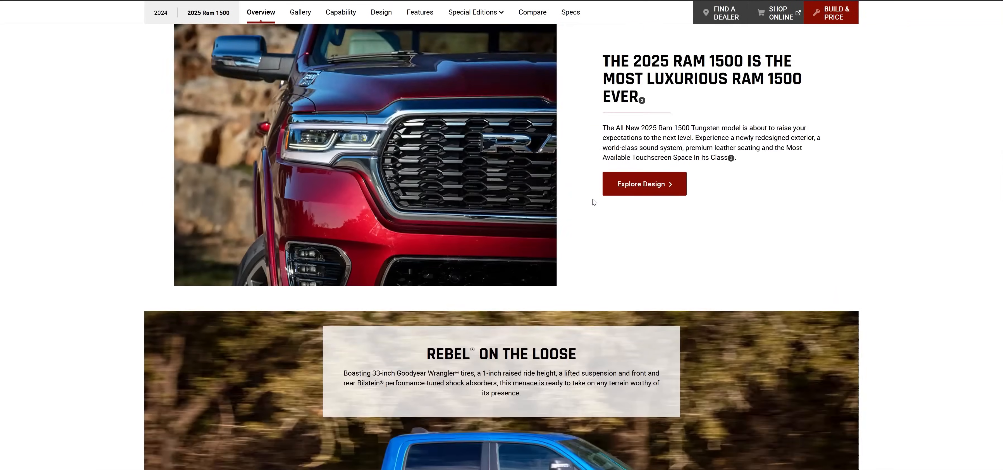
scroll("down", 3)
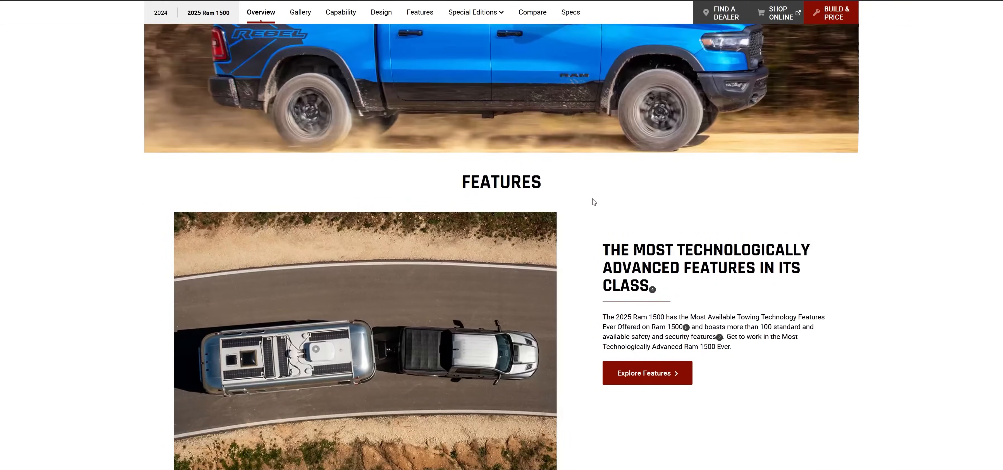
scroll("down", 3)
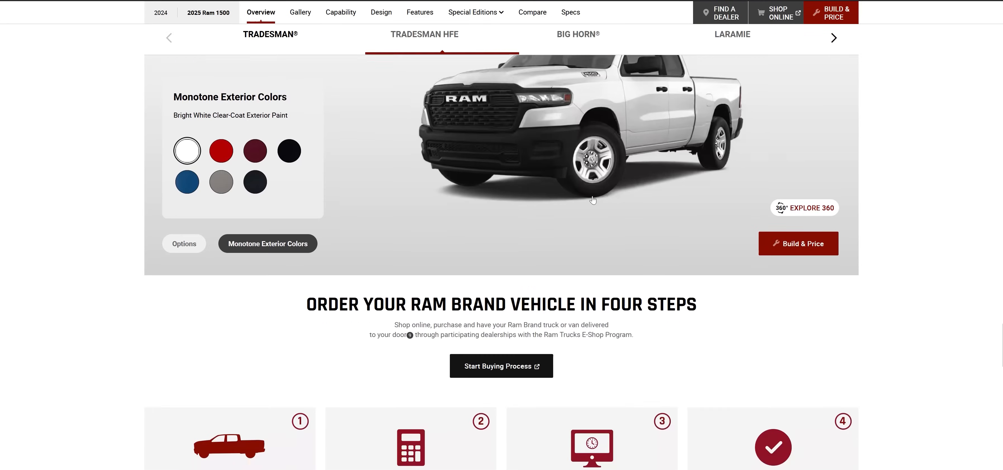
scroll("down", 3)
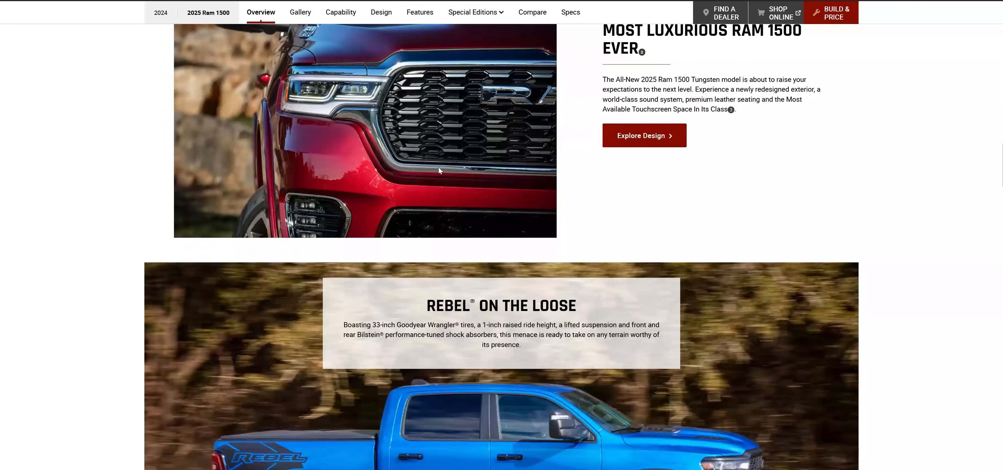
scroll("up", 3)
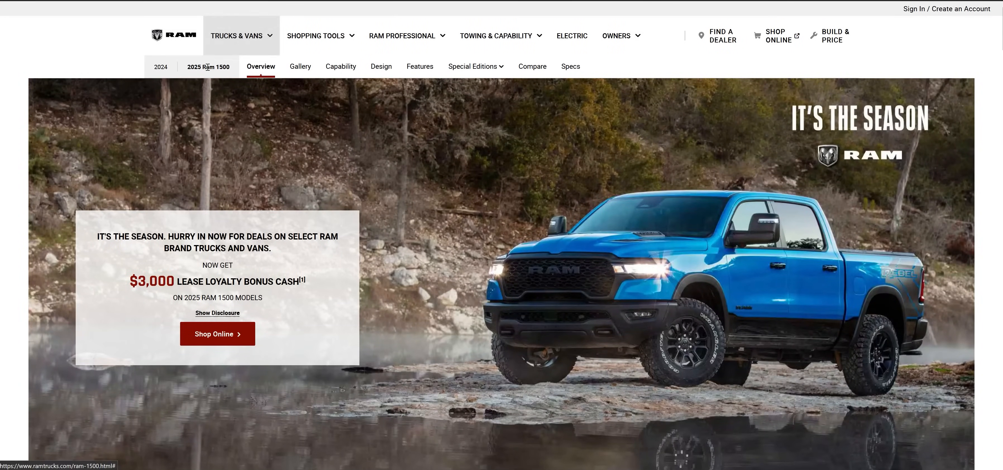
- Reopen the Ram 1500 page from the vehicle lineup at its $40,275 starting MSRP
left_click(241, 35)
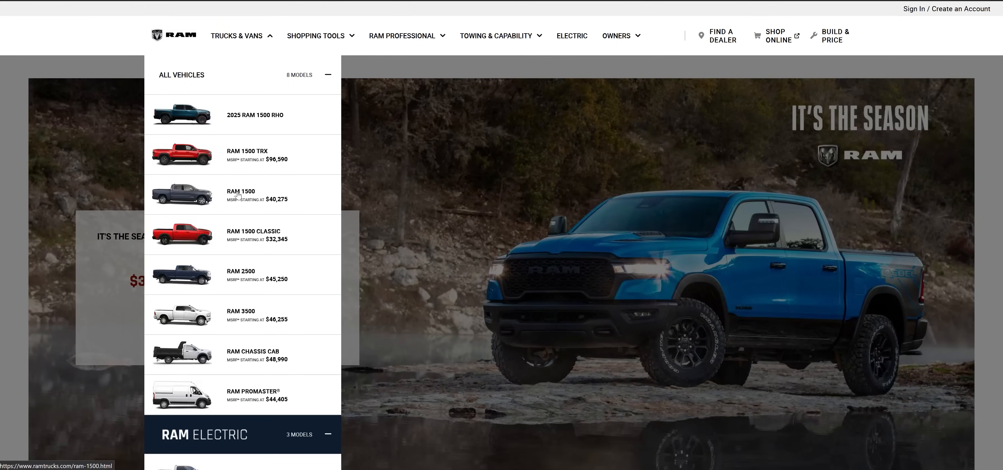
left_click(242, 194)
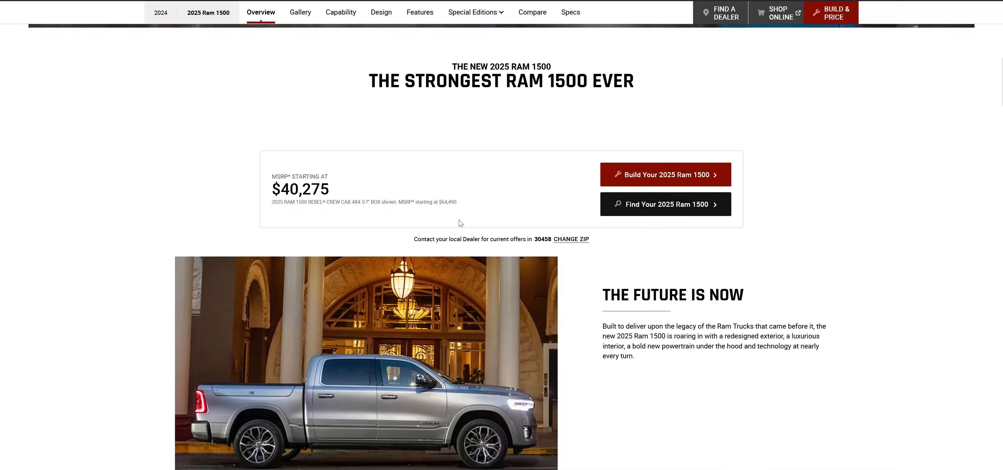
scroll("down", 3)
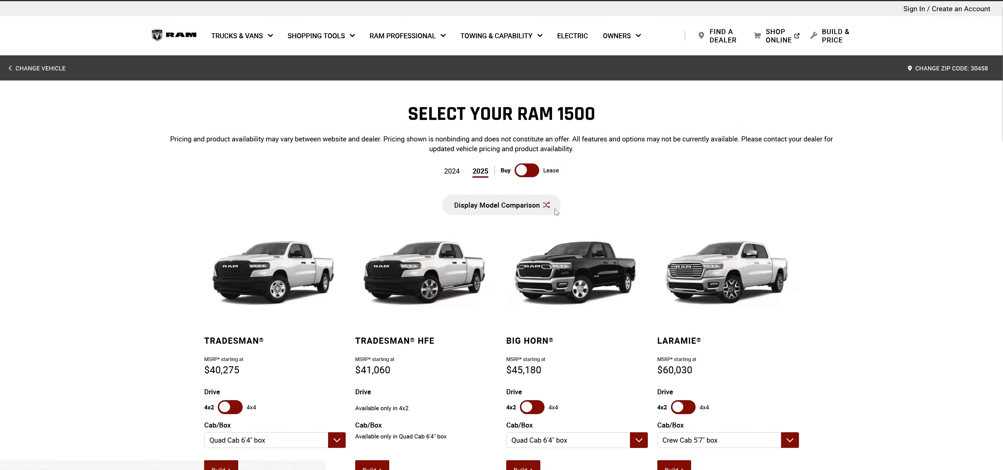
- Set the 2025 Tradesman to 4x4 drive with Crew Cab 5'7" box and start the build at $48,870
scroll("down", 3)
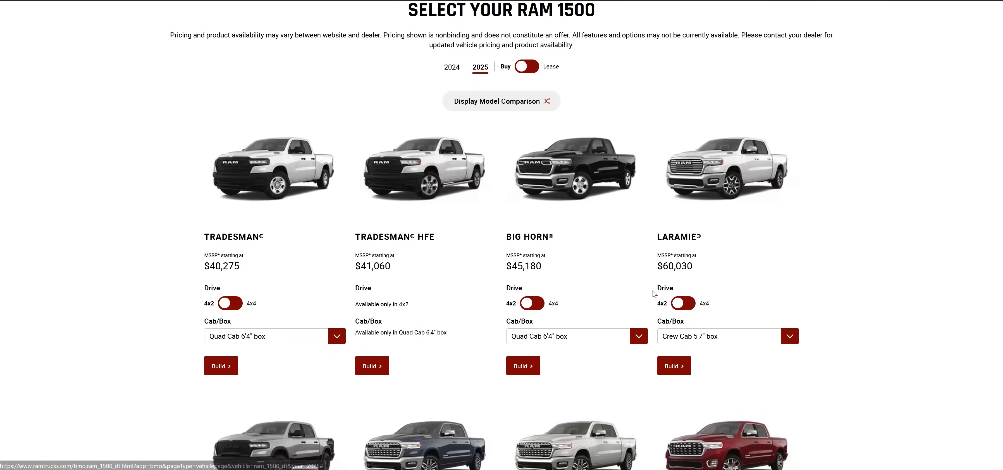
mouse_move(577, 210)
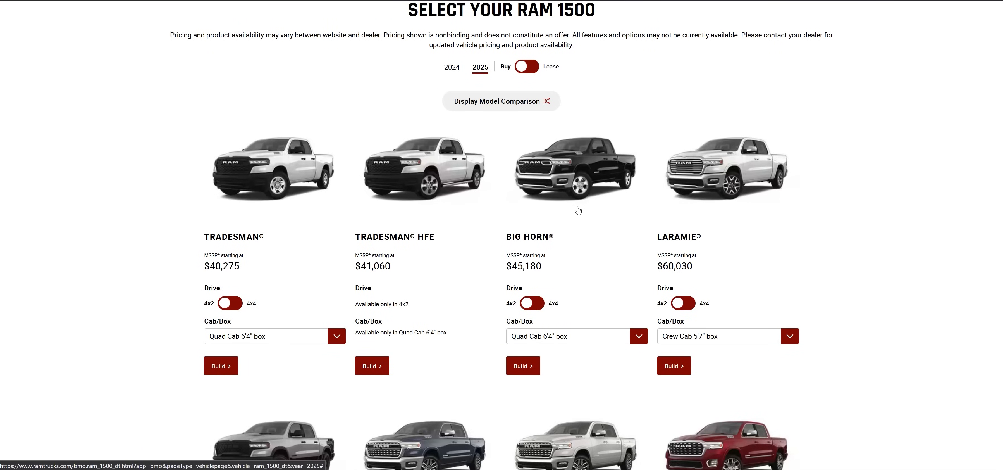
mouse_move(602, 202)
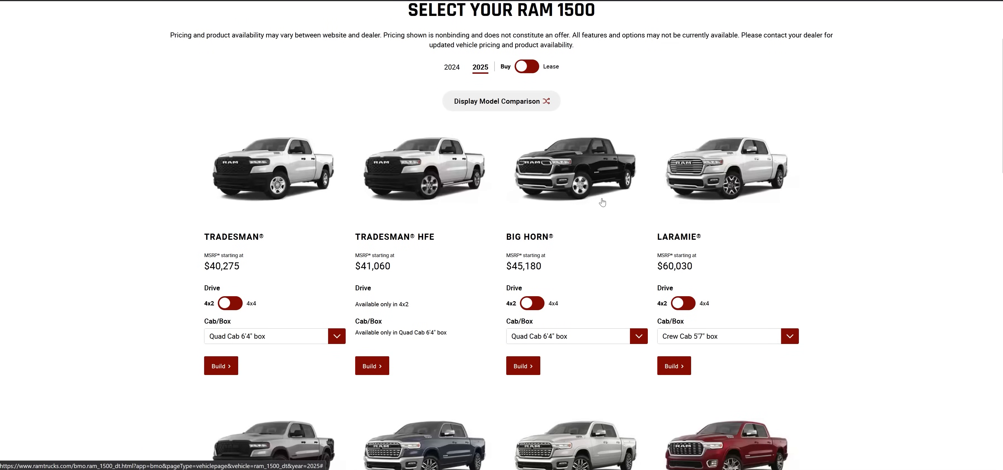
mouse_move(427, 230)
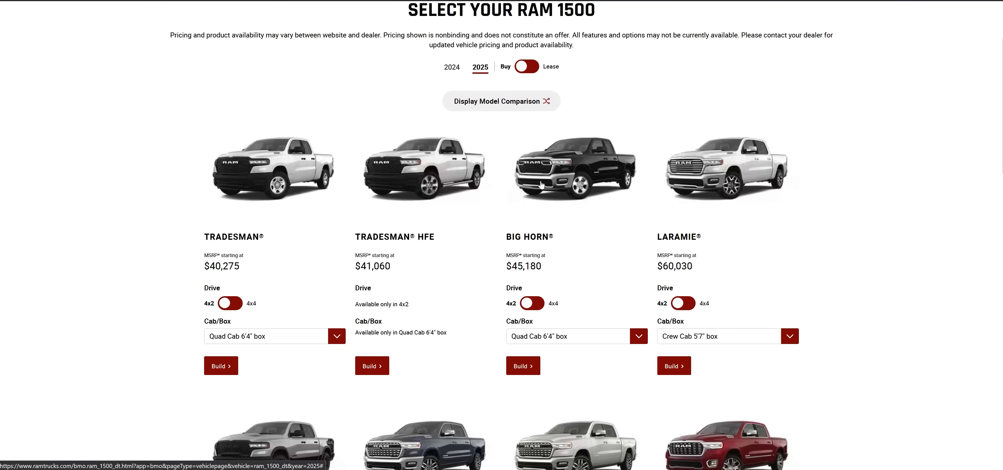
mouse_move(643, 198)
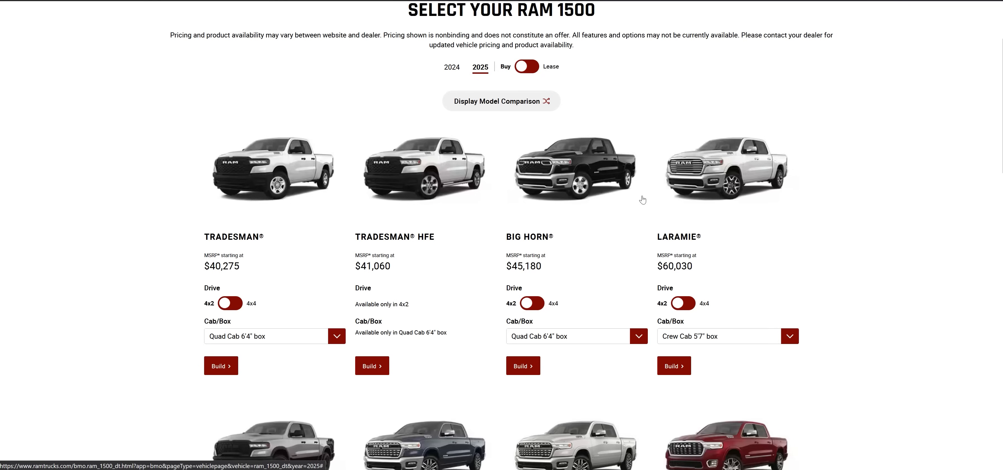
scroll("down", 3)
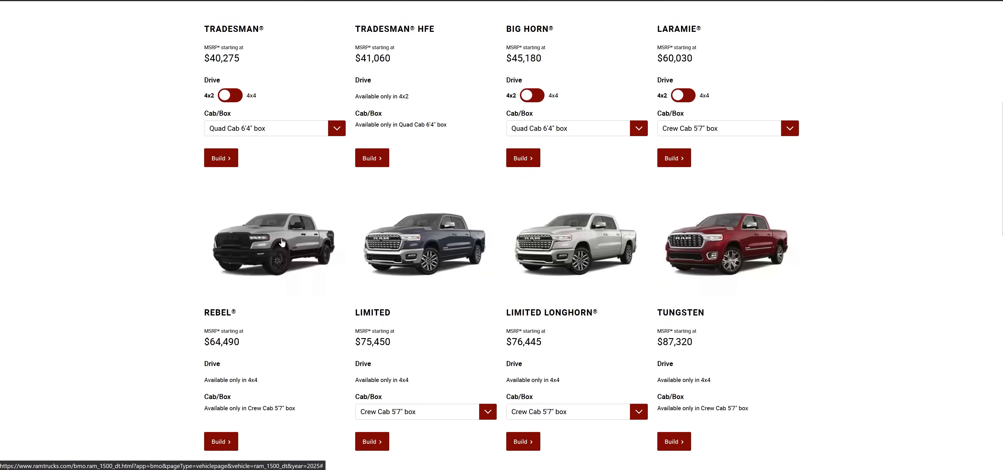
mouse_move(717, 249)
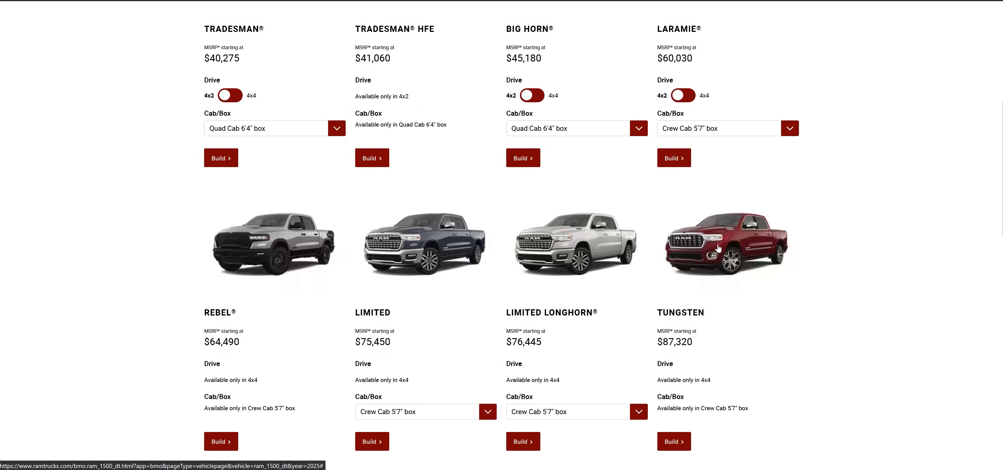
scroll("down", 3)
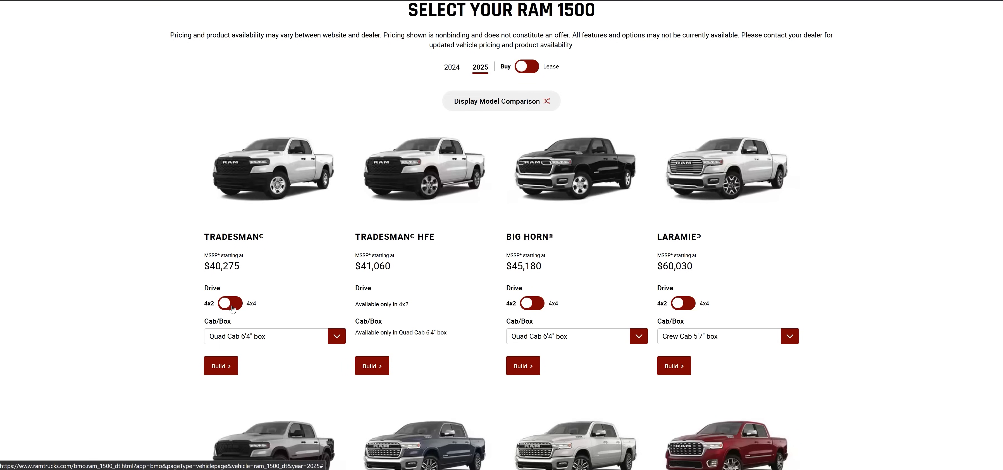
left_click(229, 302)
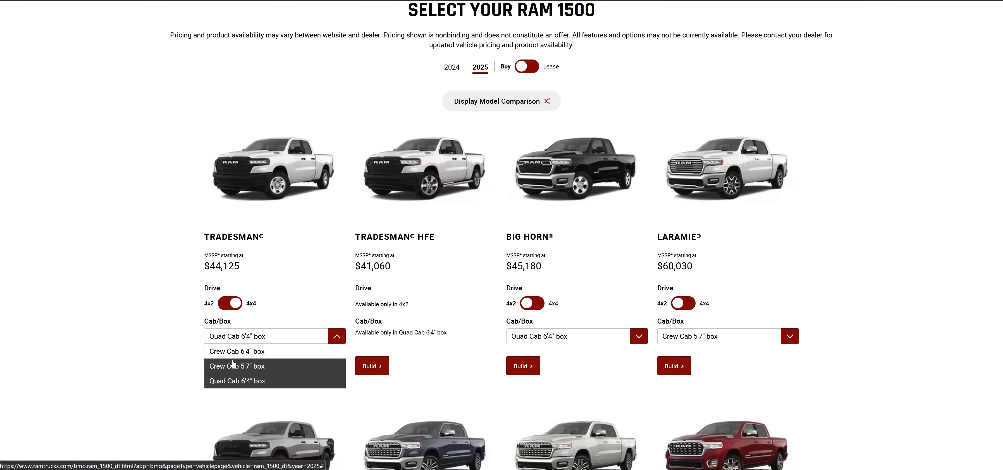
left_click(236, 366)
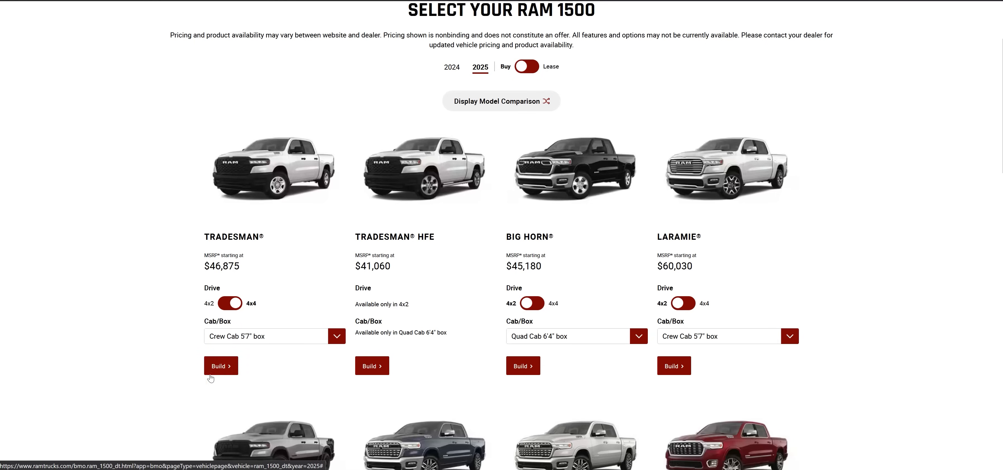
left_click(220, 365)
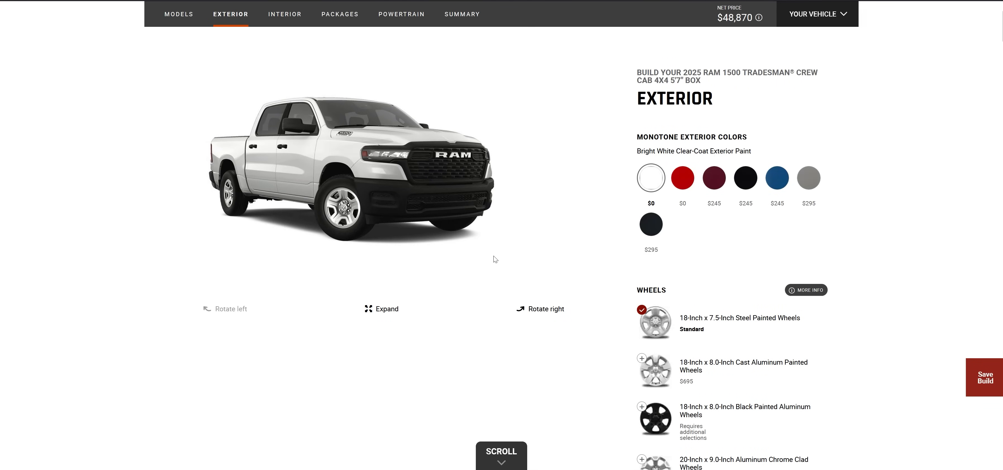
mouse_move(414, 335)
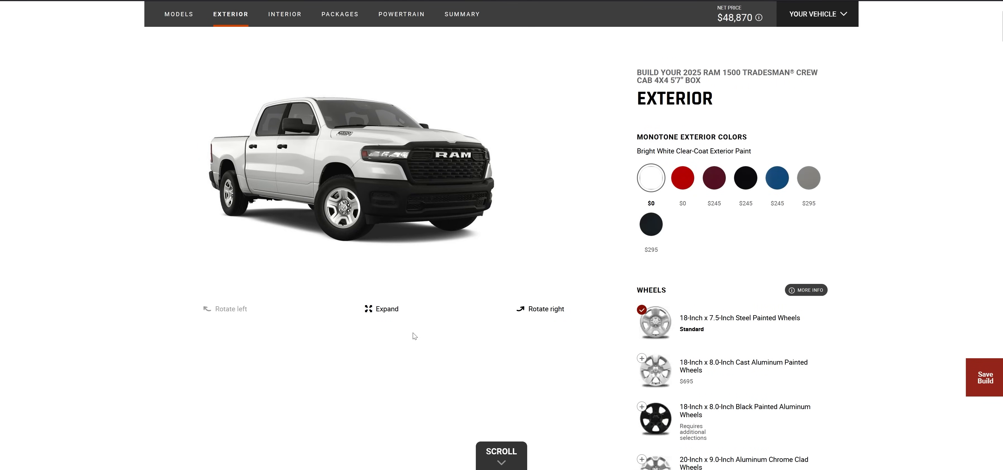
mouse_move(619, 303)
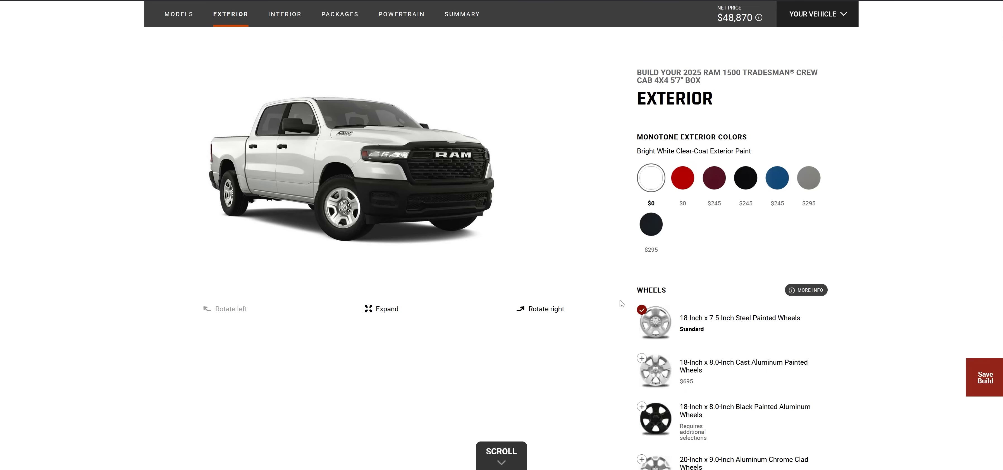
- Choose Diamond Black Crystal Pearl-Coat monotone paint, raising the price to $49,115
left_click(745, 178)
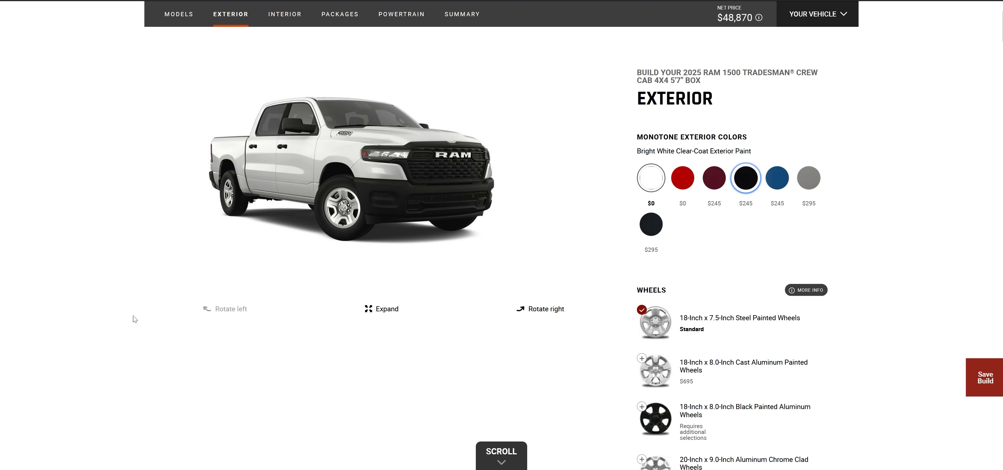
left_click(744, 177)
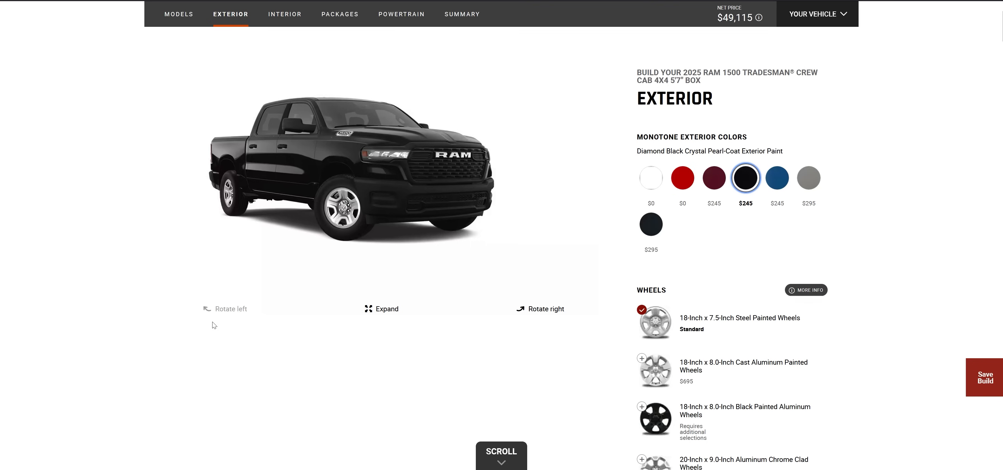
mouse_move(692, 250)
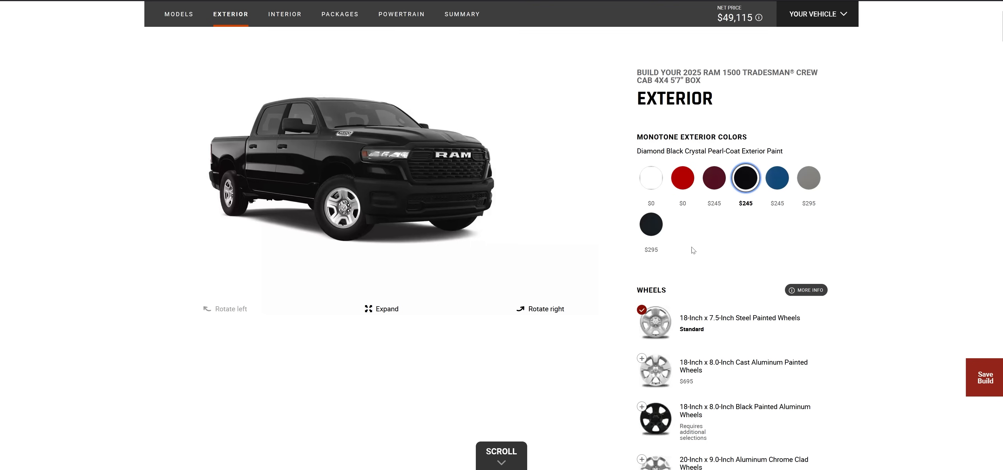
mouse_move(712, 295)
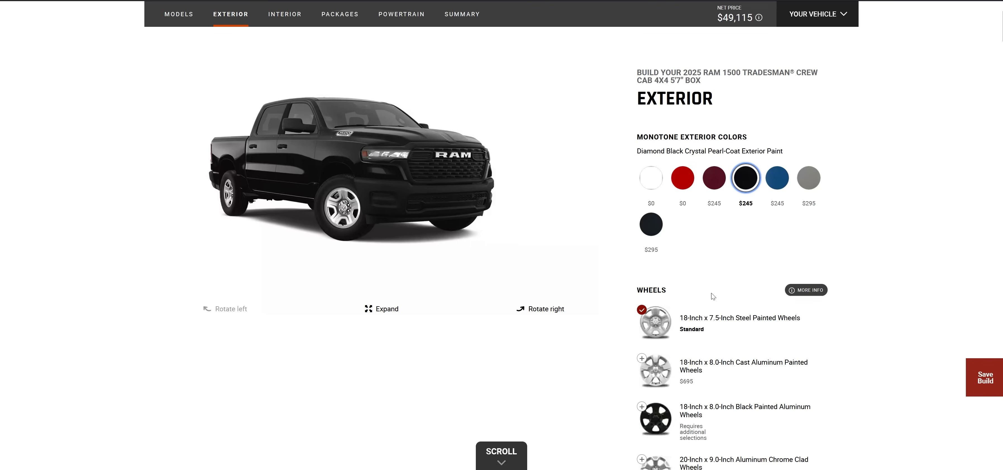
scroll("down", 3)
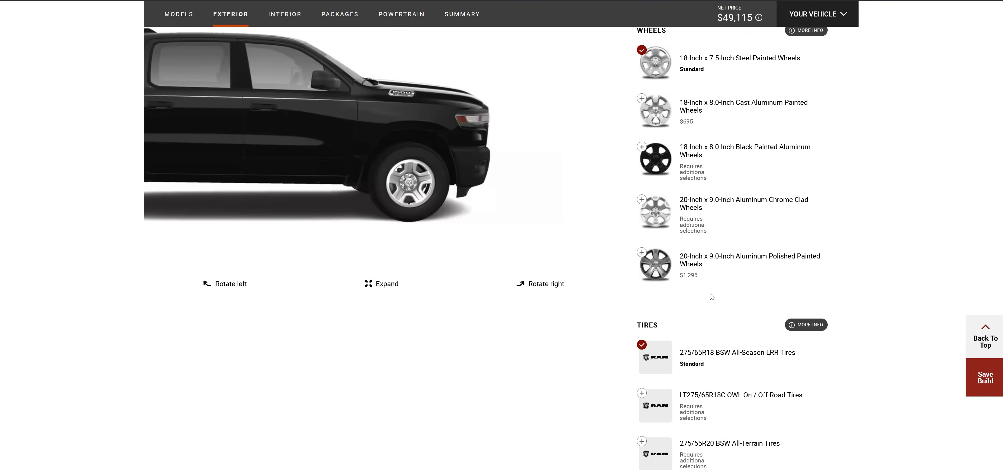
- Skip past wheels, tires and interior options to the Packages step, price still $49,115
scroll("down", 3)
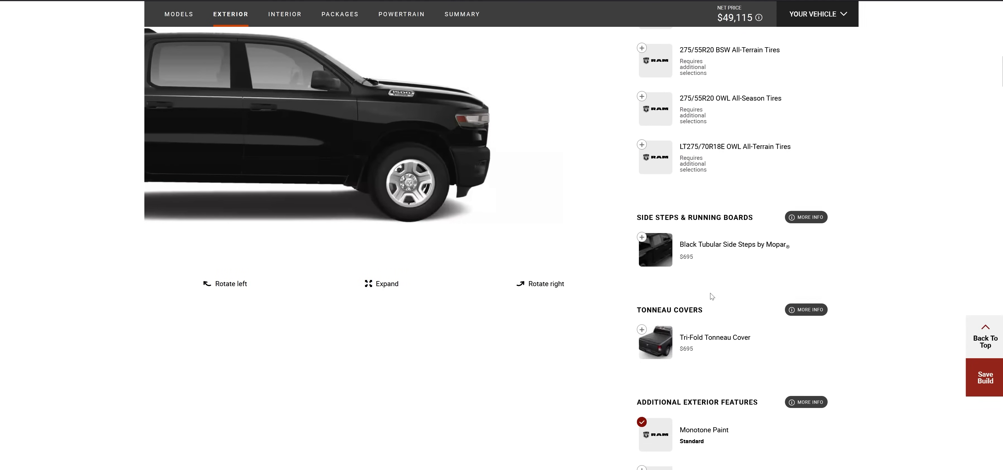
left_click(284, 14)
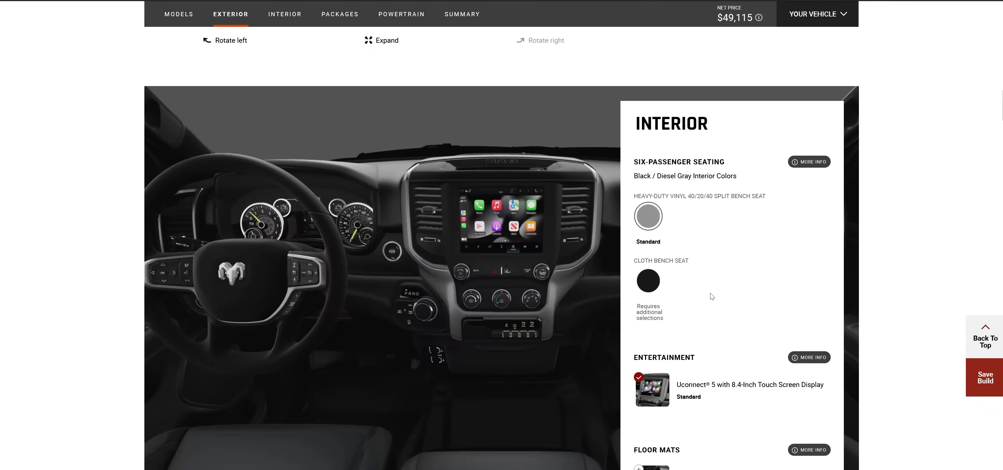
left_click(284, 14)
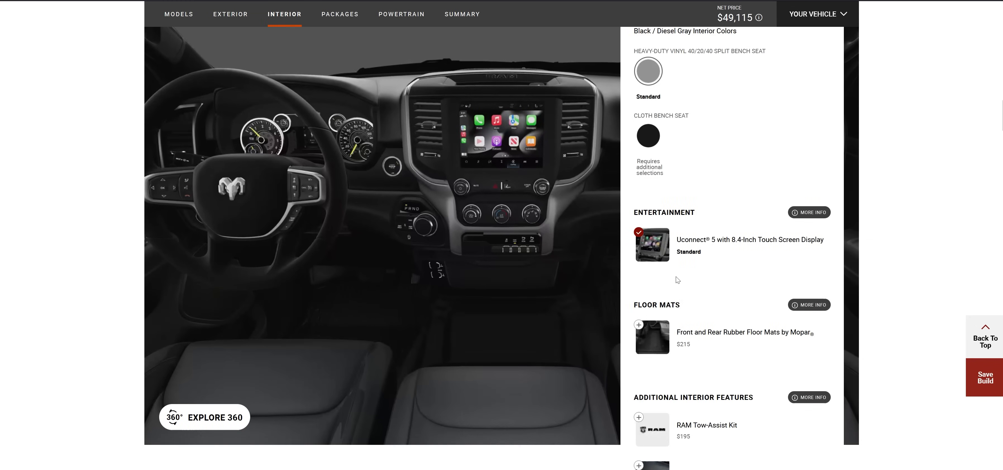
left_click(340, 14)
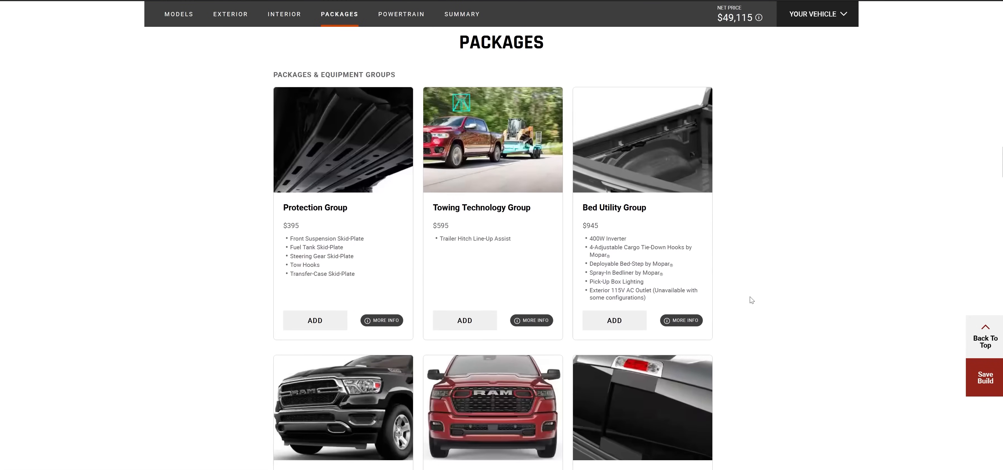
scroll("down", 3)
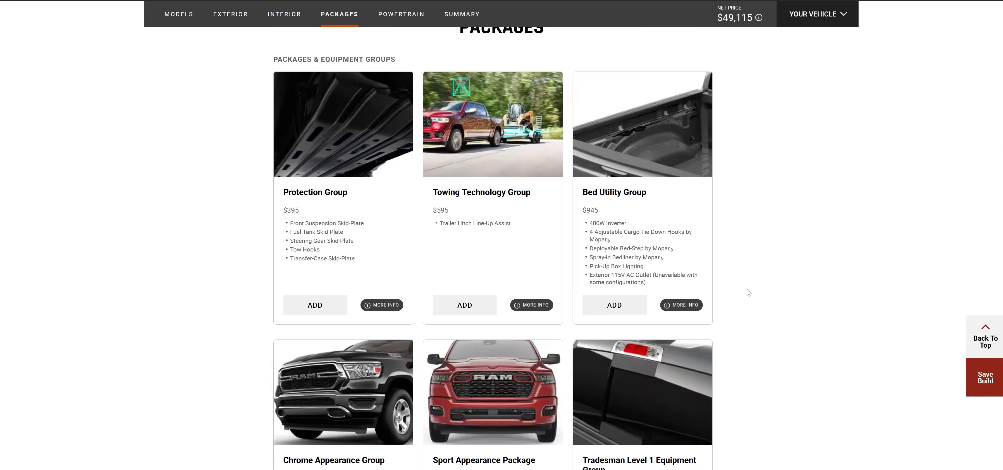
mouse_move(343, 224)
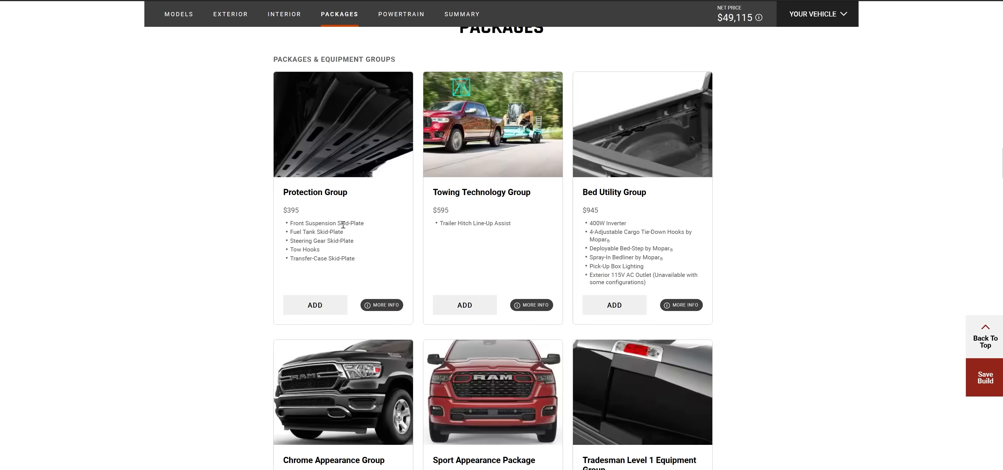
scroll("down", 3)
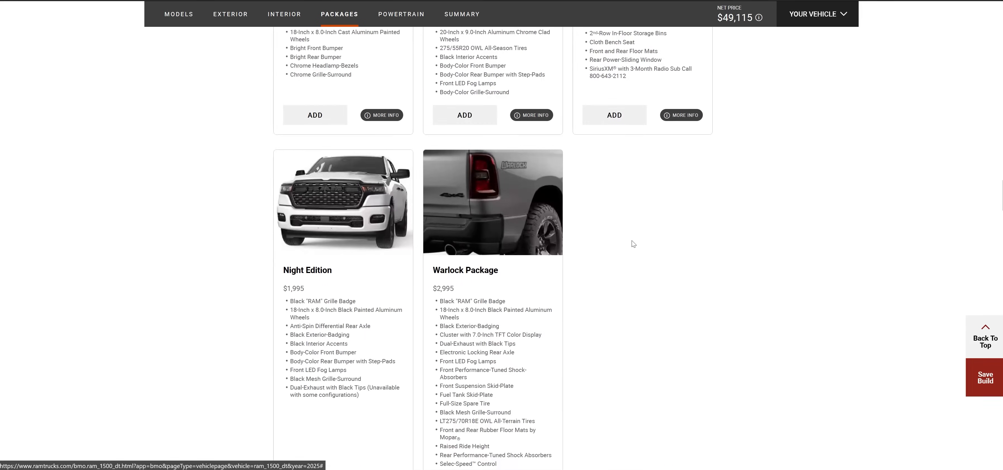
scroll("down", 3)
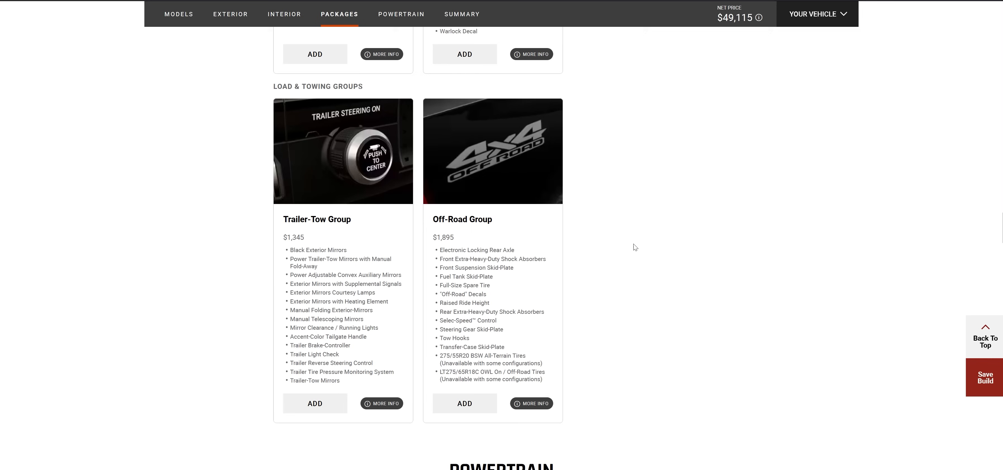
scroll("down", 3)
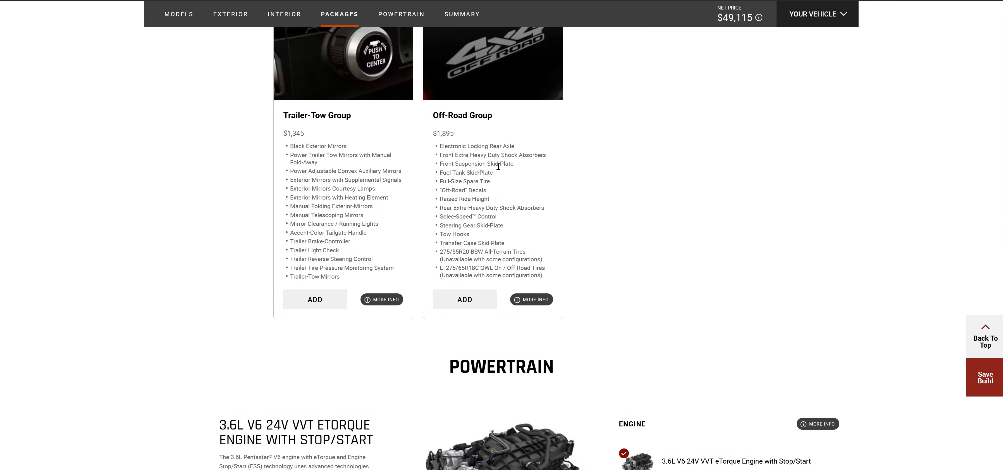
mouse_move(454, 198)
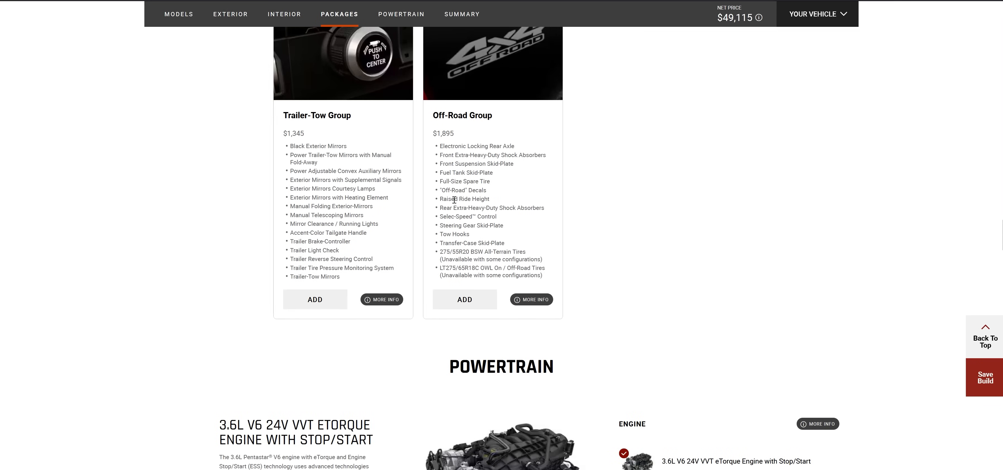
mouse_move(477, 201)
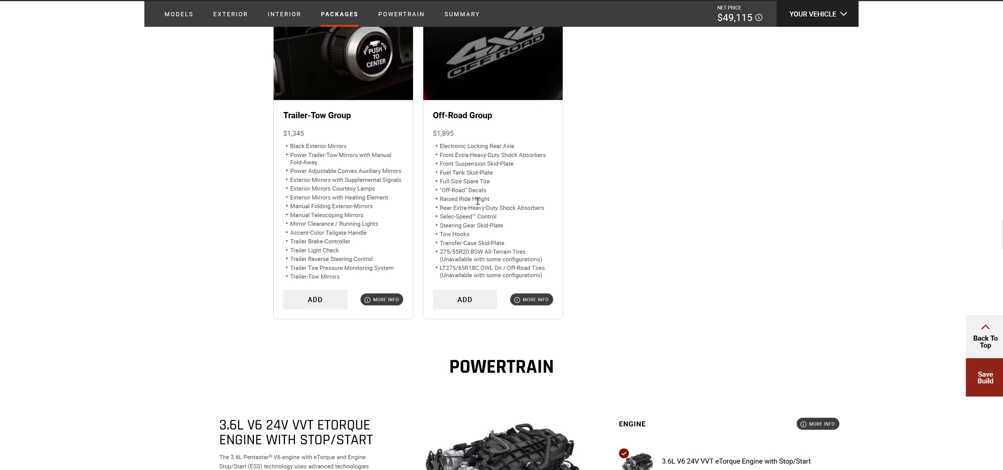
mouse_move(465, 244)
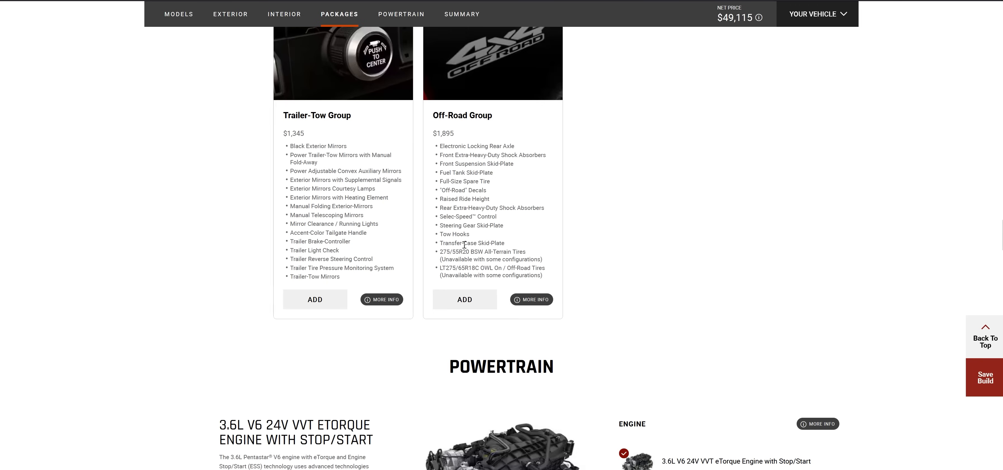
mouse_move(444, 254)
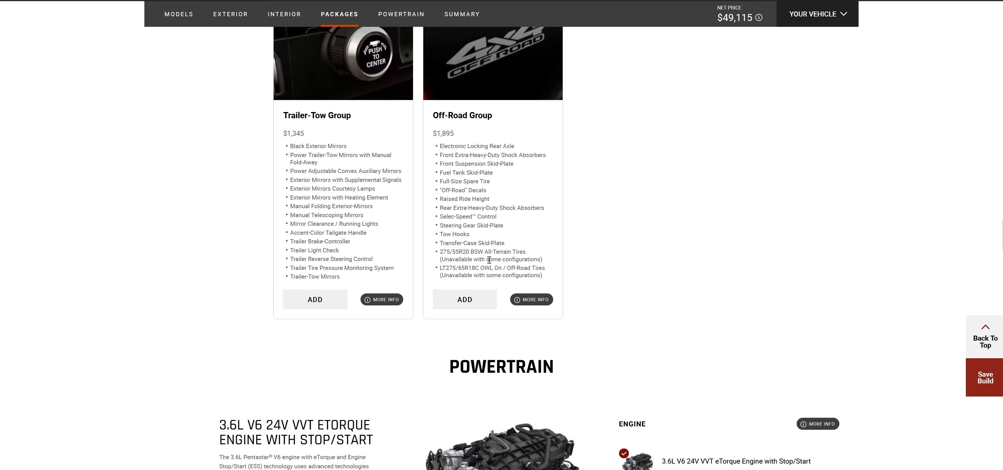
mouse_move(490, 258)
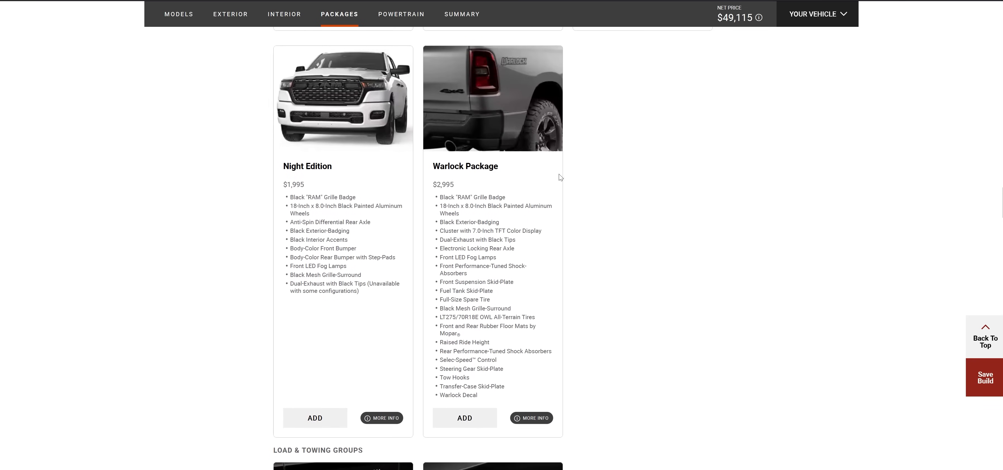
mouse_move(477, 166)
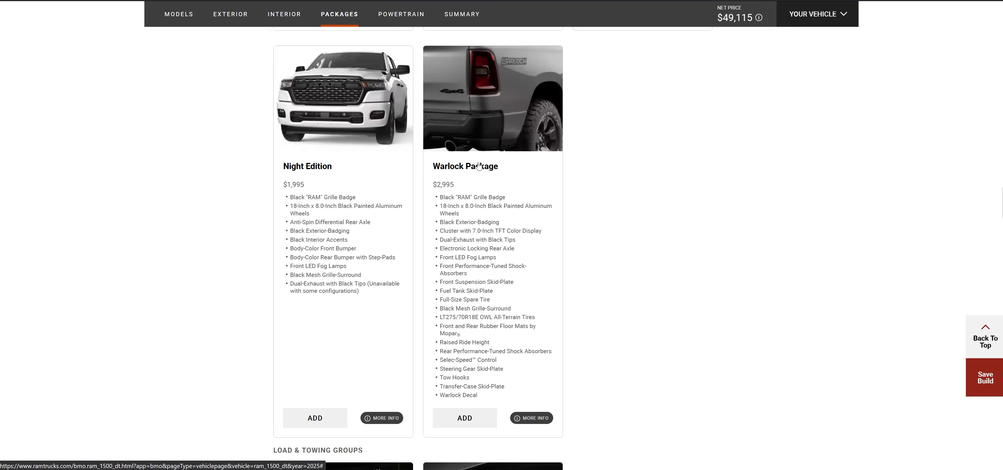
mouse_move(467, 163)
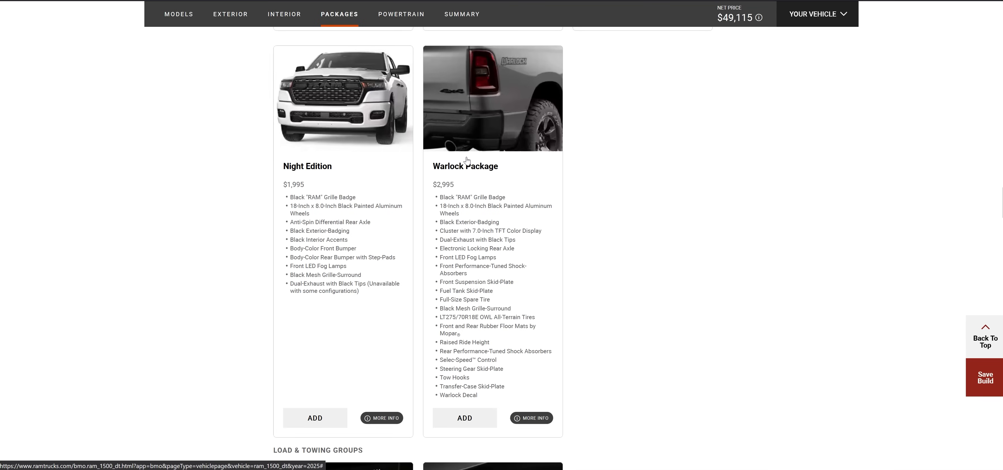
mouse_move(476, 162)
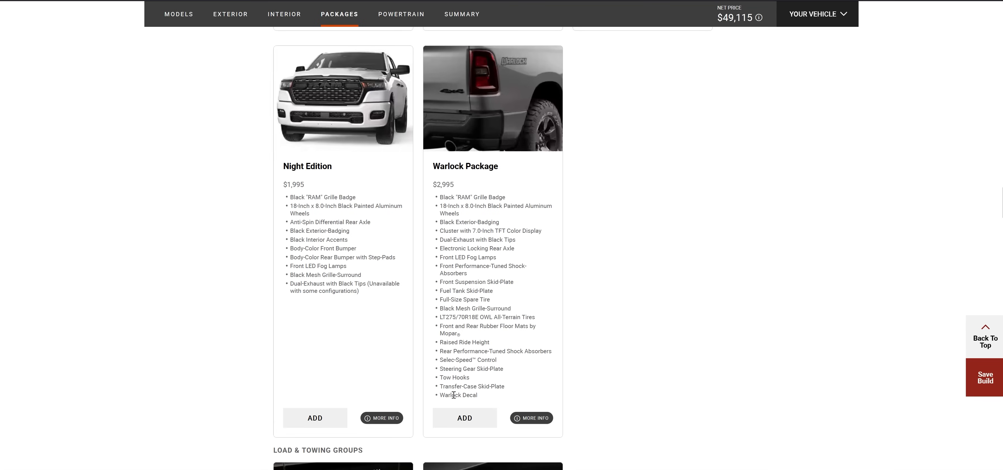
mouse_move(457, 220)
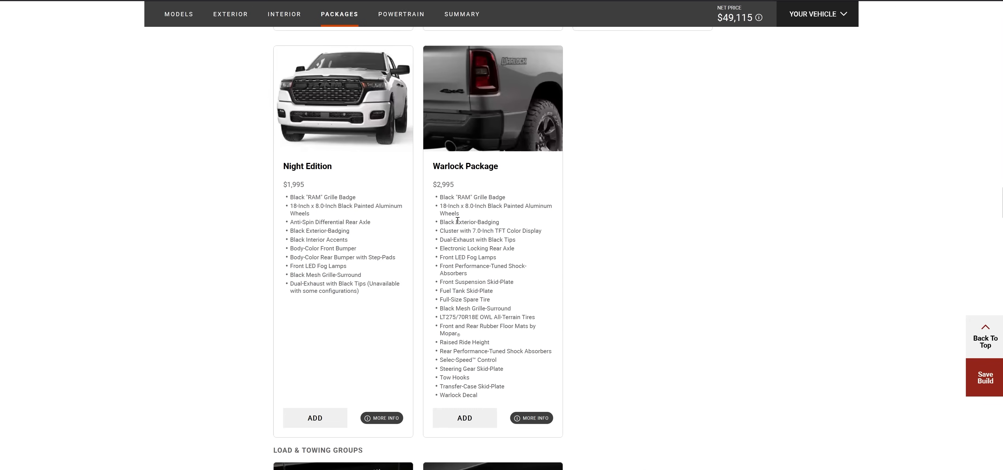
scroll("down", 3)
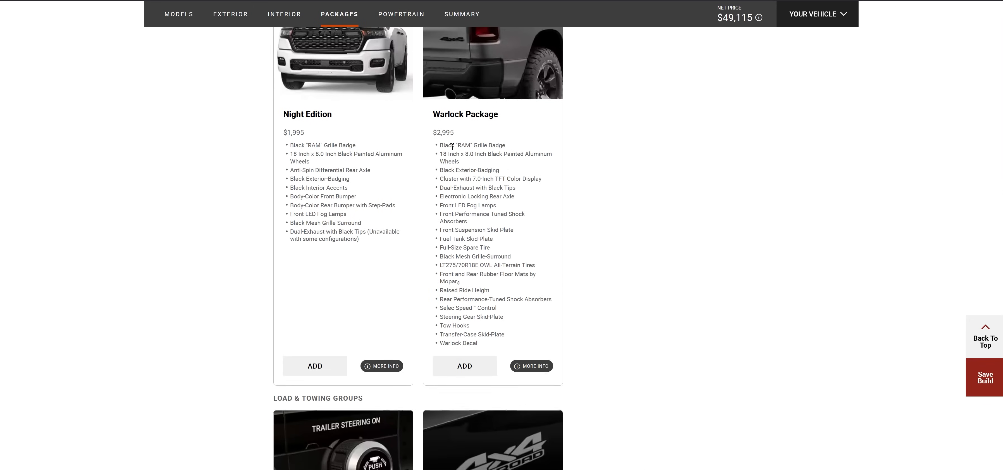
mouse_move(497, 146)
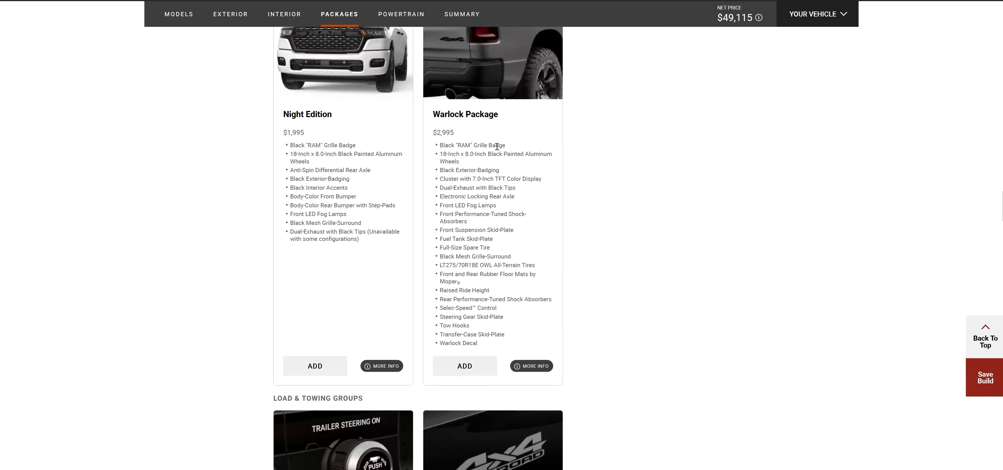
scroll("down", 3)
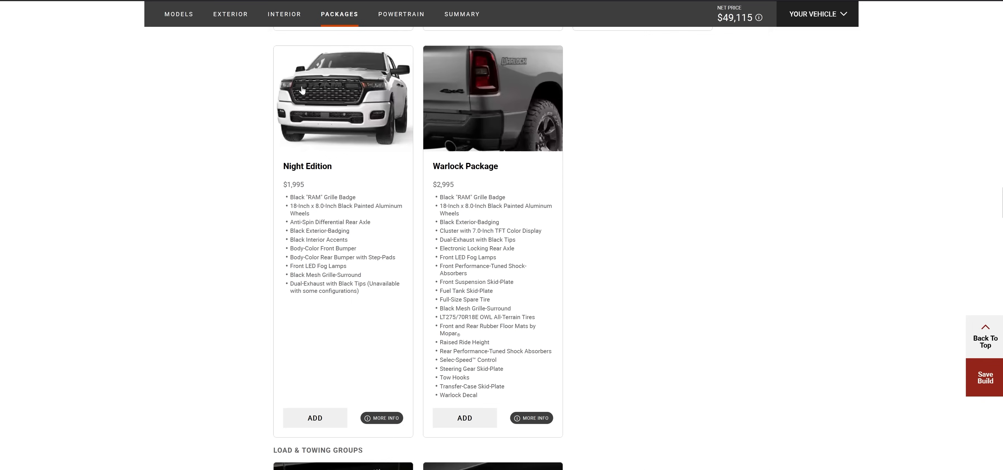
mouse_move(478, 221)
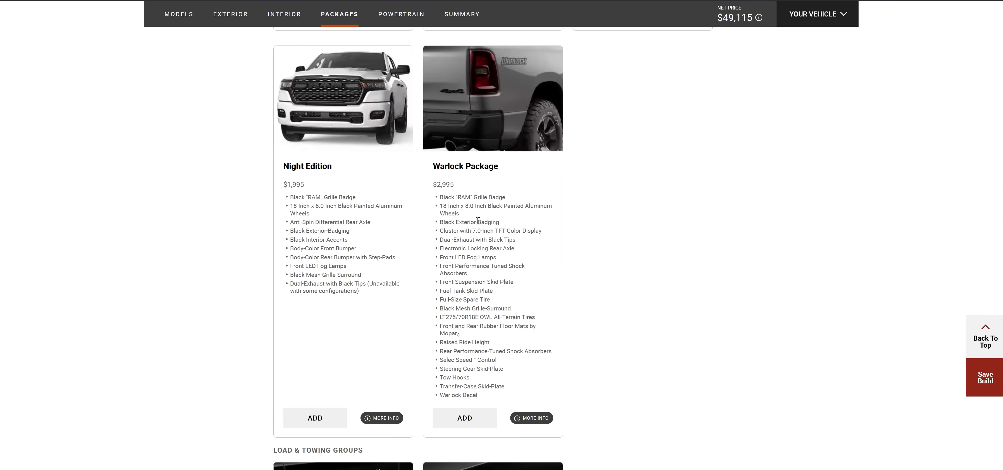
scroll("down", 3)
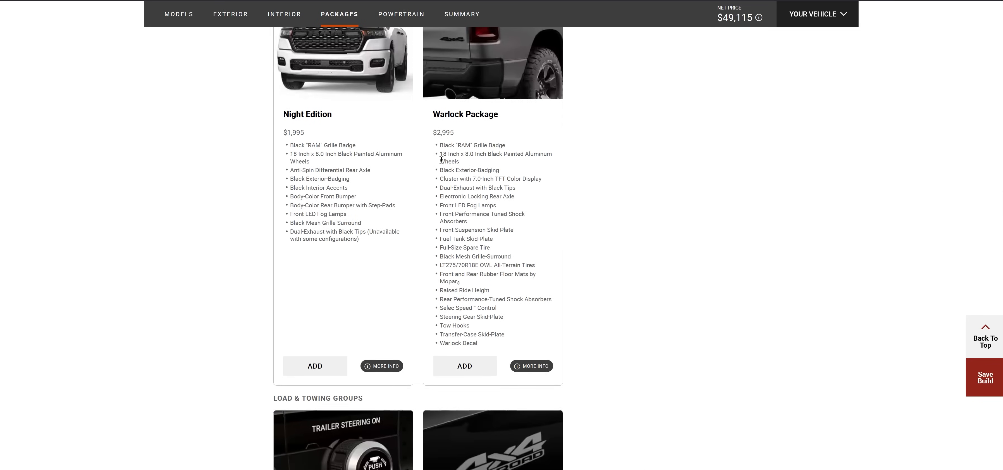
mouse_move(448, 179)
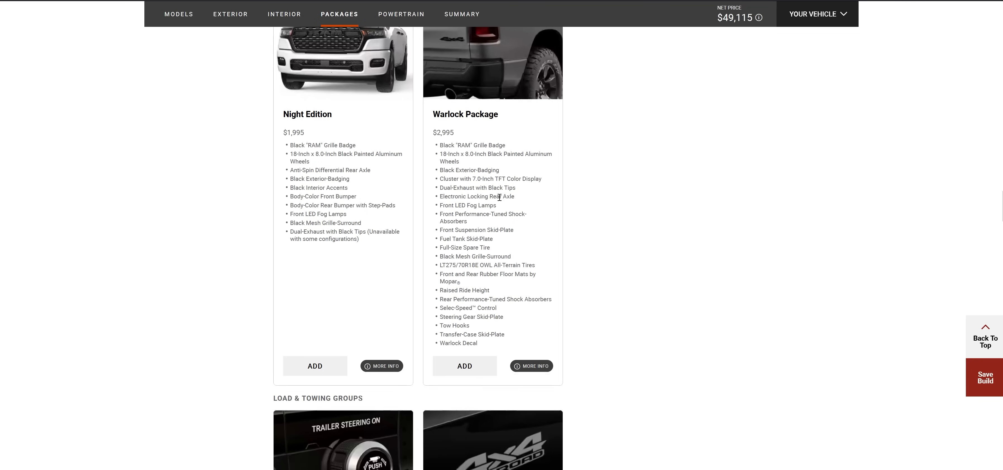
mouse_move(489, 206)
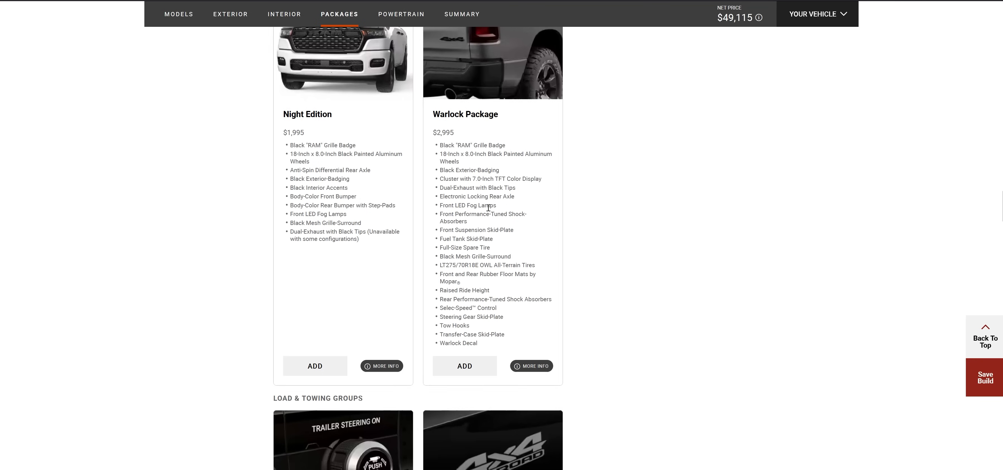
mouse_move(448, 213)
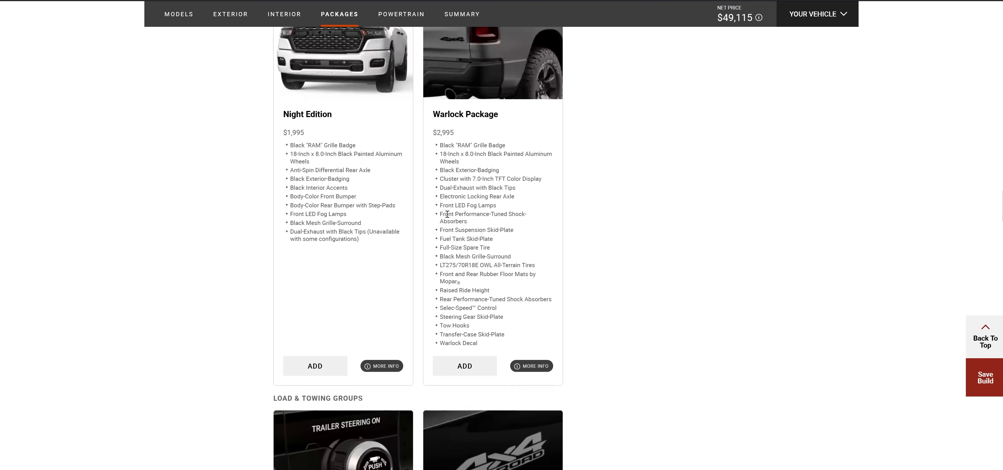
mouse_move(447, 216)
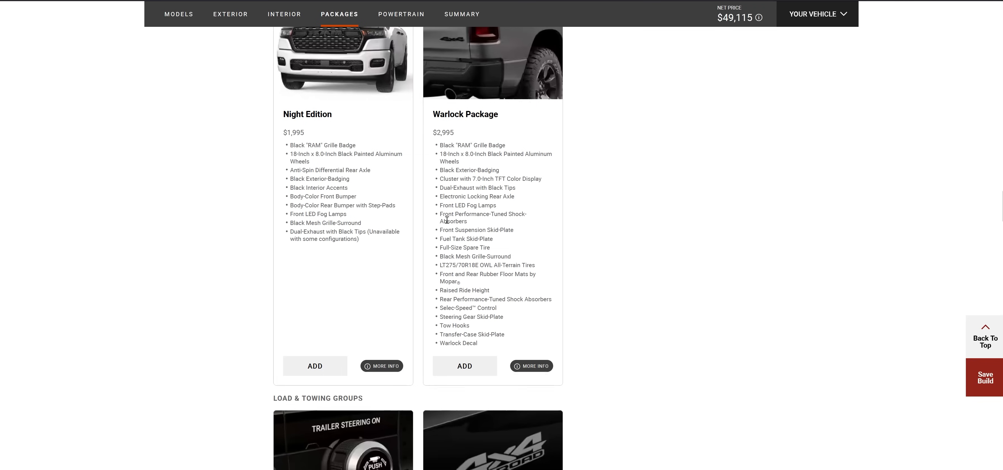
mouse_move(492, 229)
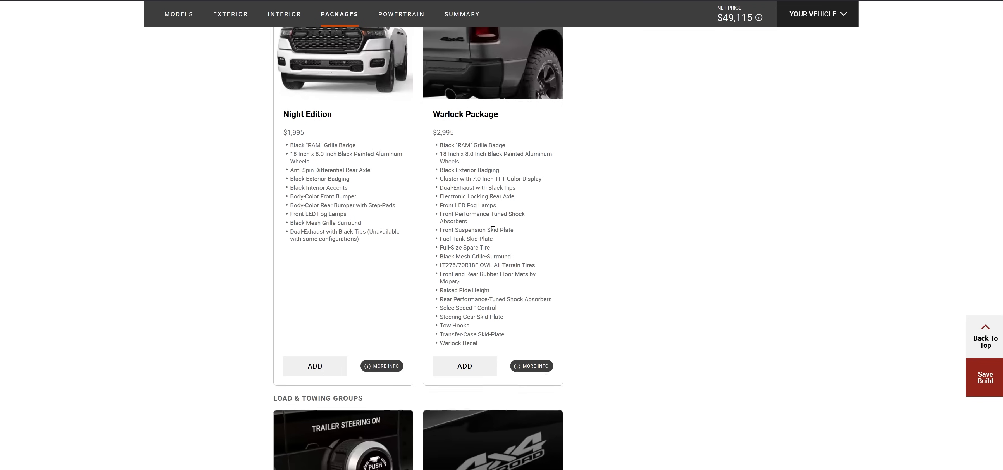
mouse_move(443, 245)
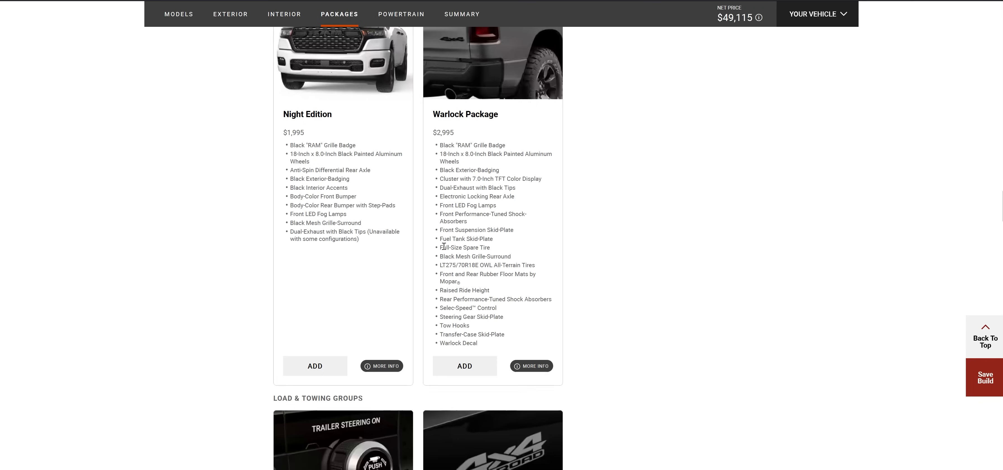
mouse_move(480, 265)
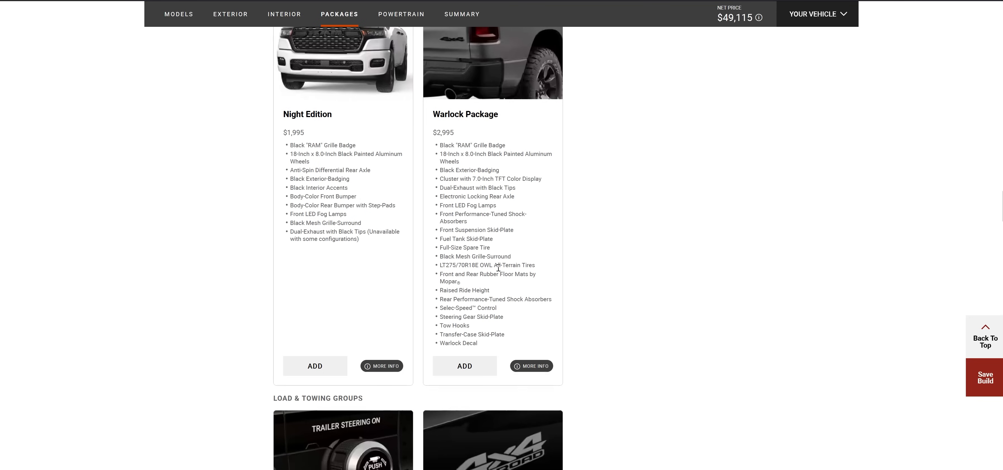
mouse_move(502, 268)
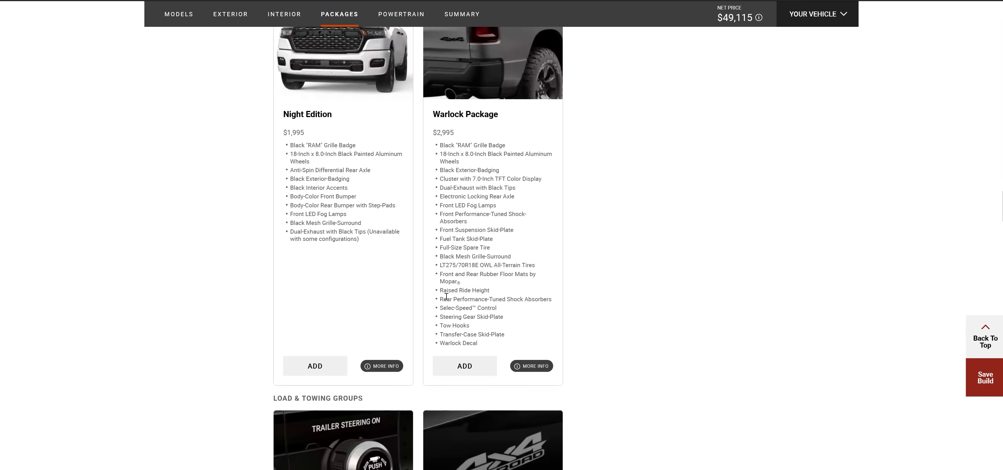
mouse_move(497, 300)
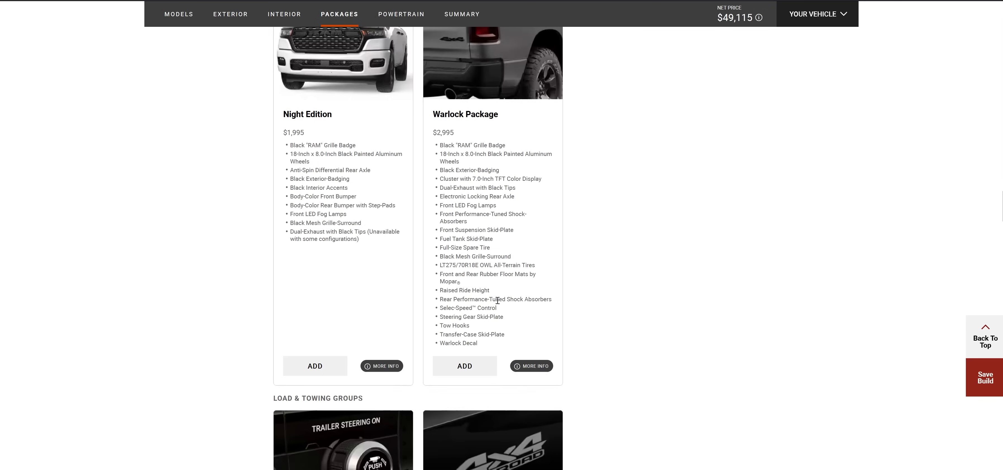
mouse_move(461, 307)
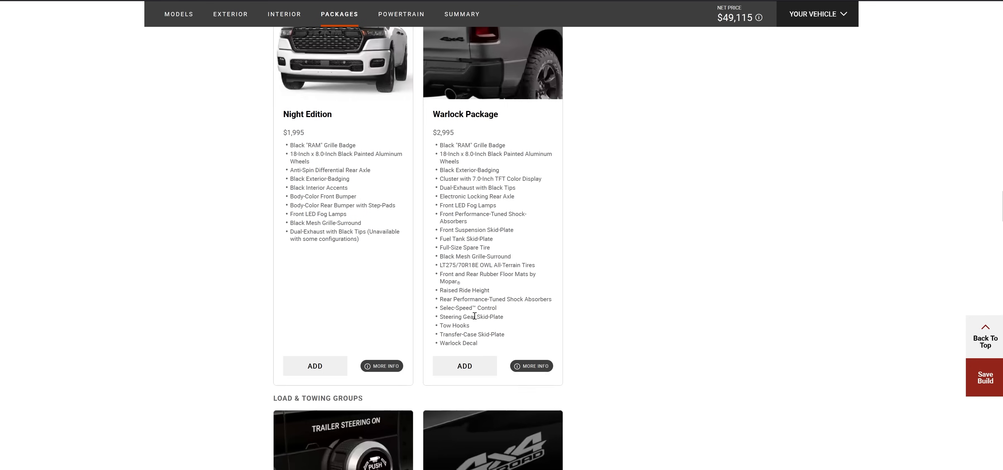
mouse_move(454, 325)
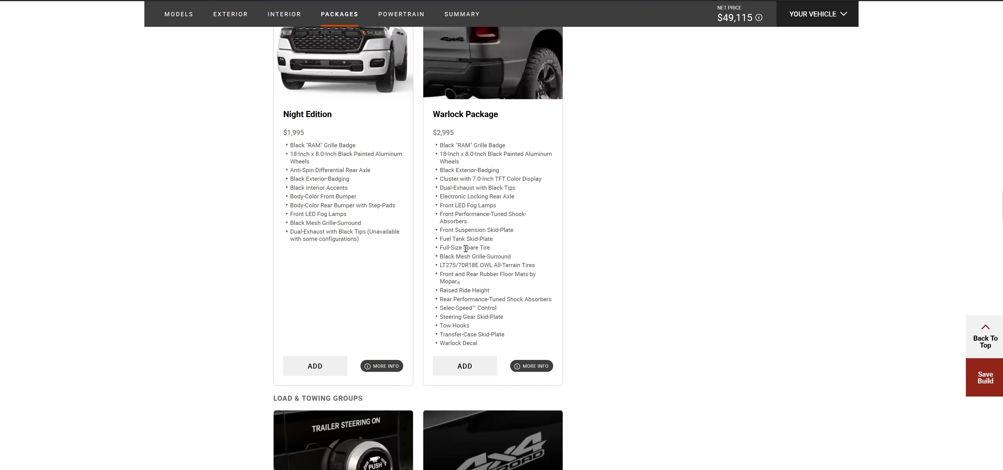
mouse_move(487, 178)
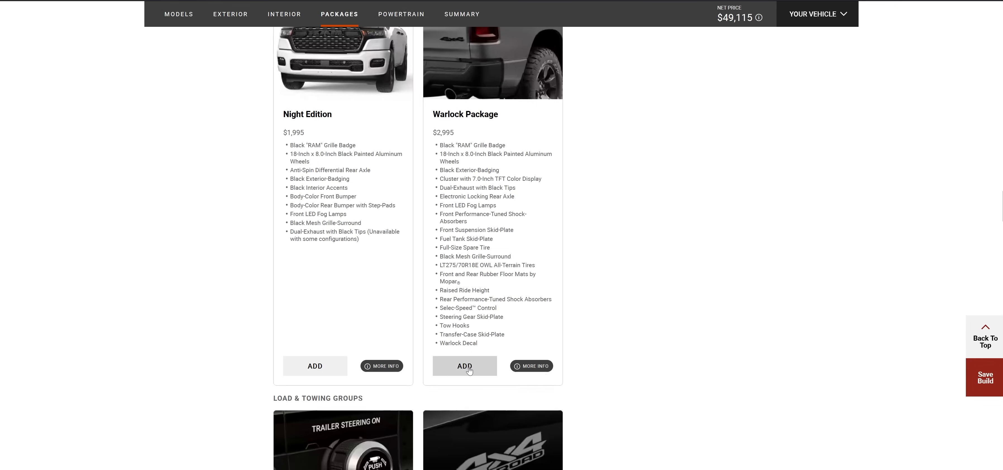
- Add the Warlock Package, bringing the net price to $56,500 with 9 changes pending
left_click(465, 365)
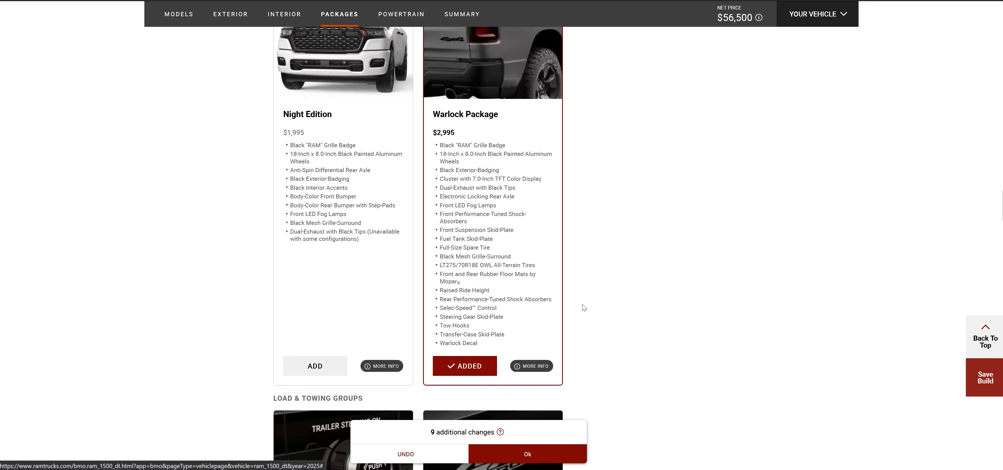
mouse_move(734, 27)
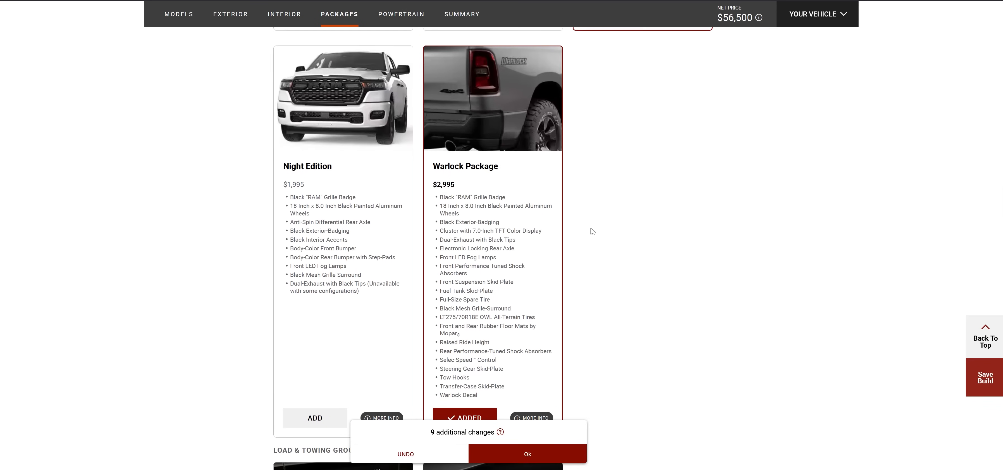
- Return to the exterior step and apply Hydro Blue Pearl-Coat paint in place of Diamond Black
left_click(284, 14)
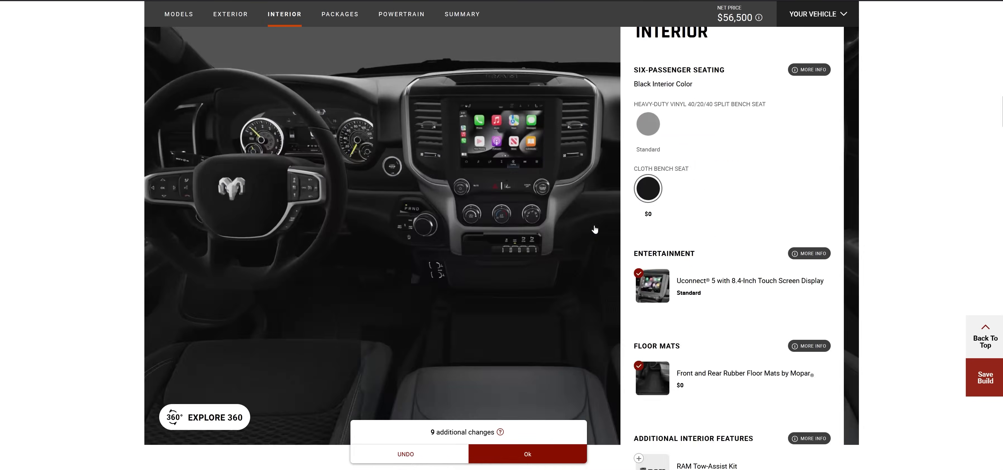
left_click(230, 14)
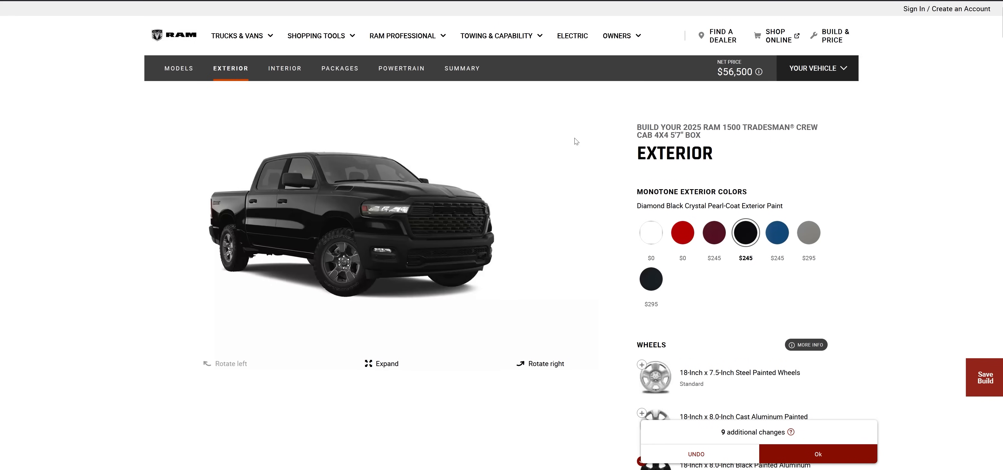
mouse_move(389, 301)
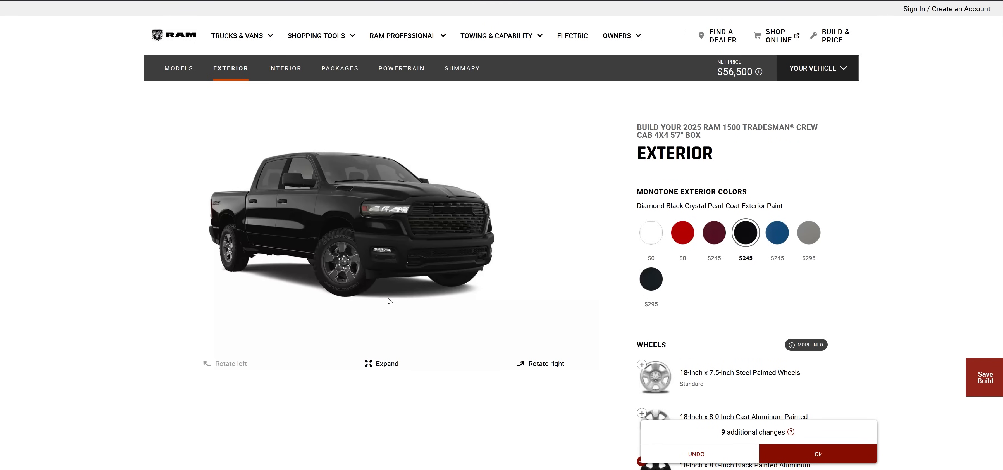
mouse_move(386, 233)
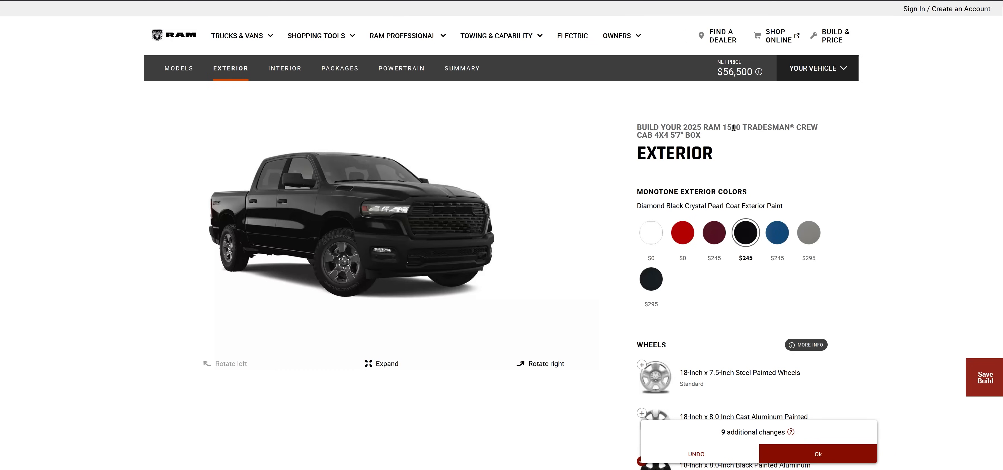
mouse_move(508, 187)
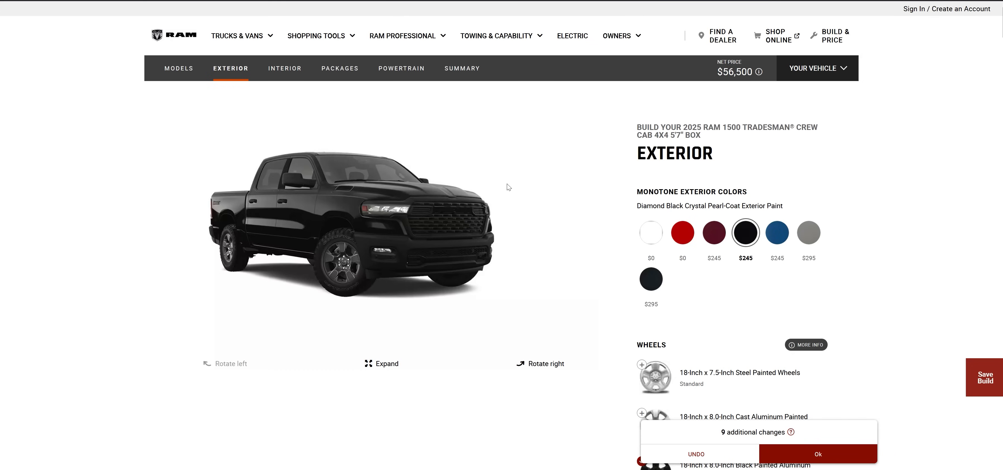
mouse_move(496, 198)
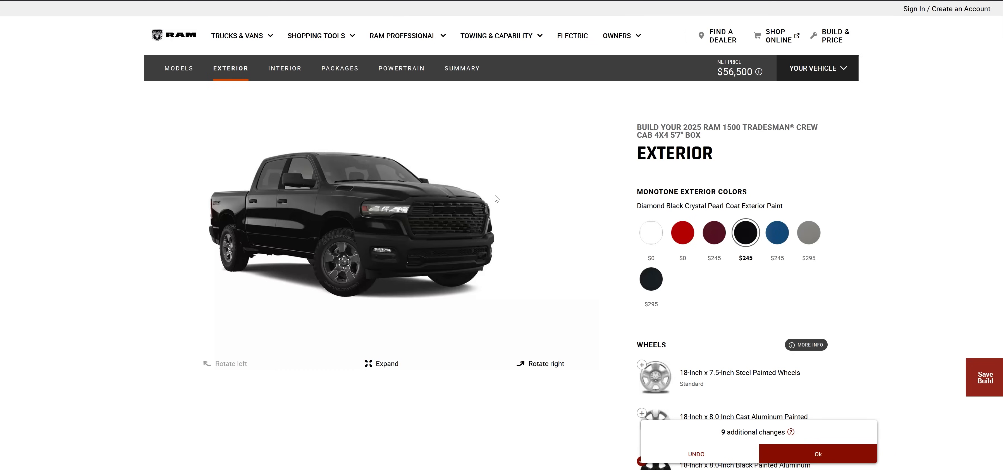
mouse_move(512, 179)
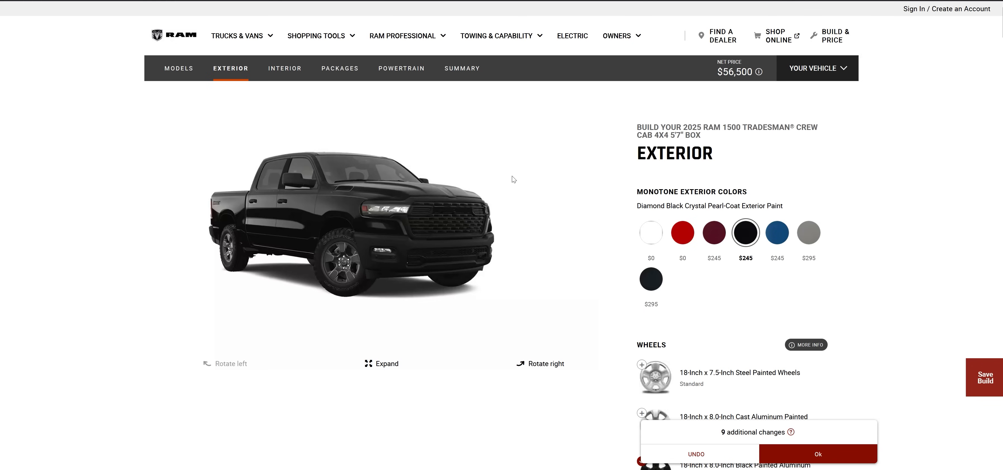
mouse_move(368, 268)
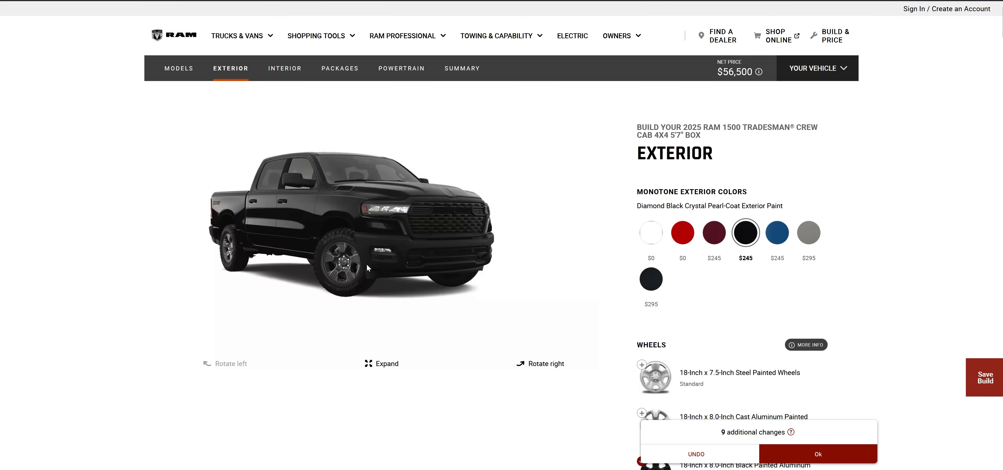
left_click(777, 233)
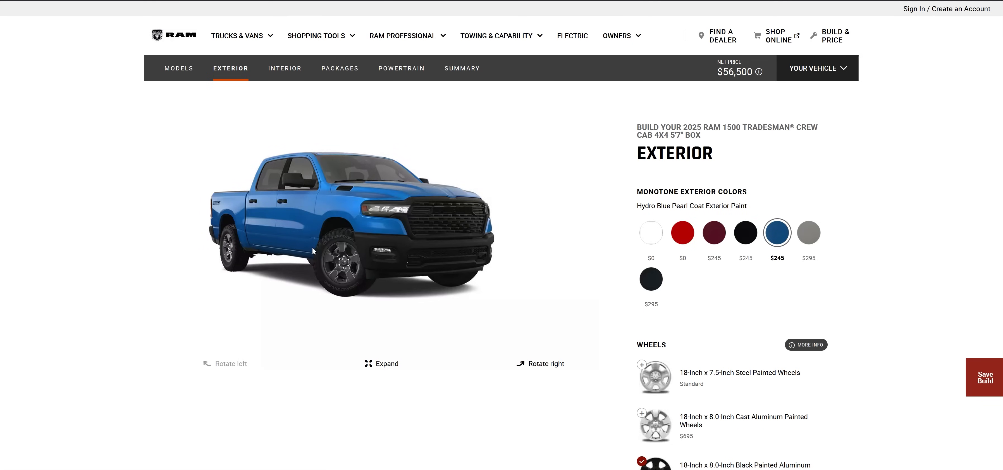
mouse_move(246, 244)
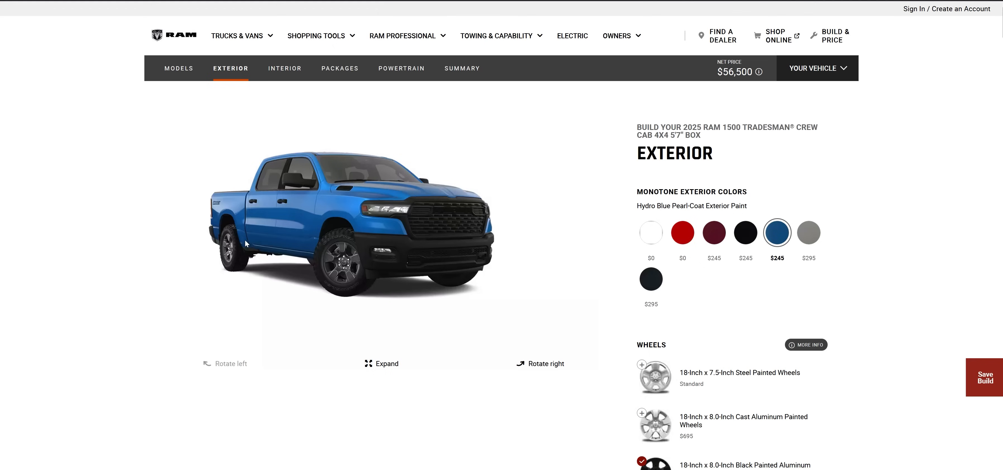
mouse_move(230, 210)
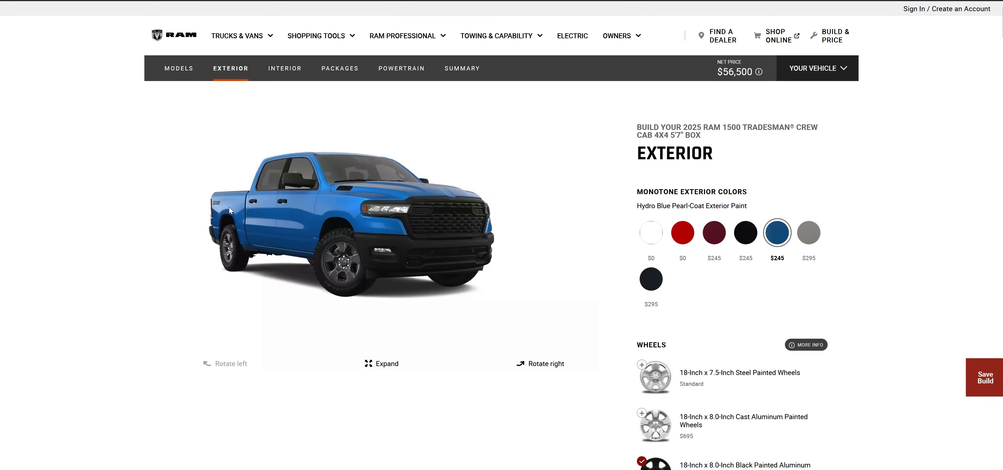
mouse_move(393, 225)
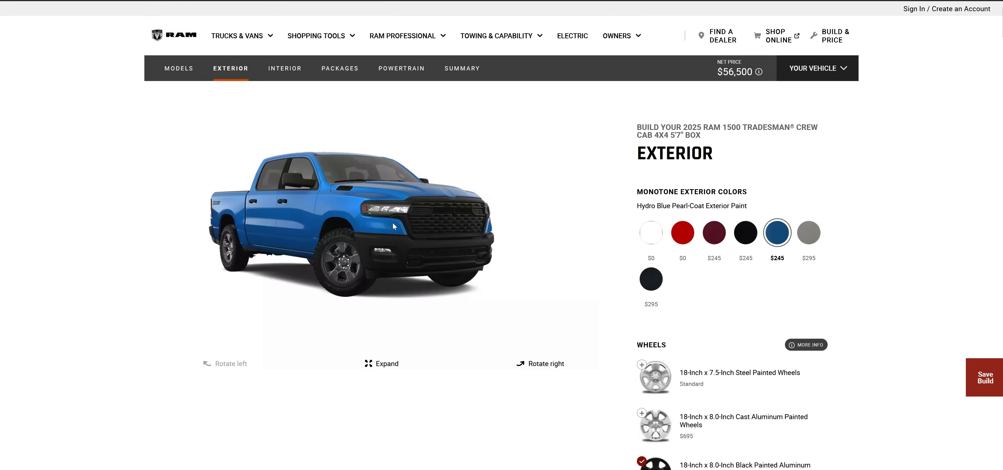
mouse_move(329, 249)
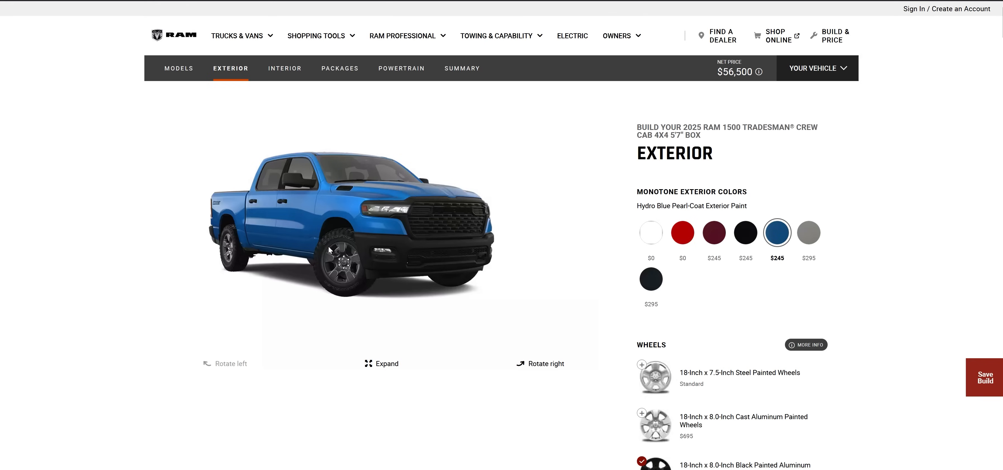
- Scroll past the tires, side steps, tonneau covers and exterior features to the Interior section
scroll("down", 3)
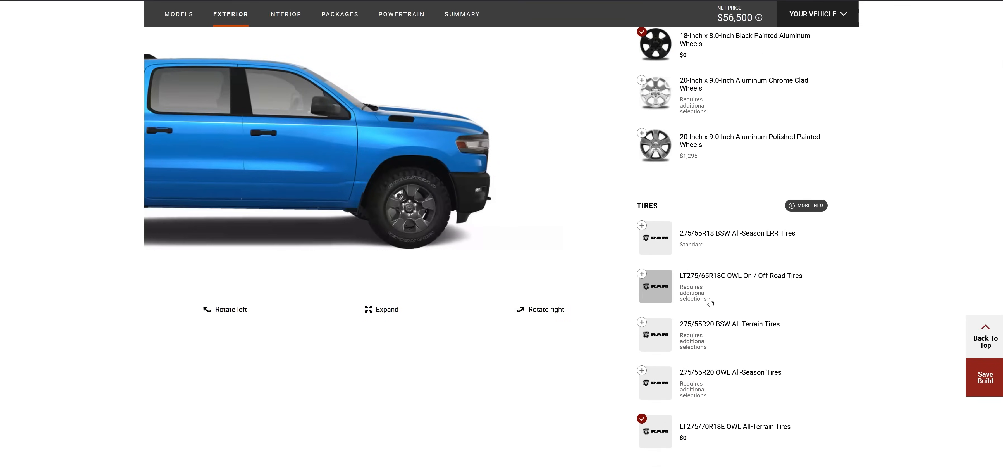
scroll("down", 3)
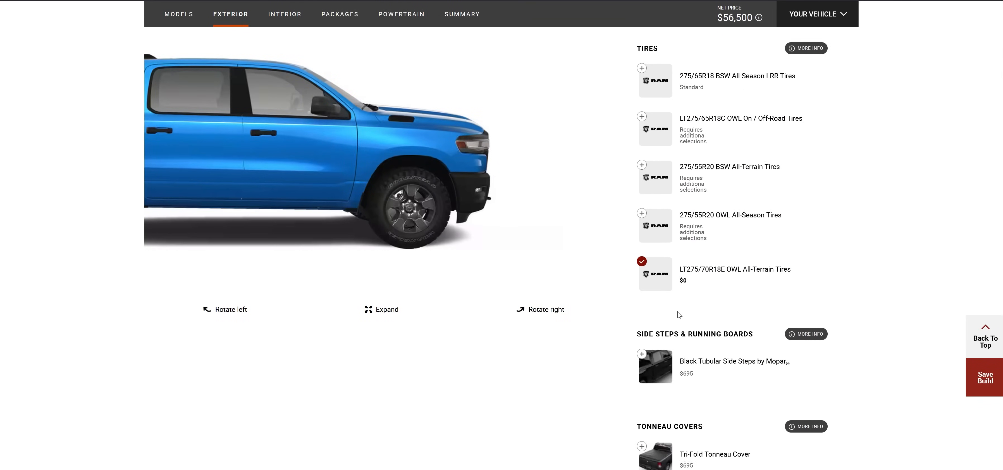
scroll("down", 3)
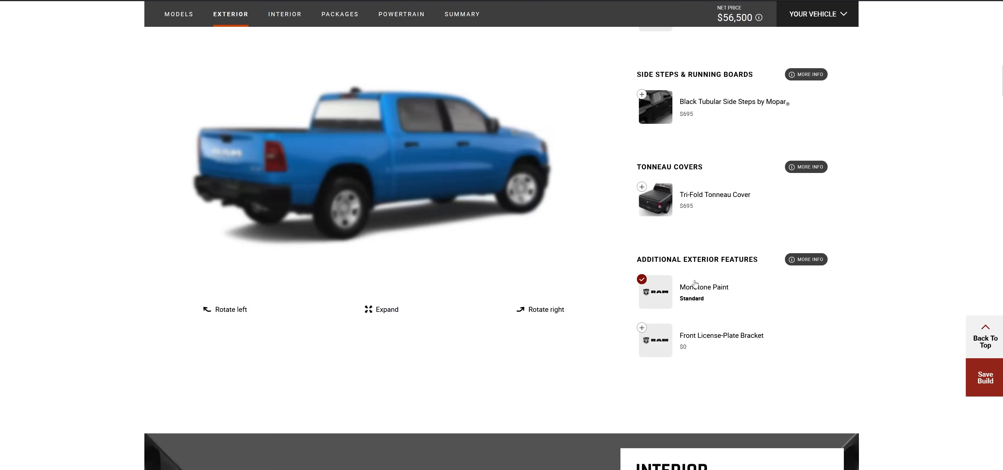
scroll("down", 3)
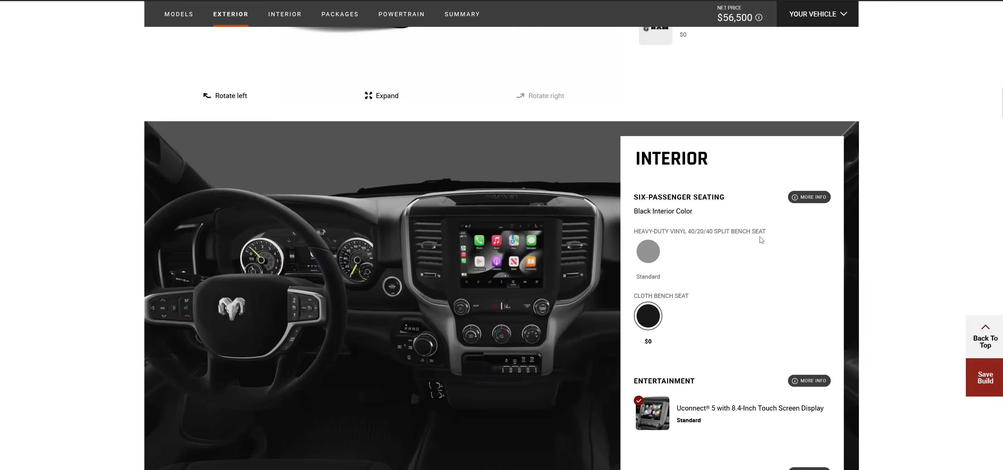
- Switch to the Interior step and scroll past seating, Uconnect 5, floor mats and safety toward Packages
left_click(285, 14)
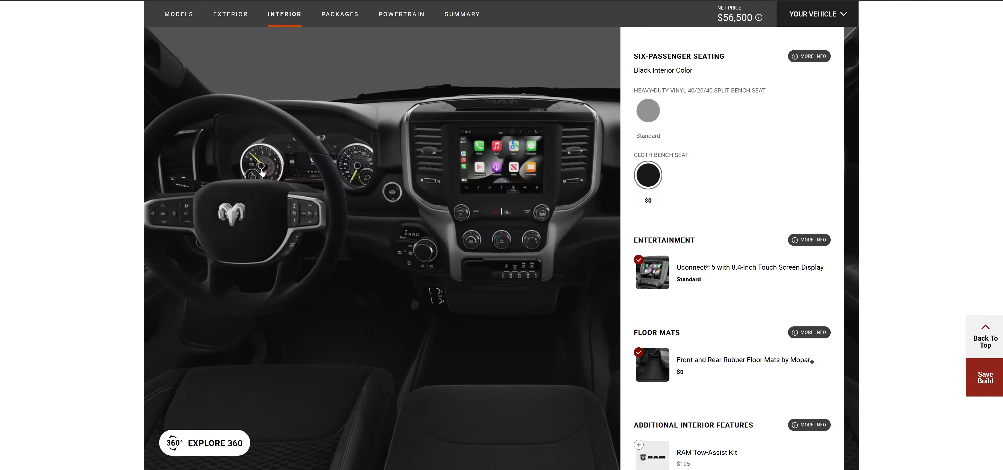
mouse_move(353, 172)
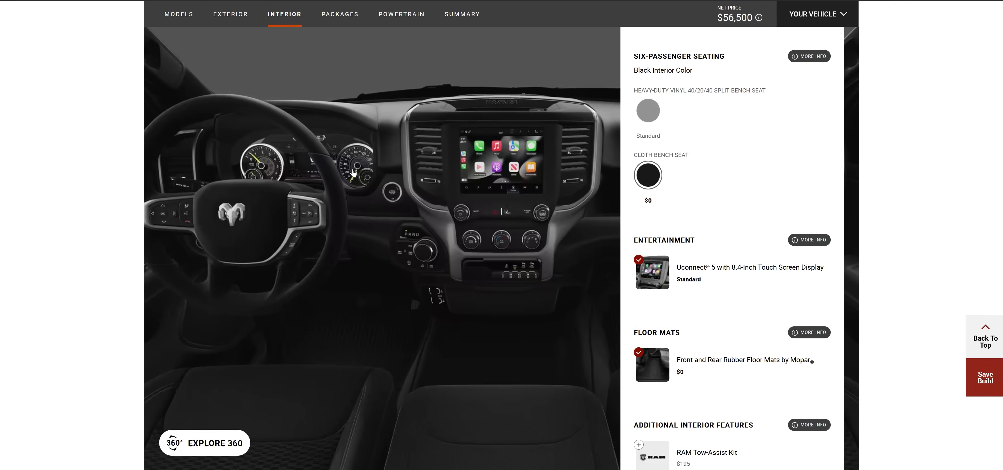
mouse_move(296, 165)
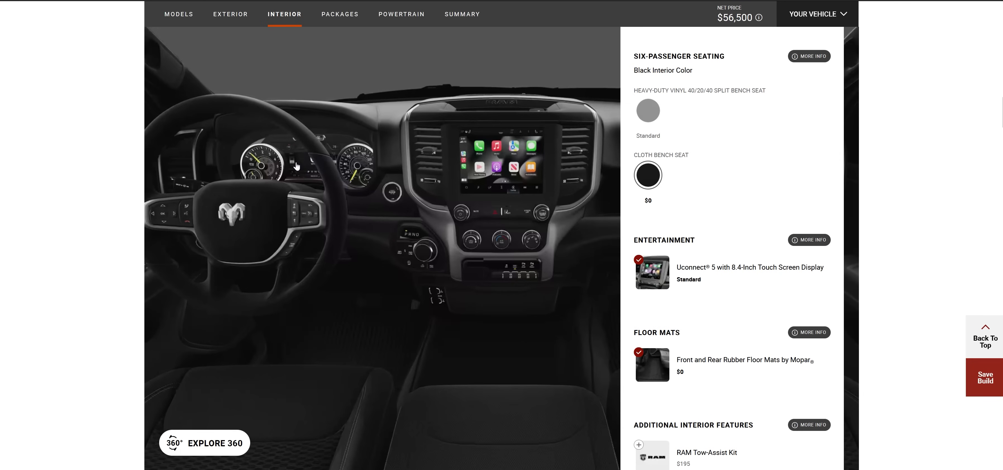
mouse_move(296, 167)
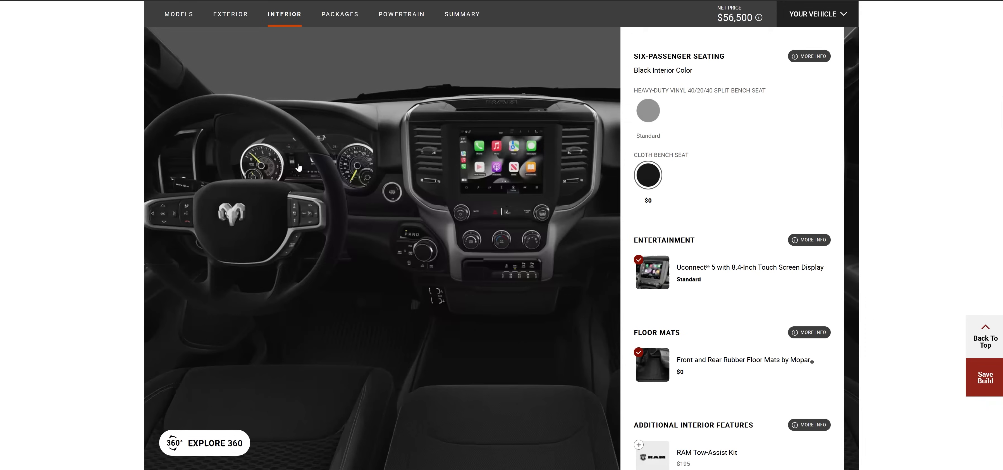
mouse_move(510, 172)
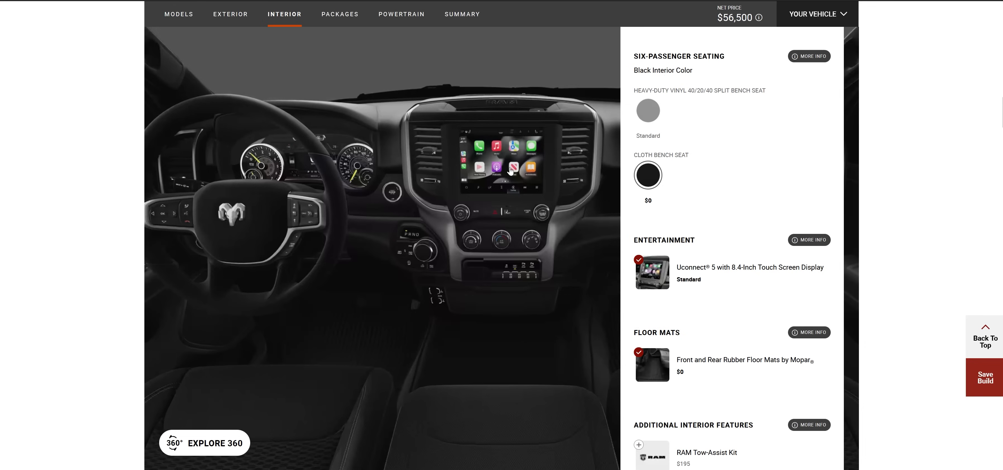
mouse_move(527, 269)
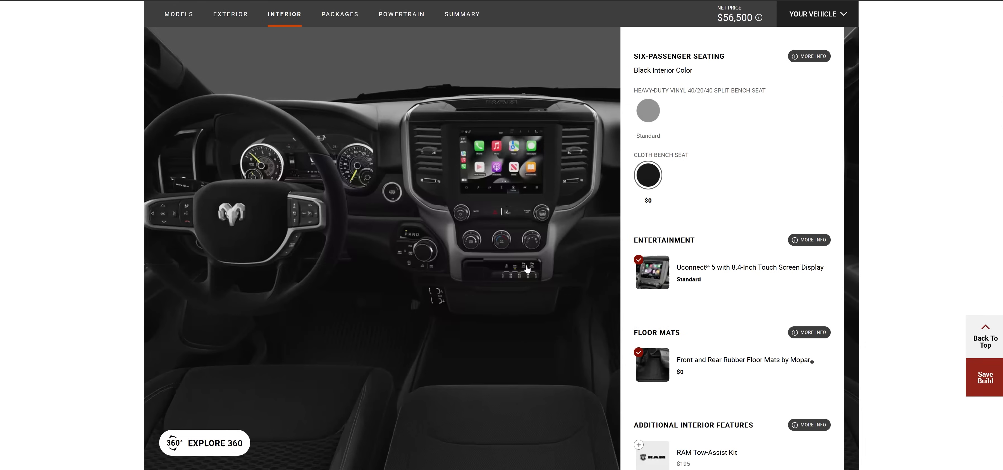
mouse_move(520, 245)
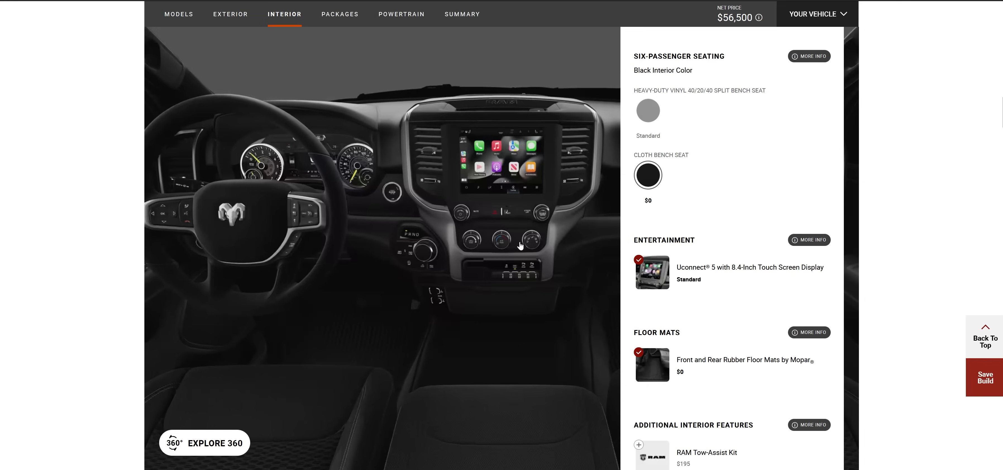
mouse_move(247, 165)
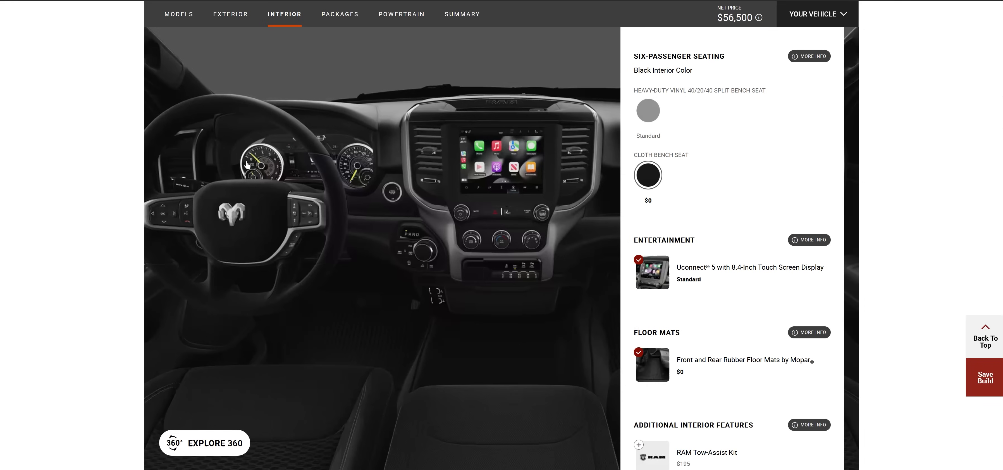
mouse_move(465, 430)
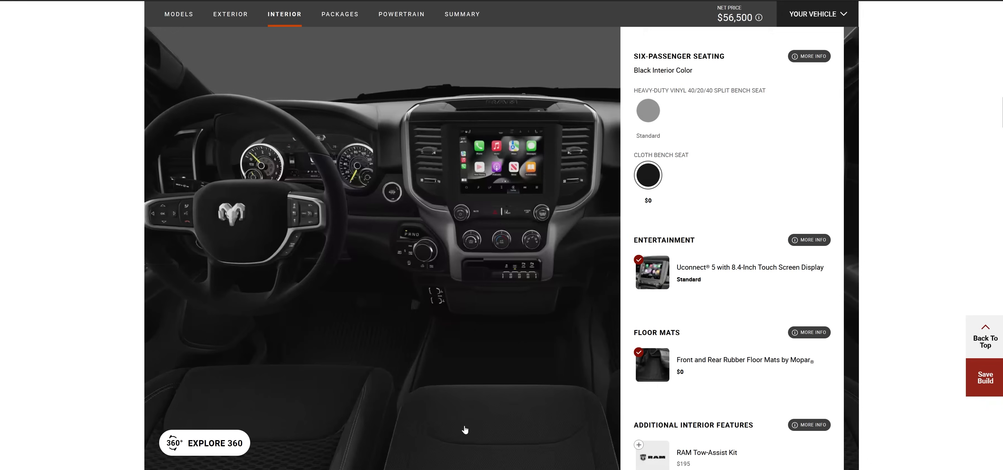
mouse_move(491, 431)
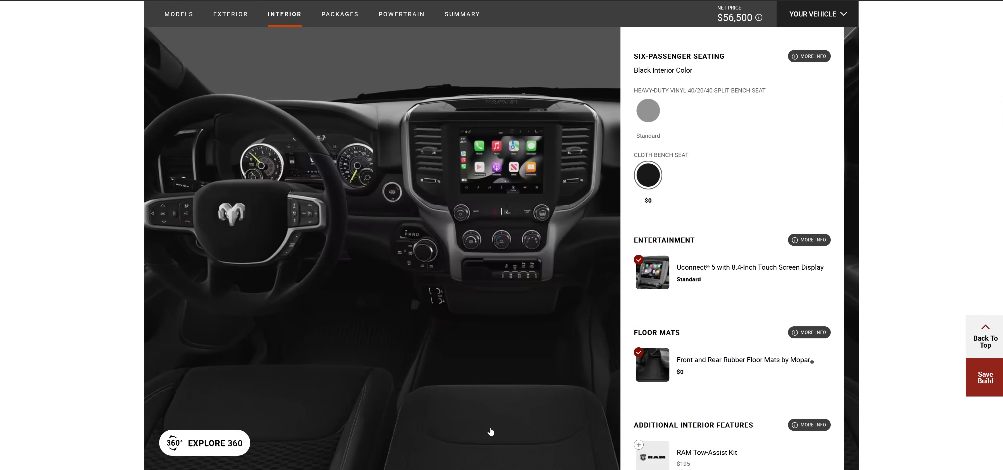
mouse_move(496, 441)
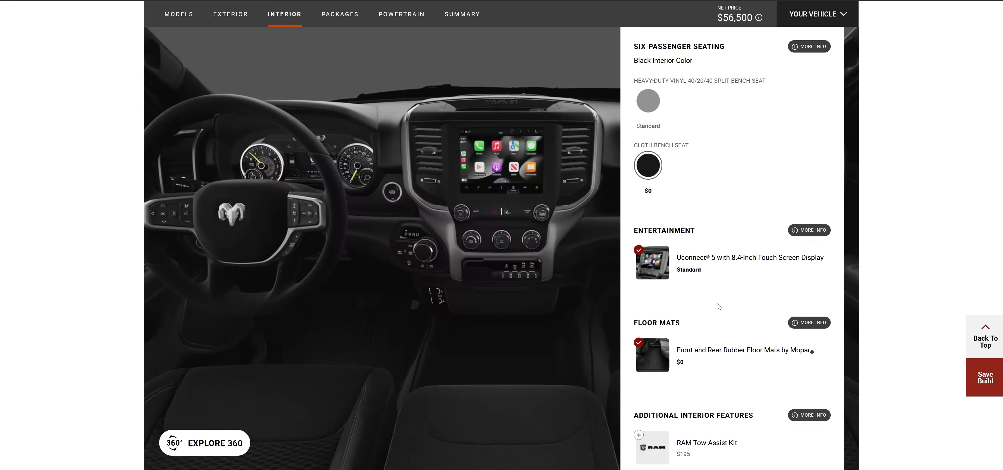
scroll("down", 3)
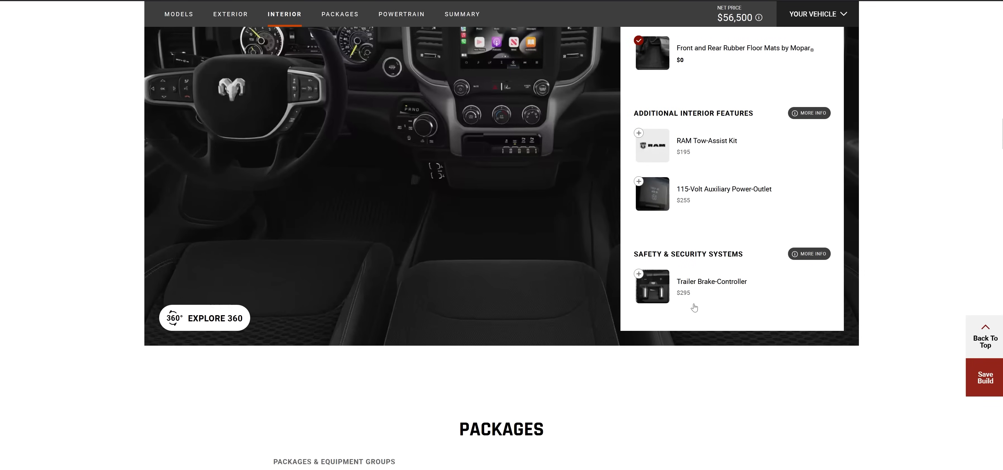
scroll("down", 3)
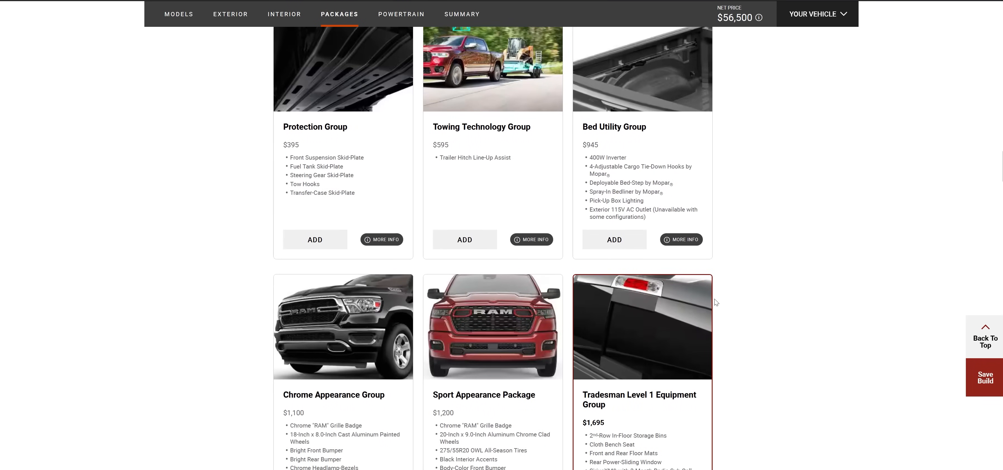
mouse_move(488, 129)
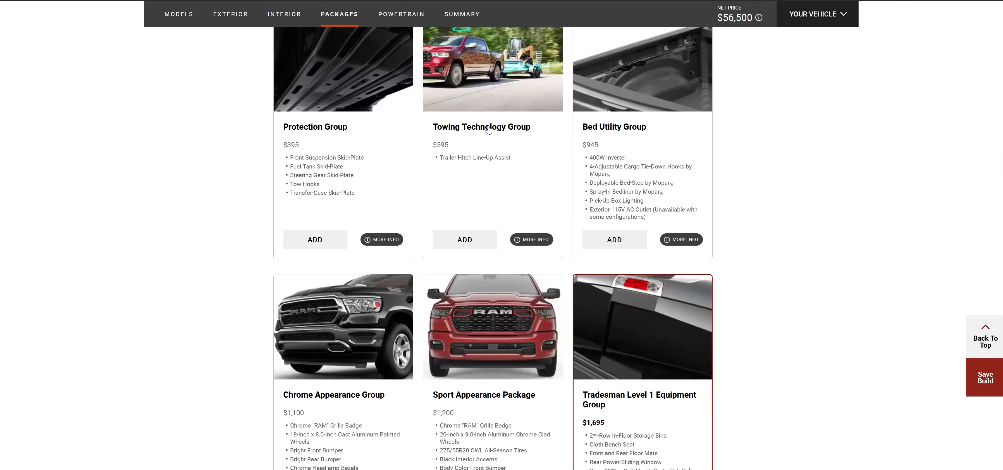
mouse_move(528, 150)
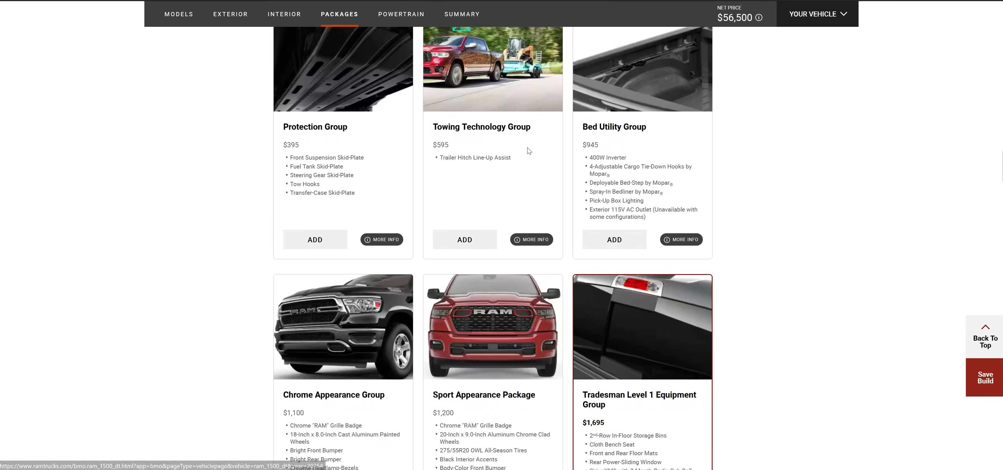
- Add the Towing Technology Group and acknowledge the Trailer-Tow notice, raising the price to $58,440
left_click(613, 239)
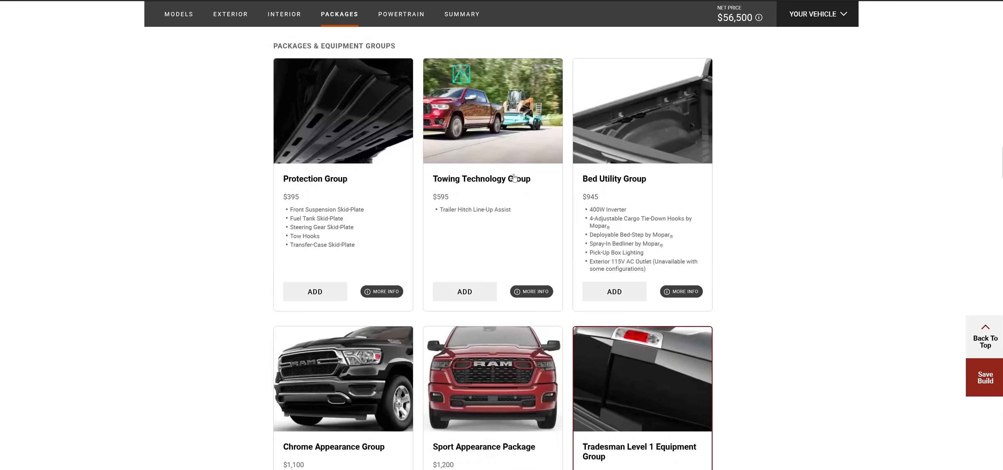
left_click(465, 291)
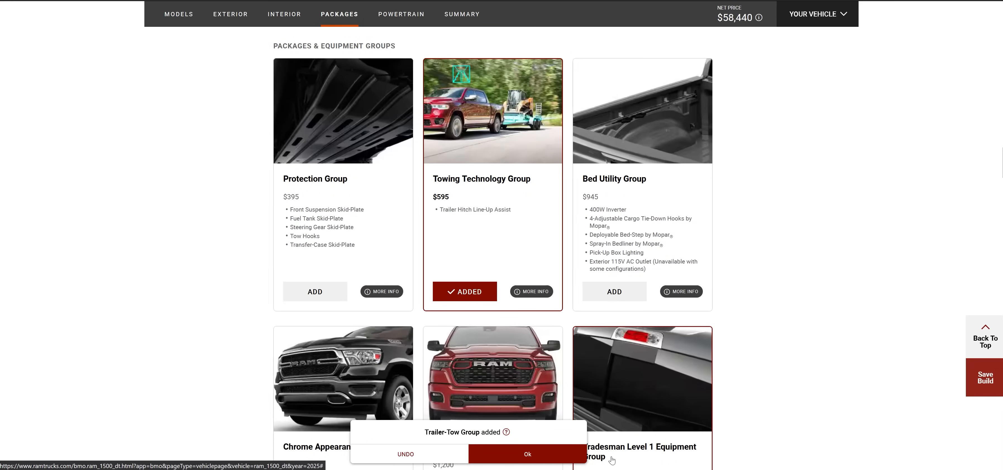
left_click(527, 453)
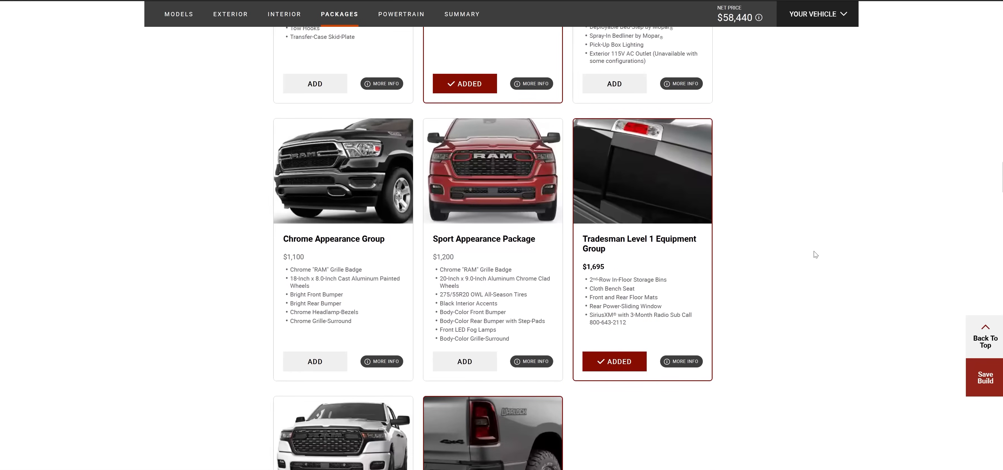
mouse_move(404, 225)
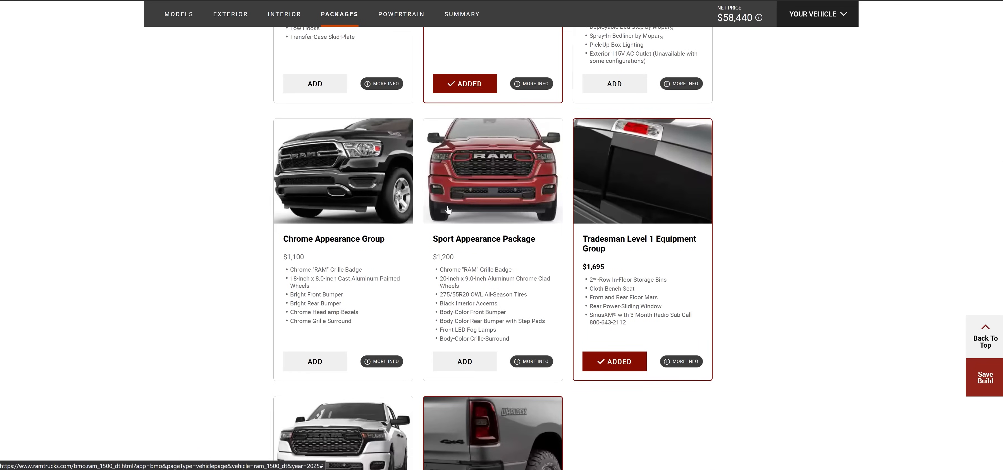
- Scroll down from the Packages section to the powertrain options
scroll("down", 3)
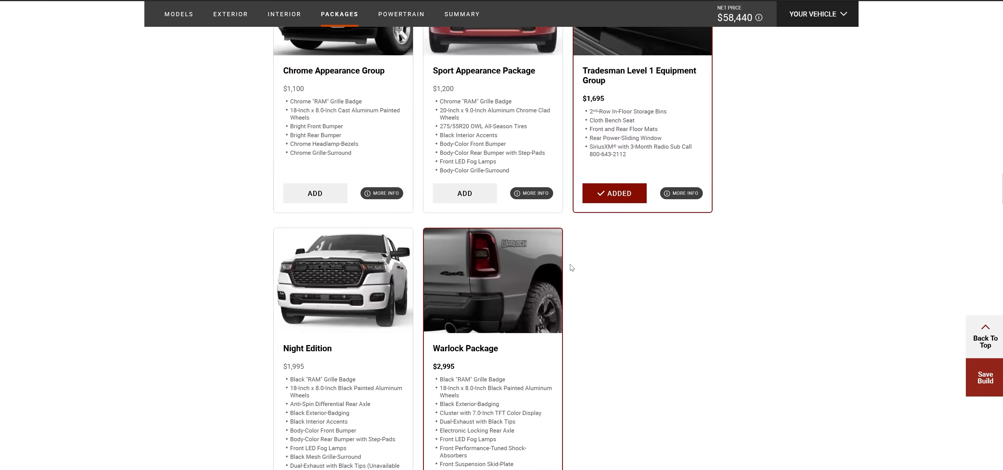
scroll("down", 3)
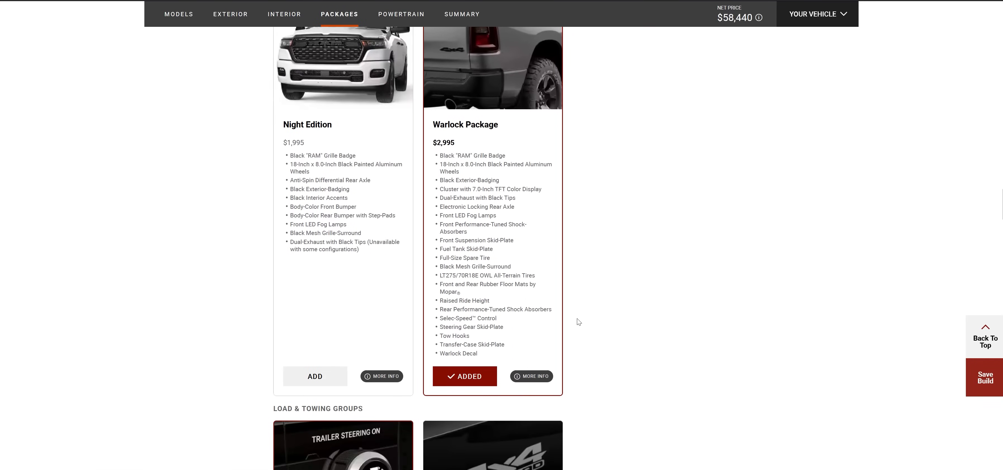
scroll("down", 3)
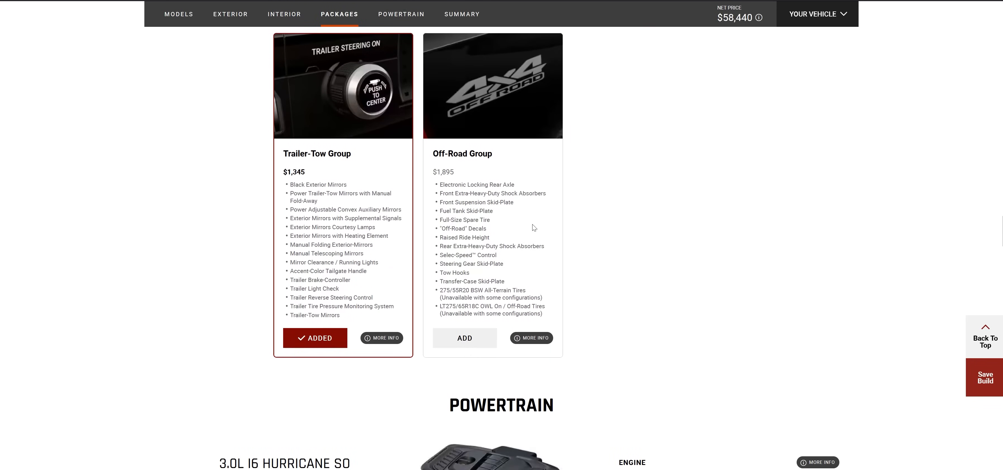
mouse_move(356, 192)
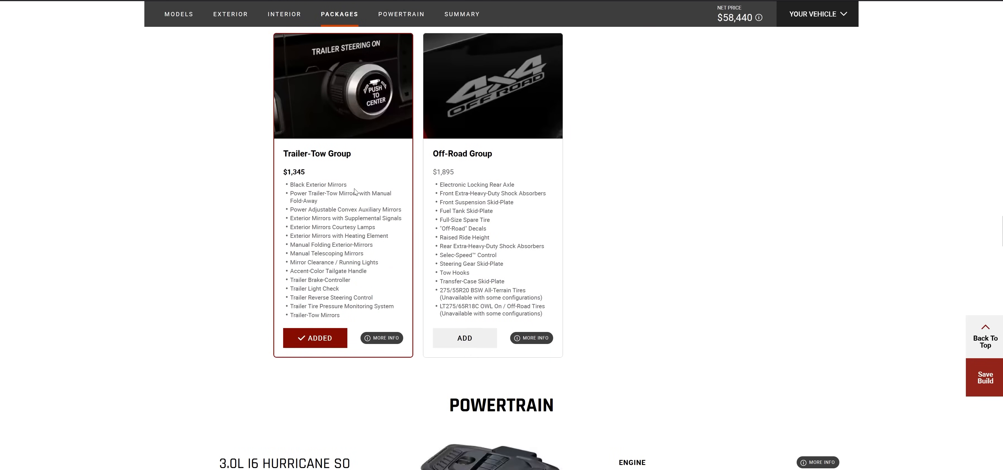
mouse_move(351, 259)
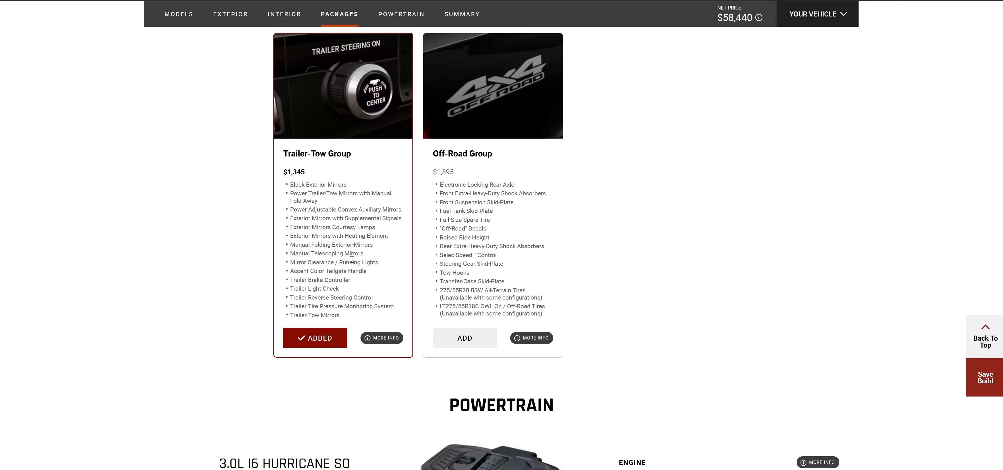
scroll("down", 3)
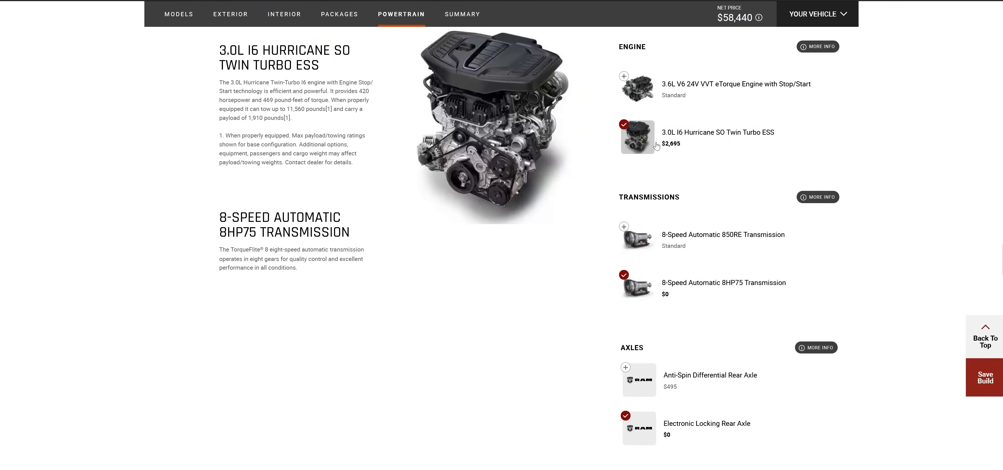
mouse_move(642, 143)
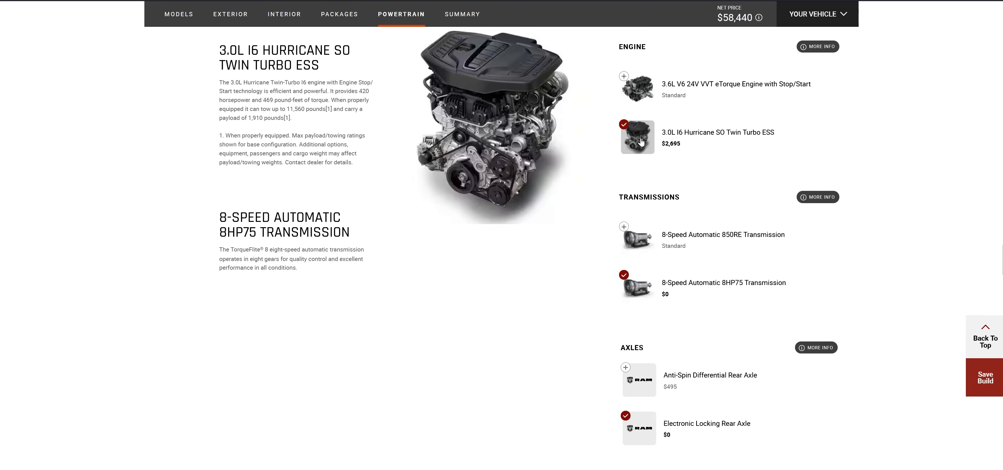
mouse_move(667, 150)
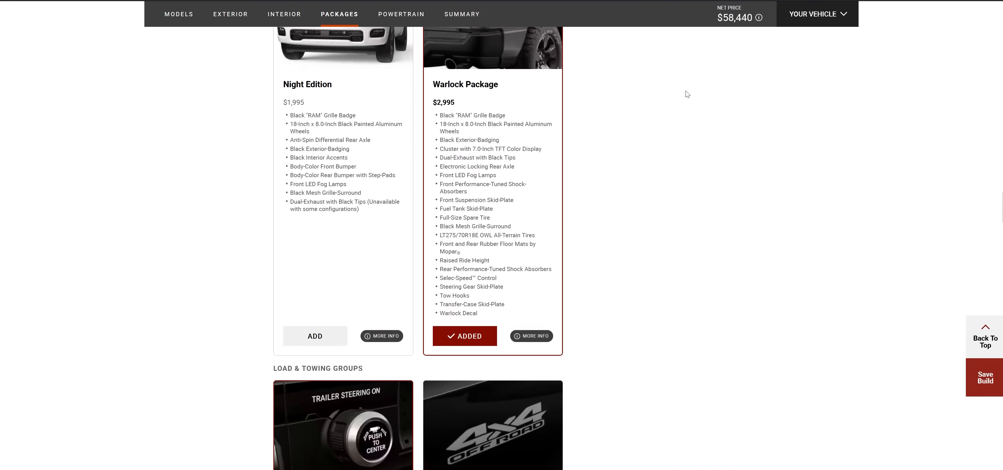
- Remove the Tradesman Level 1 Equipment Group and the Towing Technology Group from the build
scroll("down", 3)
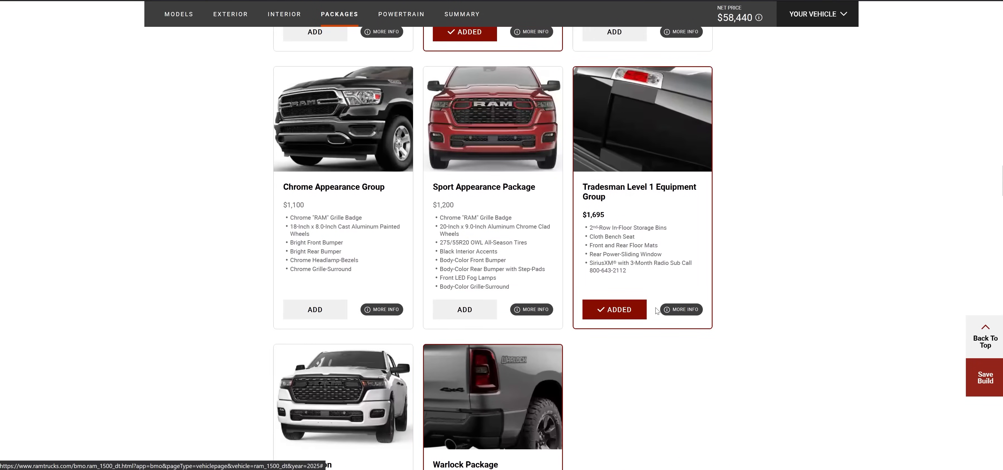
left_click(613, 309)
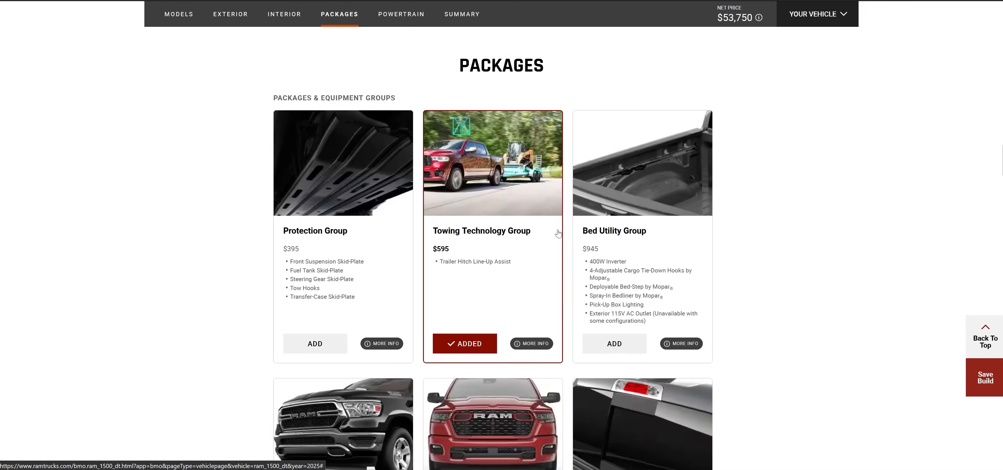
left_click(465, 343)
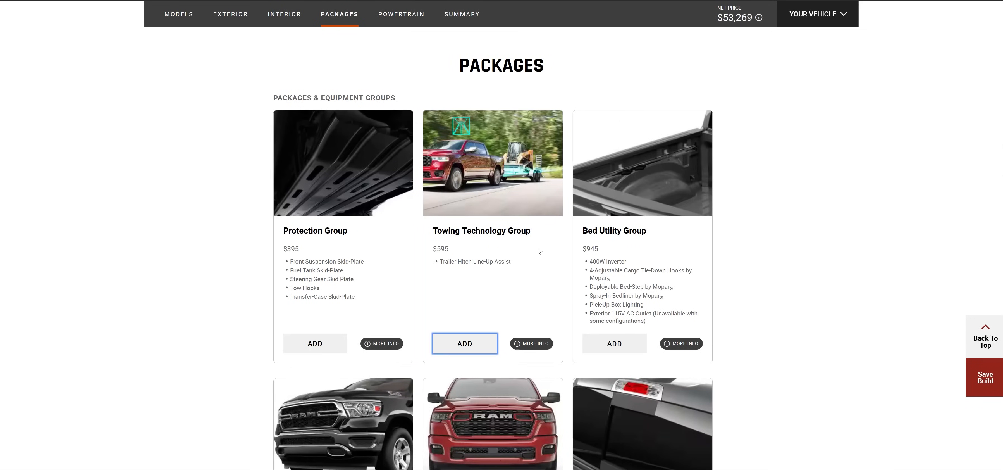
- Add the Warlock Package and accept its three required changes for a $57,845 total
scroll("down", 3)
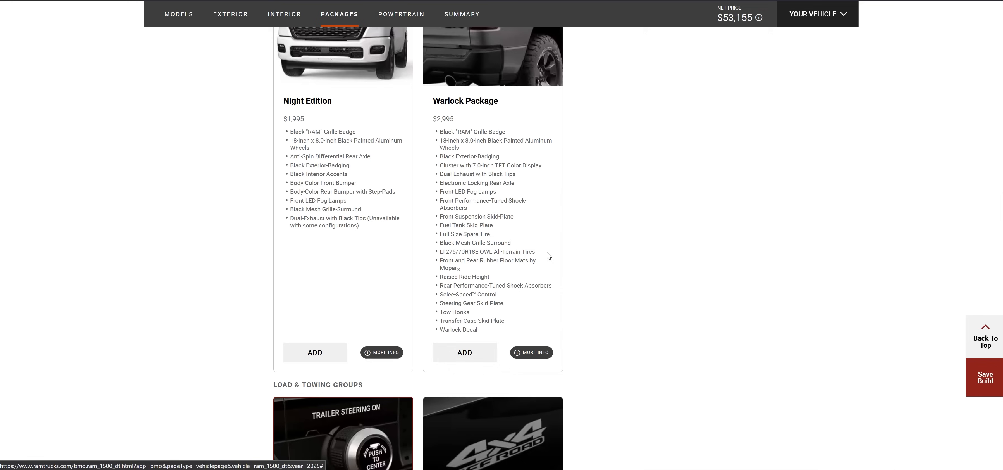
left_click(463, 352)
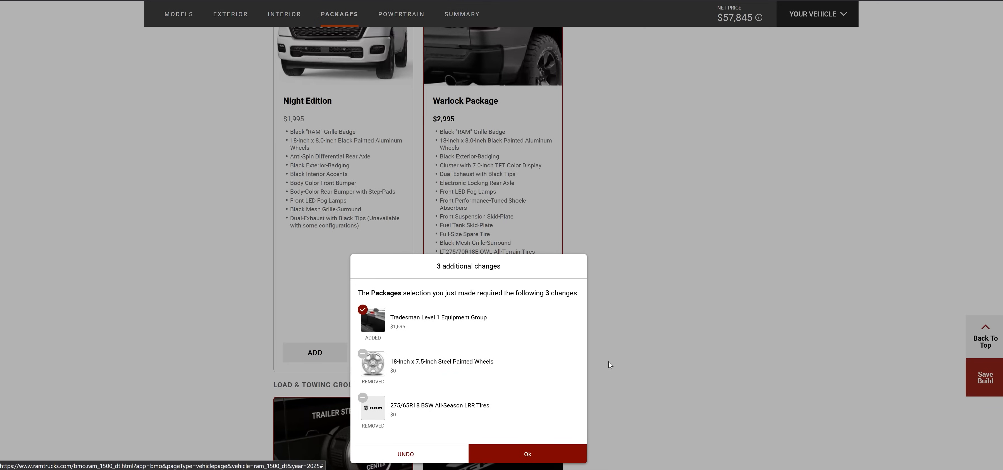
mouse_move(415, 325)
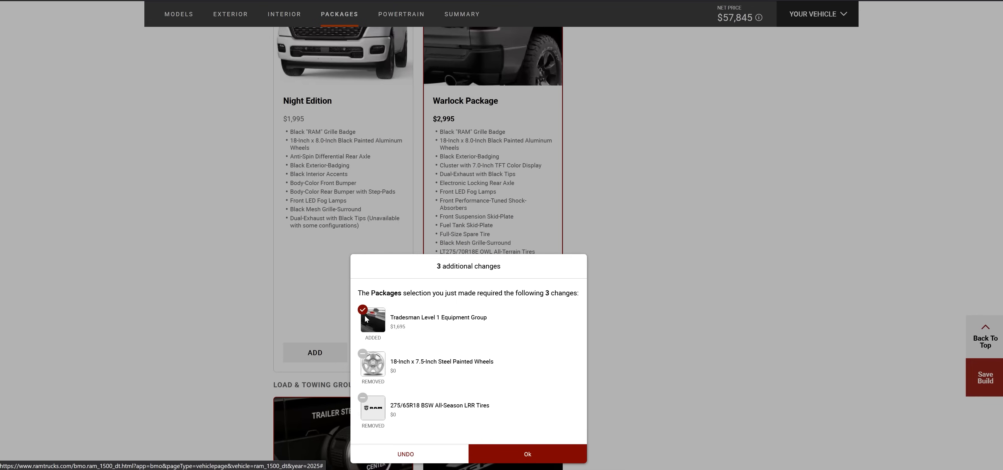
left_click(526, 453)
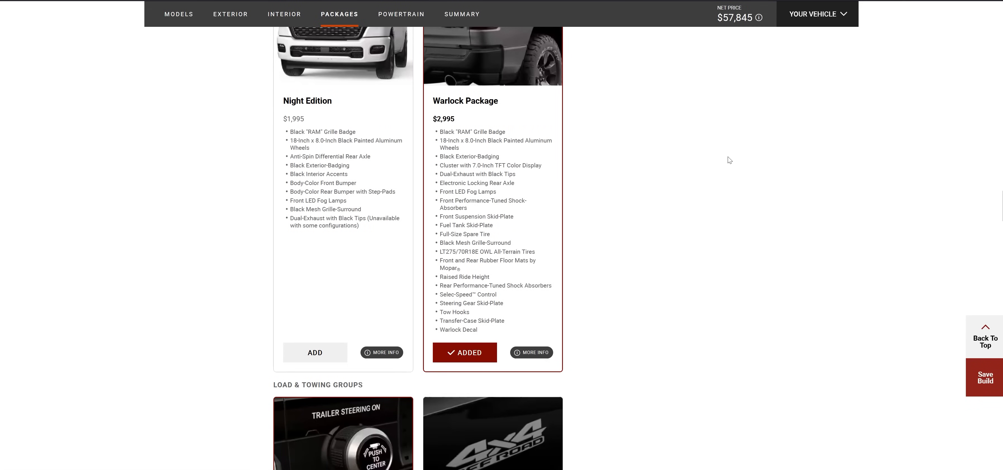
mouse_move(714, 43)
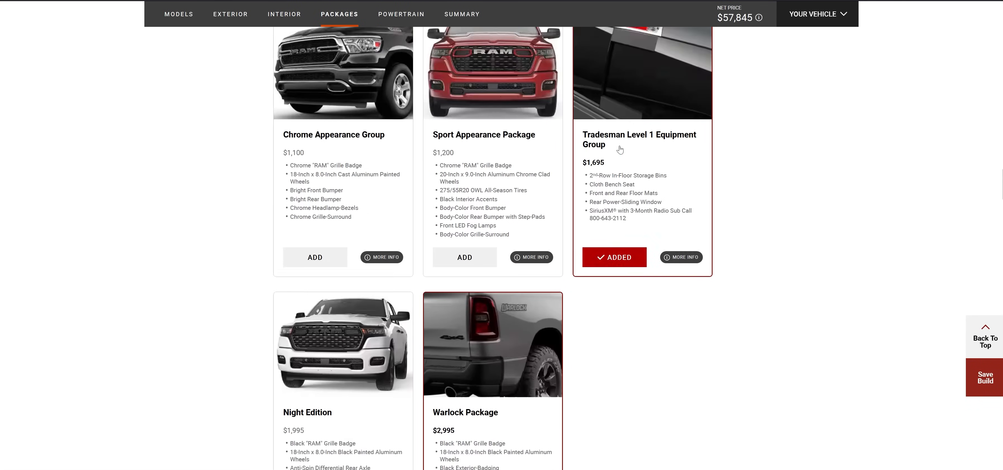
scroll("down", 3)
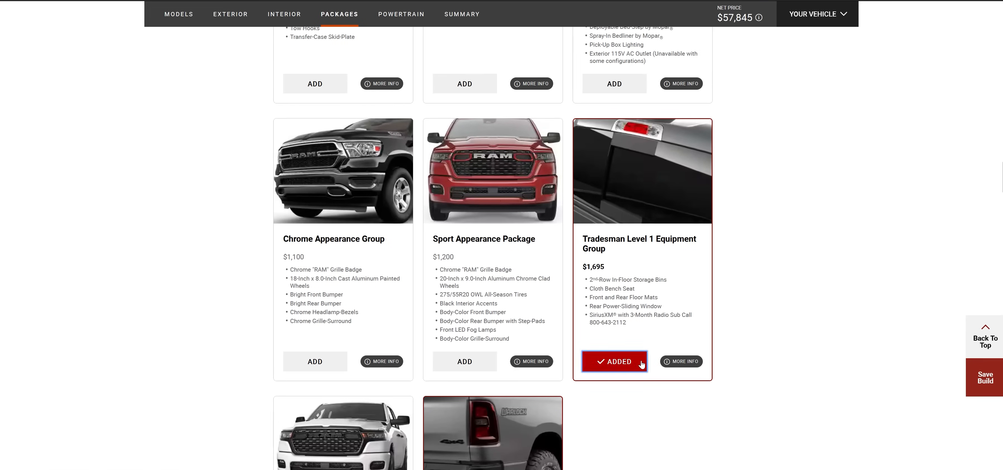
left_click(613, 361)
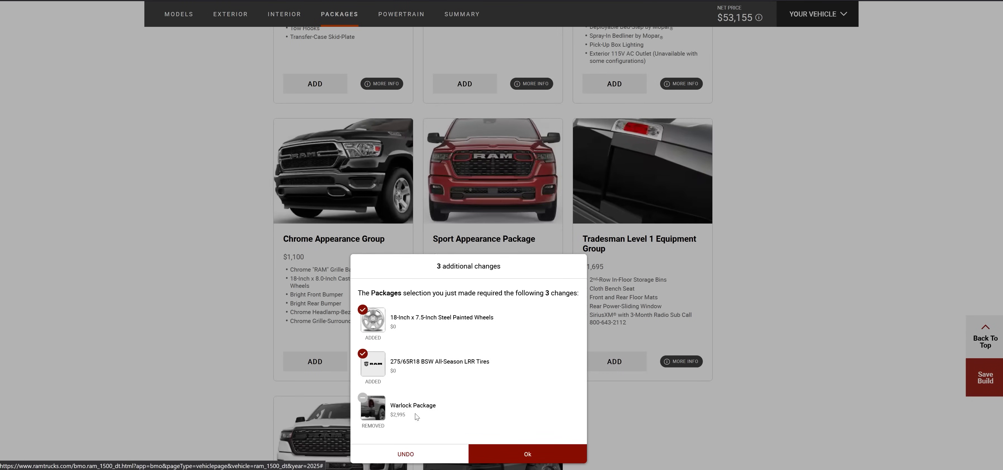
mouse_move(405, 453)
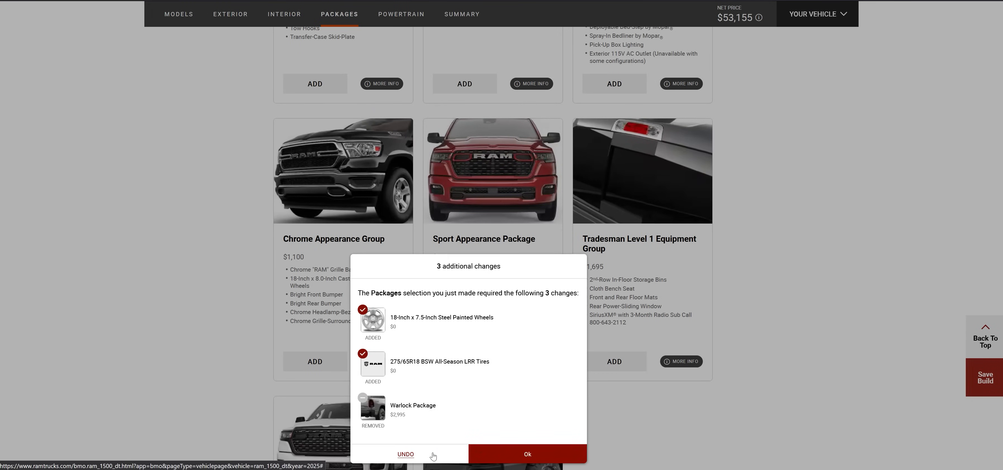
left_click(527, 454)
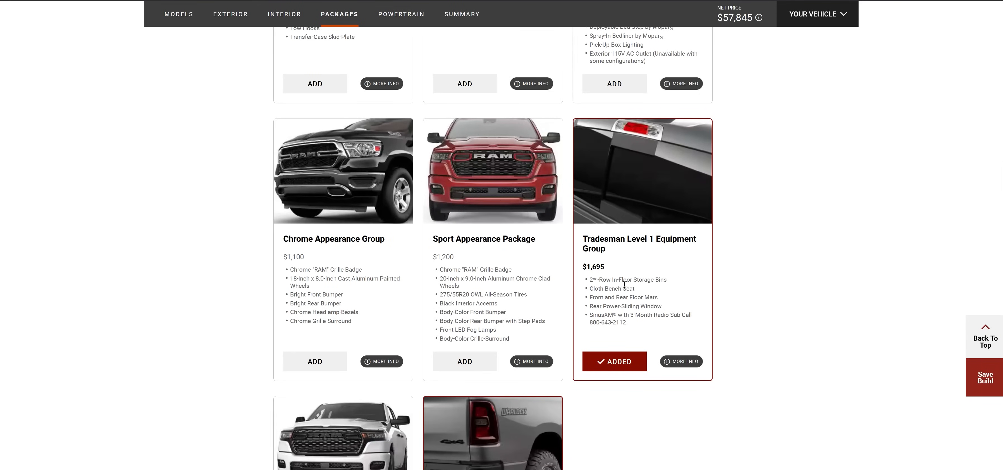
mouse_move(645, 285)
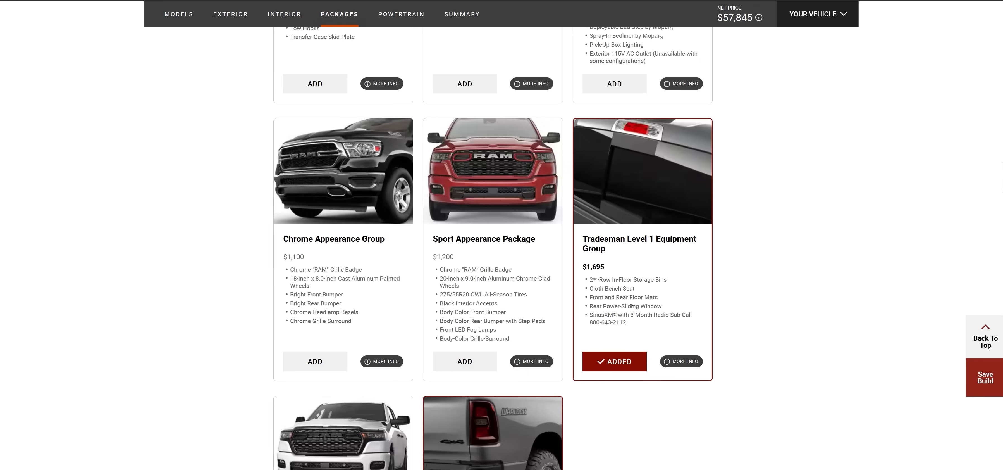
mouse_move(678, 322)
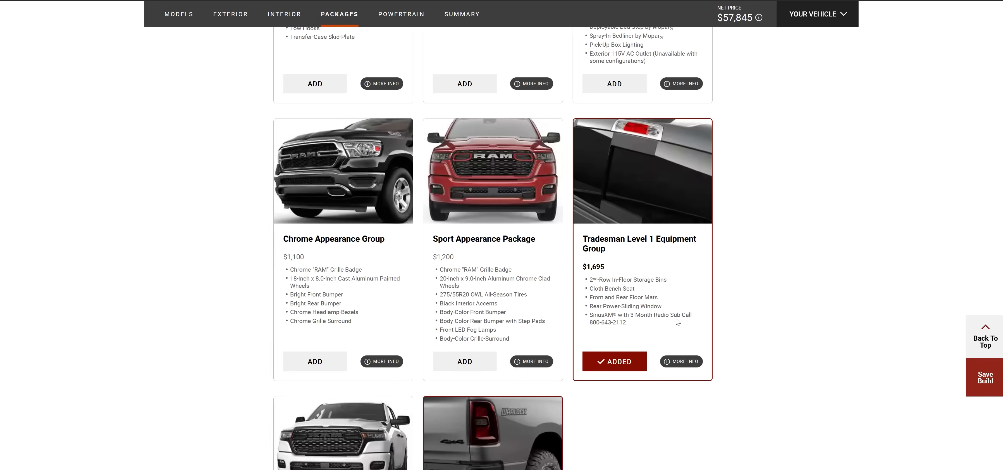
scroll("down", 3)
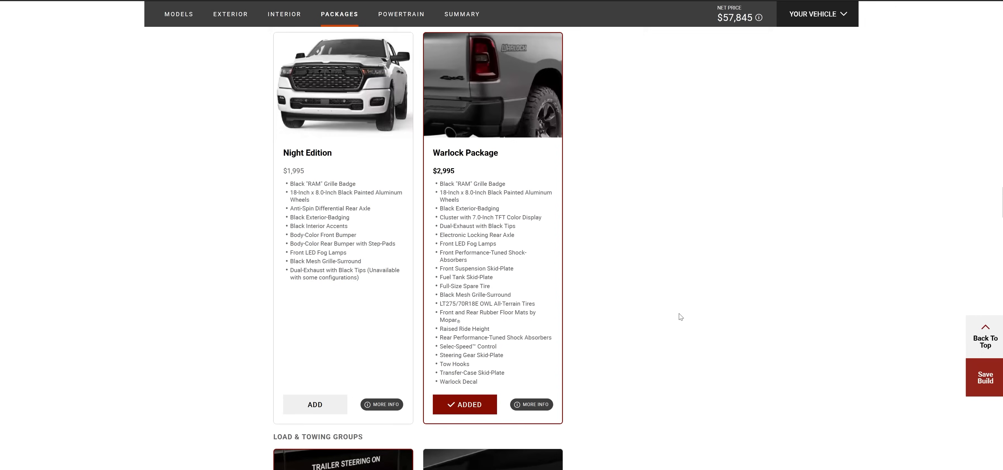
left_click(401, 14)
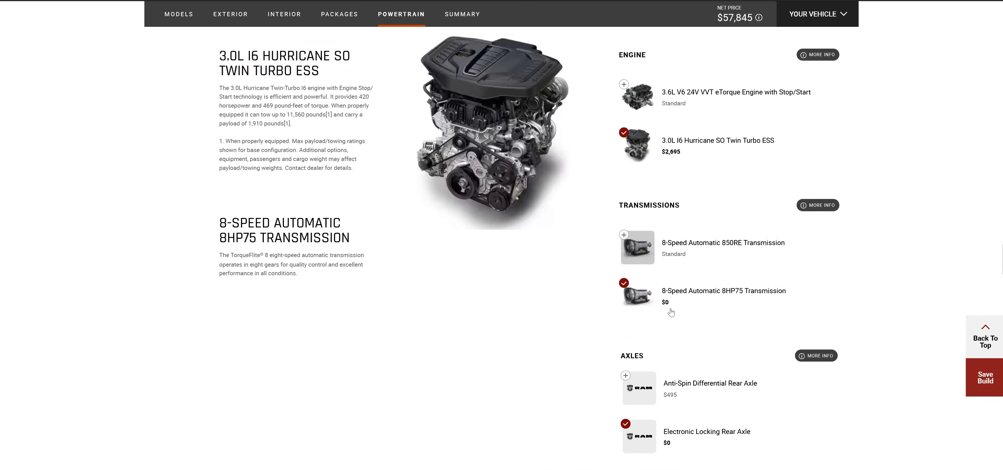
scroll("down", 3)
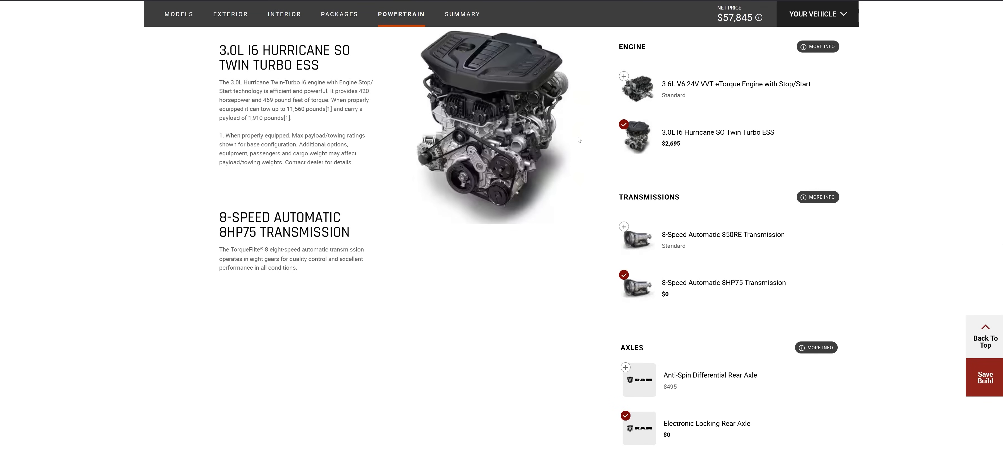
mouse_move(453, 133)
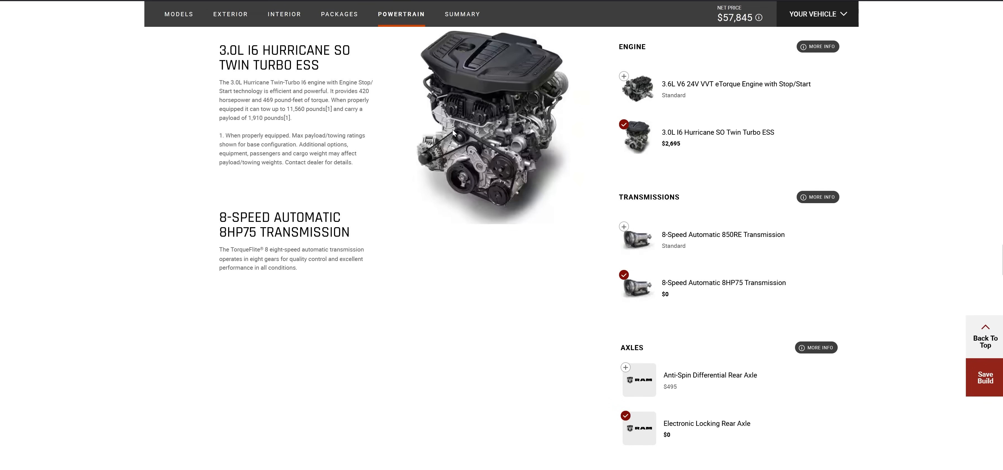
mouse_move(309, 110)
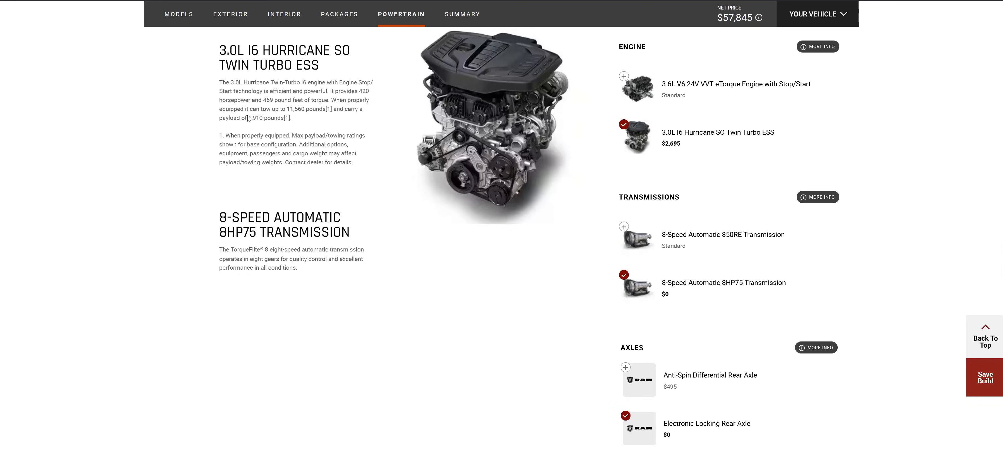
mouse_move(637, 209)
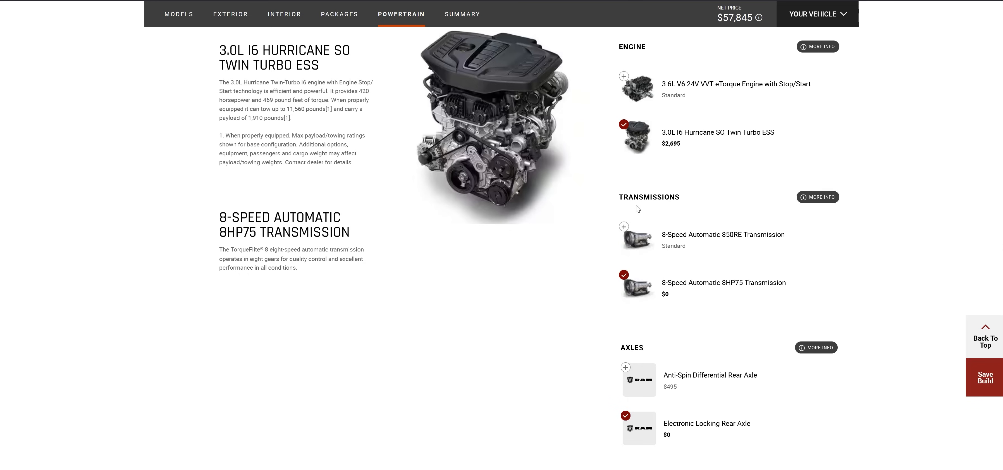
scroll("down", 3)
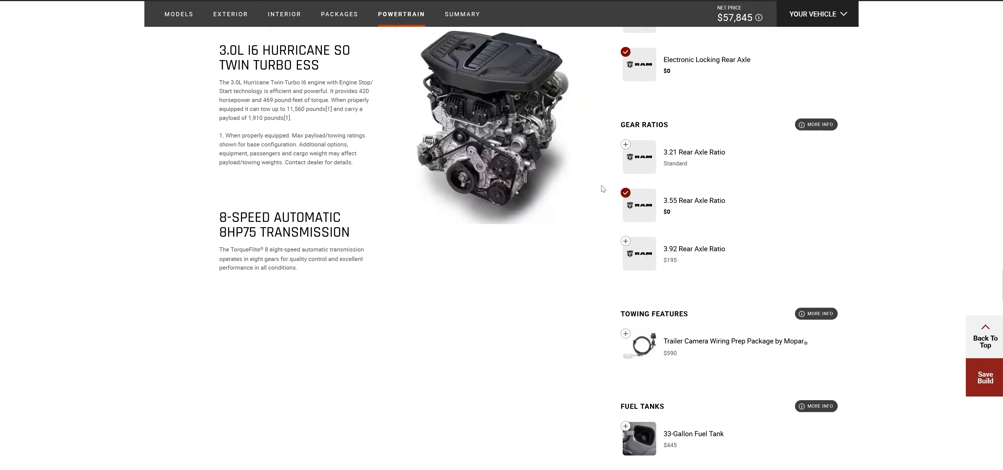
mouse_move(712, 209)
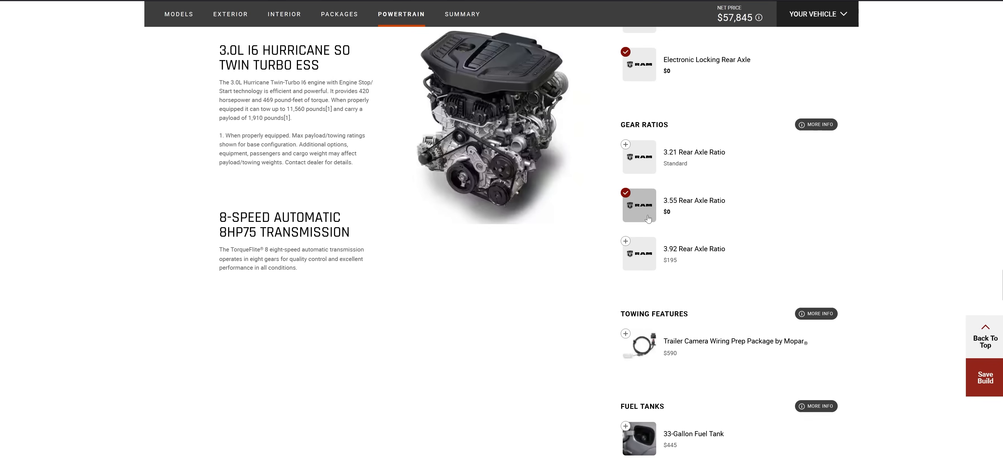
scroll("down", 3)
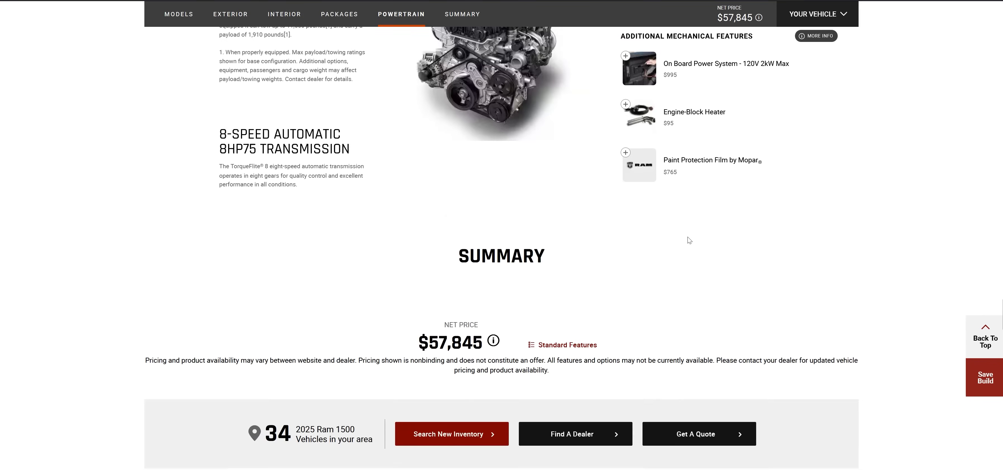
- Go to the Summary page showing the Hydro Blue Tradesman at $57,845
scroll("down", 3)
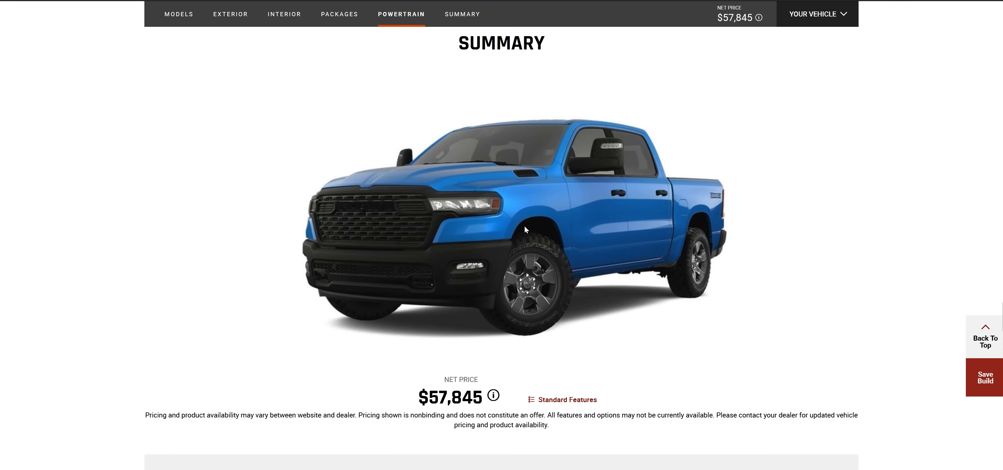
mouse_move(540, 272)
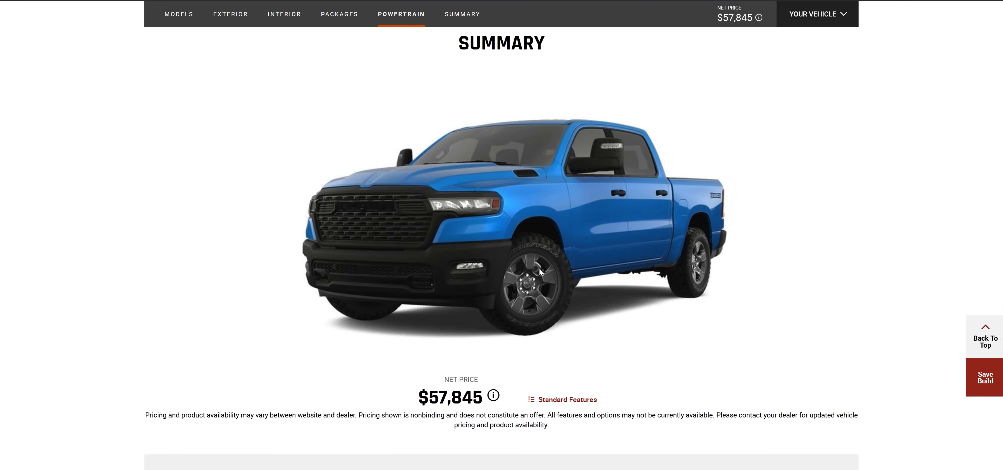
mouse_move(561, 293)
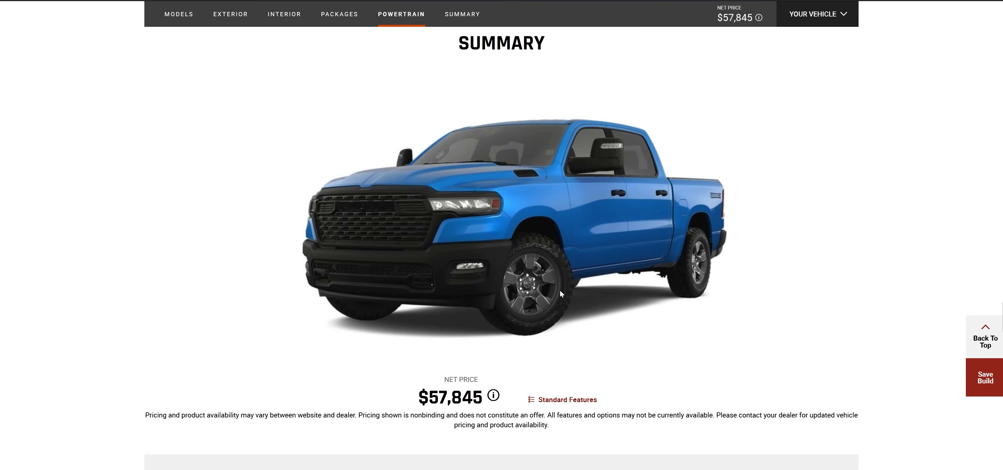
mouse_move(565, 234)
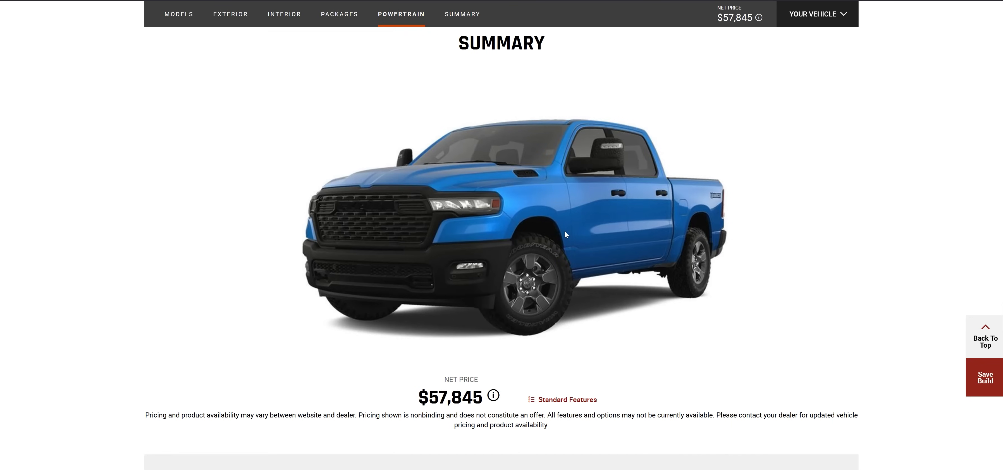
mouse_move(571, 229)
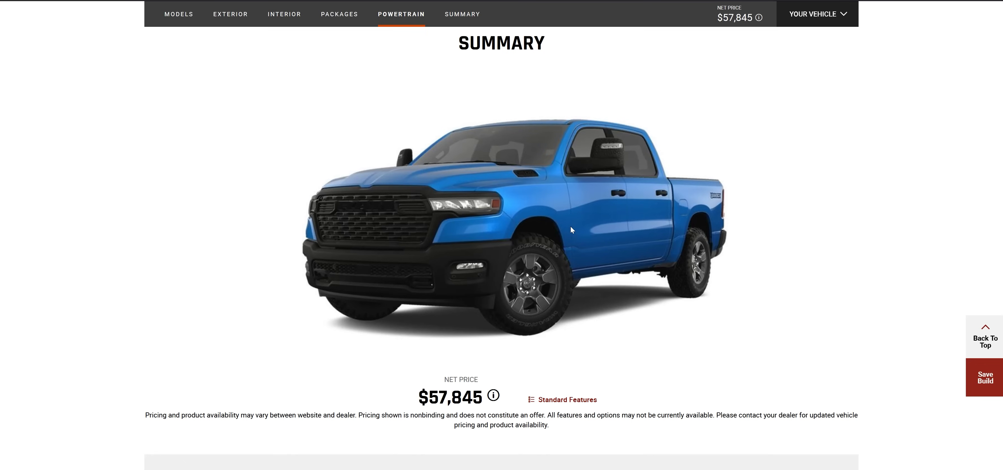
mouse_move(598, 236)
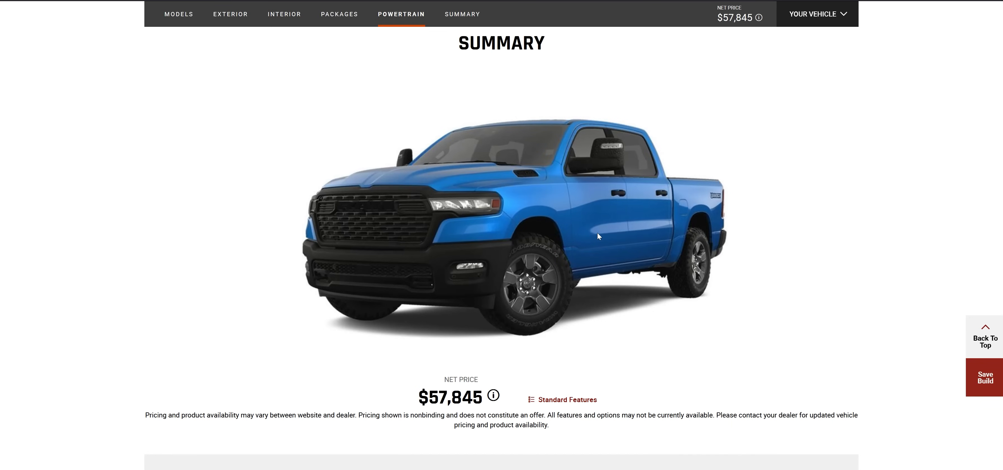
left_click(462, 14)
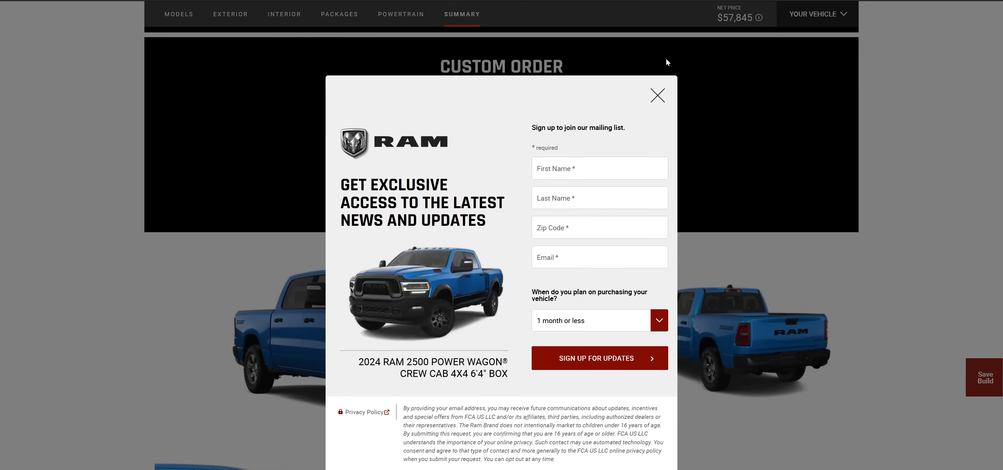
left_click(657, 95)
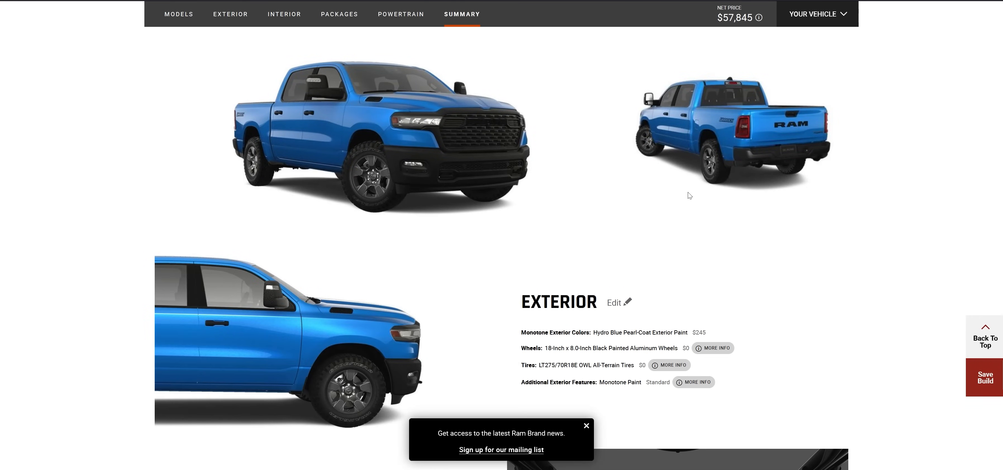
mouse_move(391, 154)
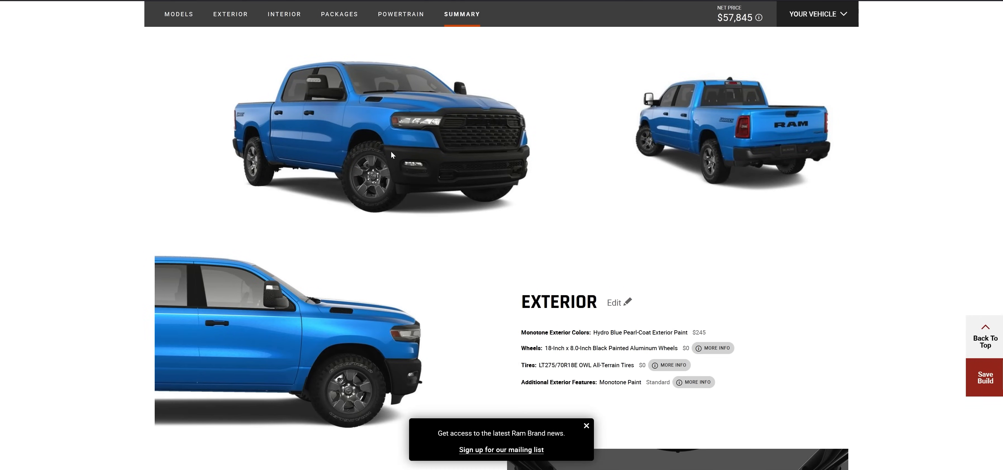
scroll("down", 3)
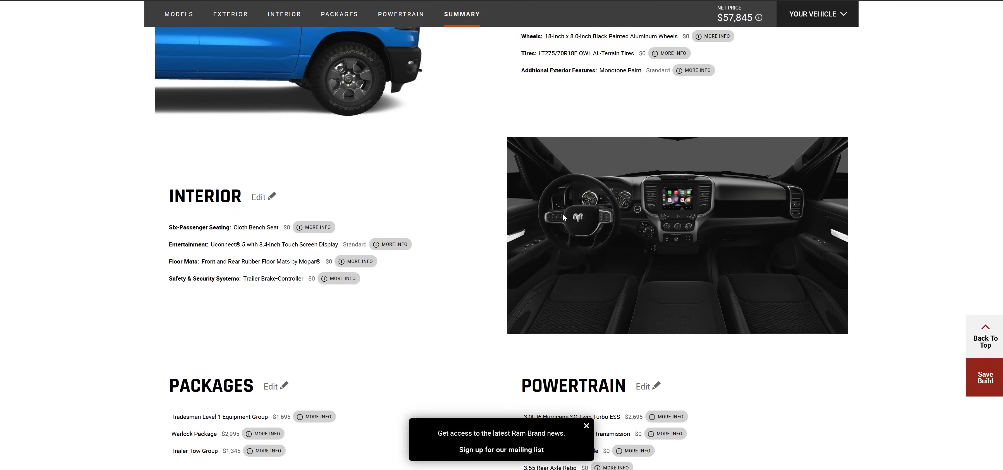
mouse_move(767, 223)
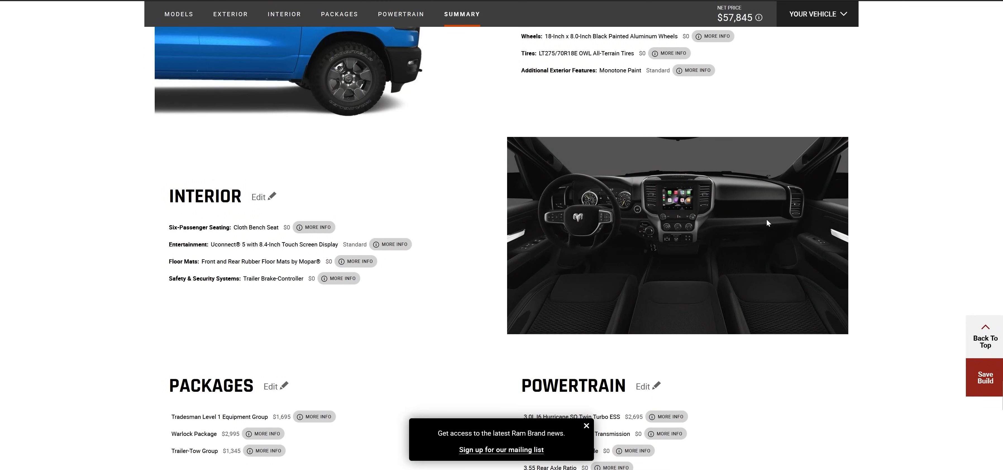
mouse_move(556, 220)
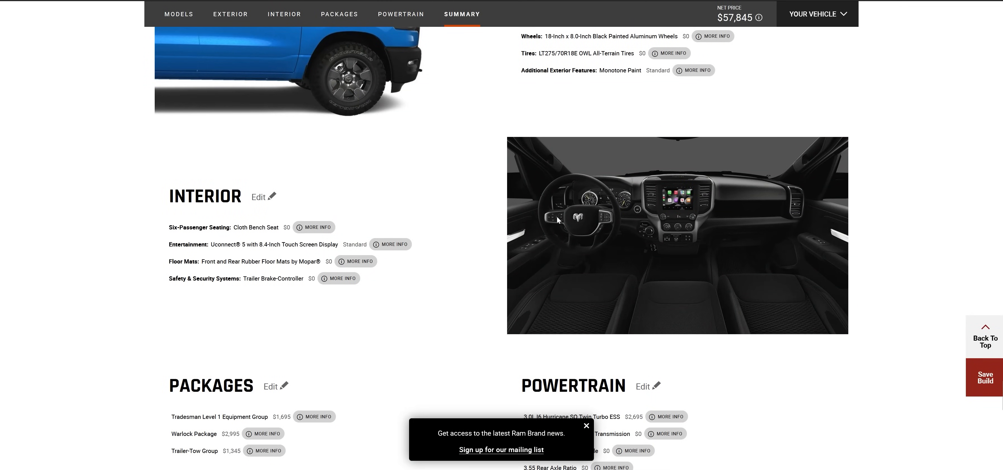
mouse_move(618, 214)
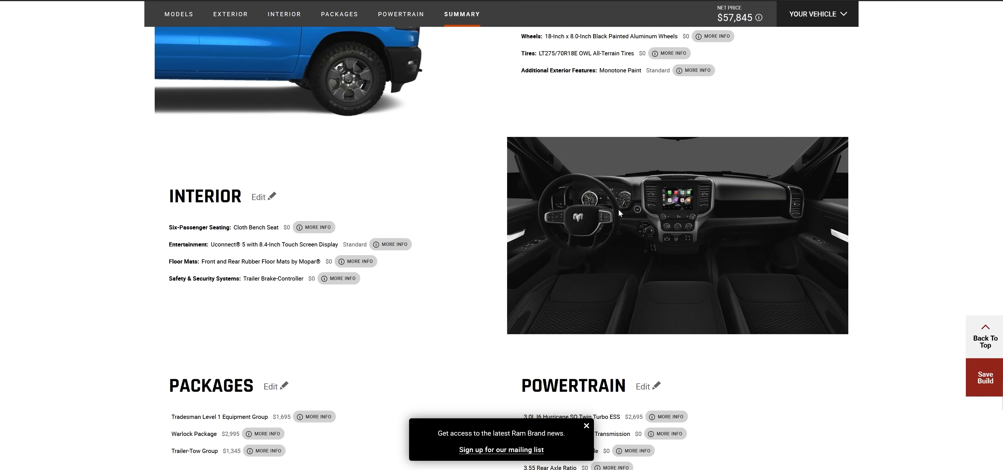
scroll("up", 3)
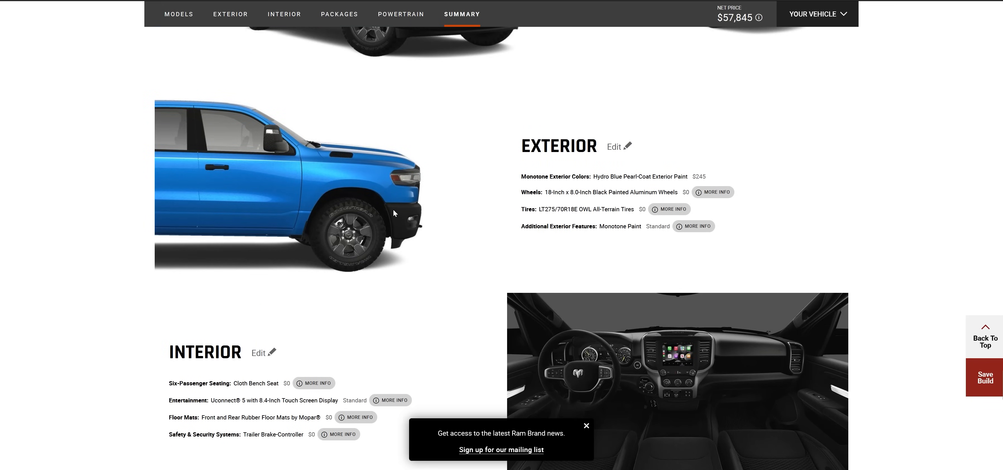
mouse_move(643, 381)
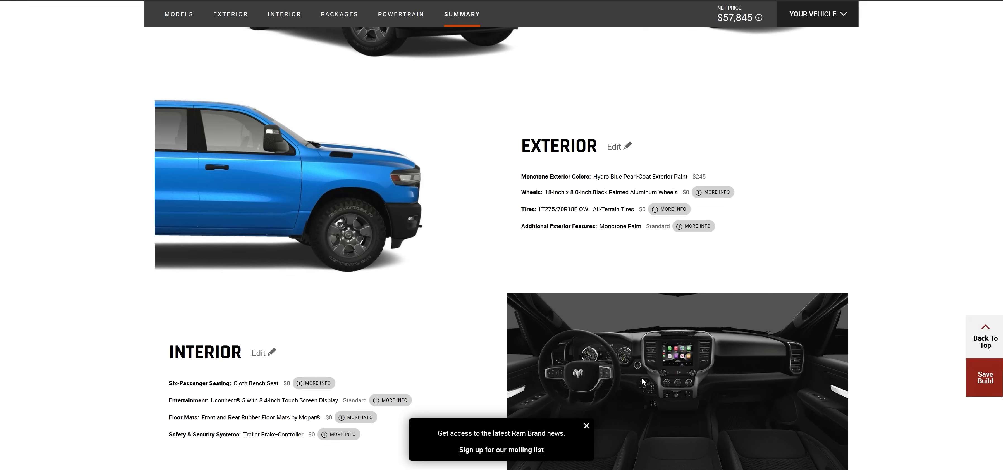
mouse_move(641, 378)
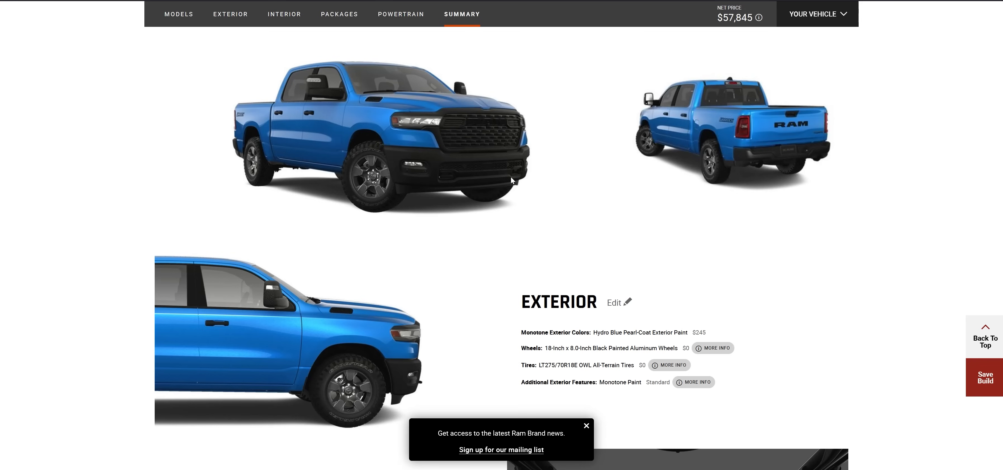
scroll("down", 3)
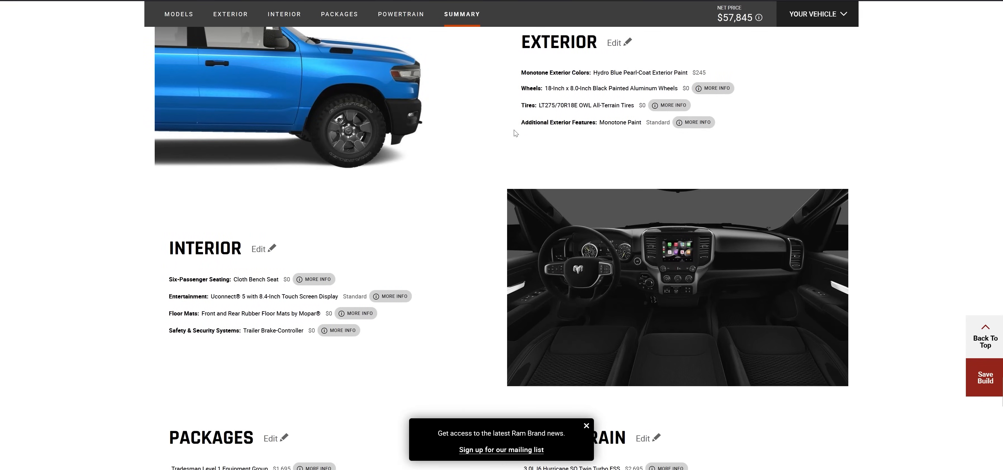
mouse_move(614, 192)
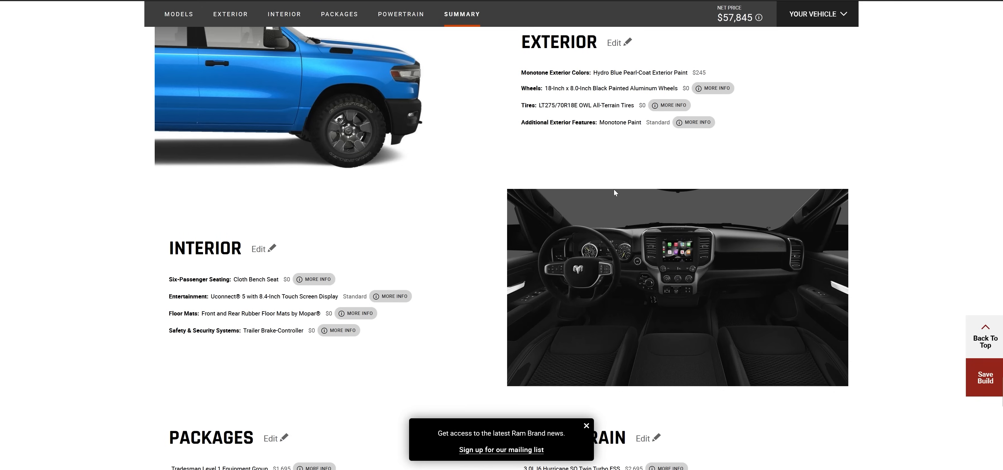
mouse_move(732, 228)
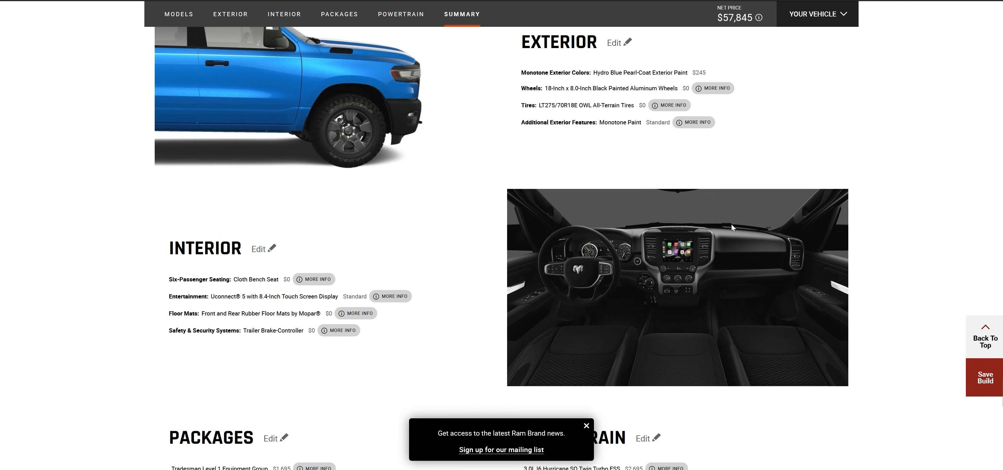
mouse_move(756, 268)
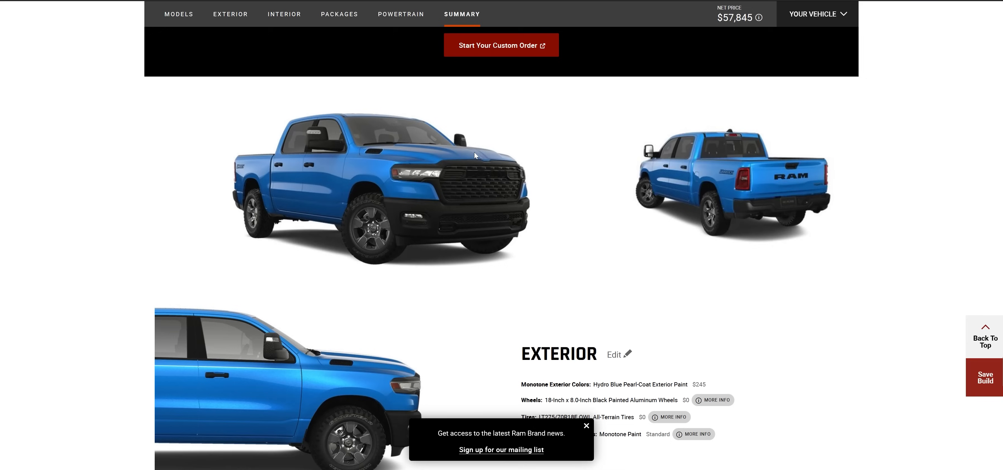
mouse_move(607, 193)
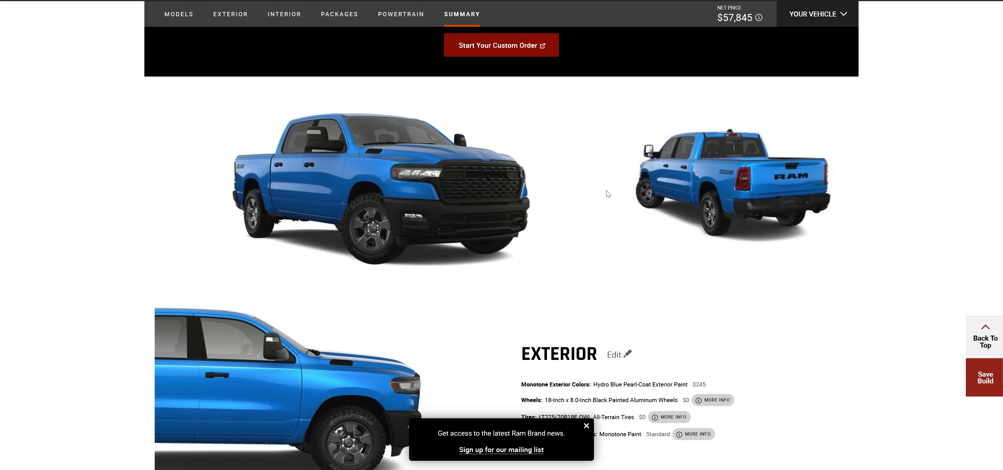
scroll("down", 3)
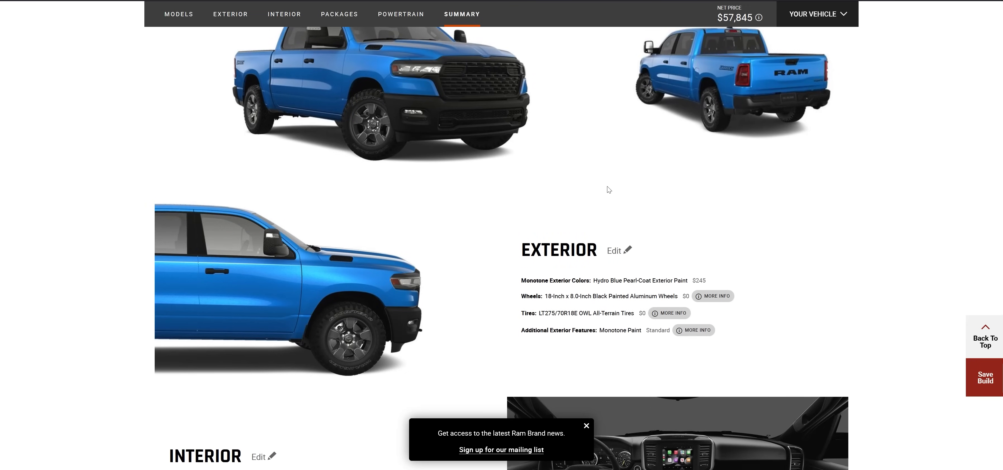
scroll("down", 3)
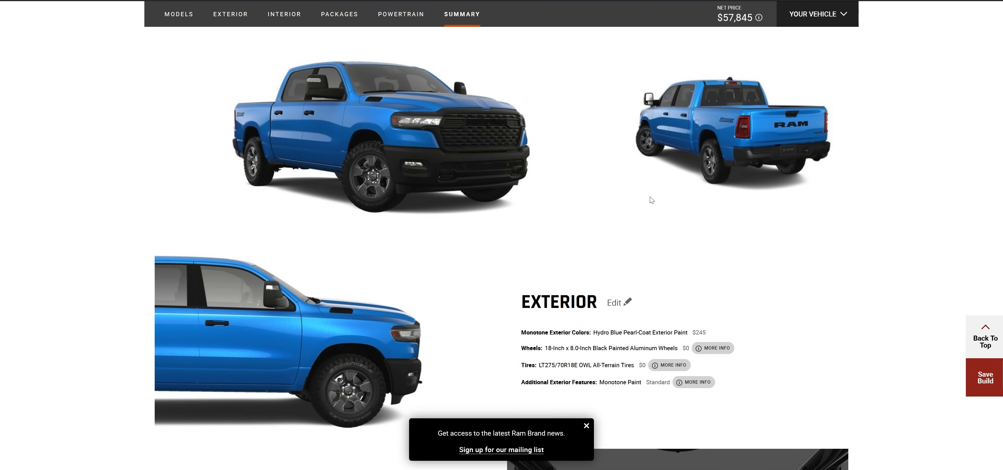
scroll("down", 3)
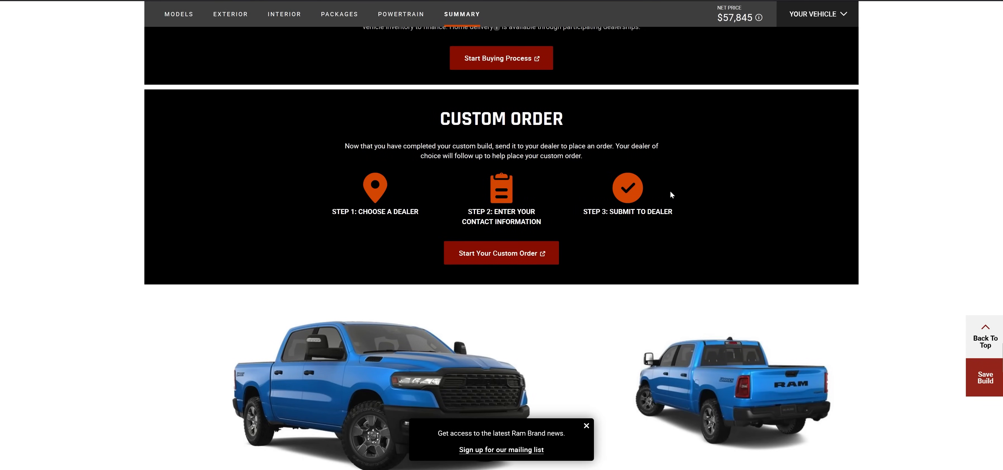
scroll("down", 3)
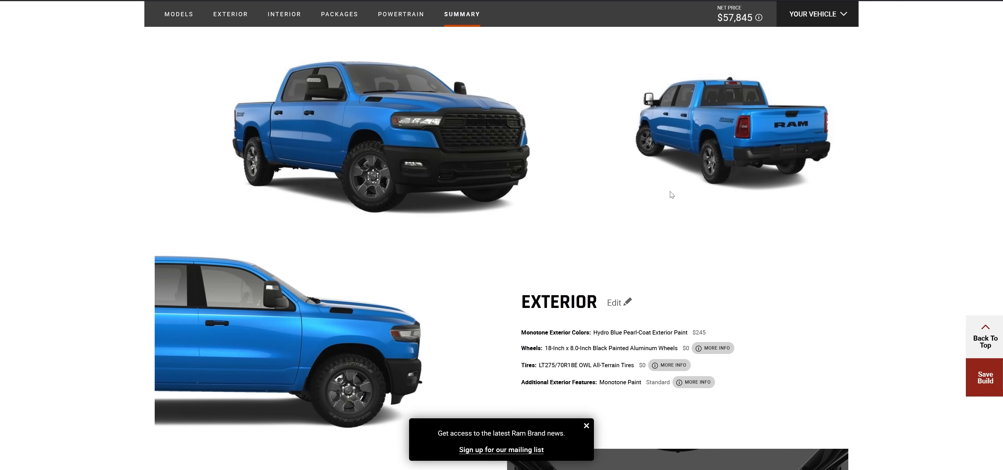
mouse_move(383, 143)
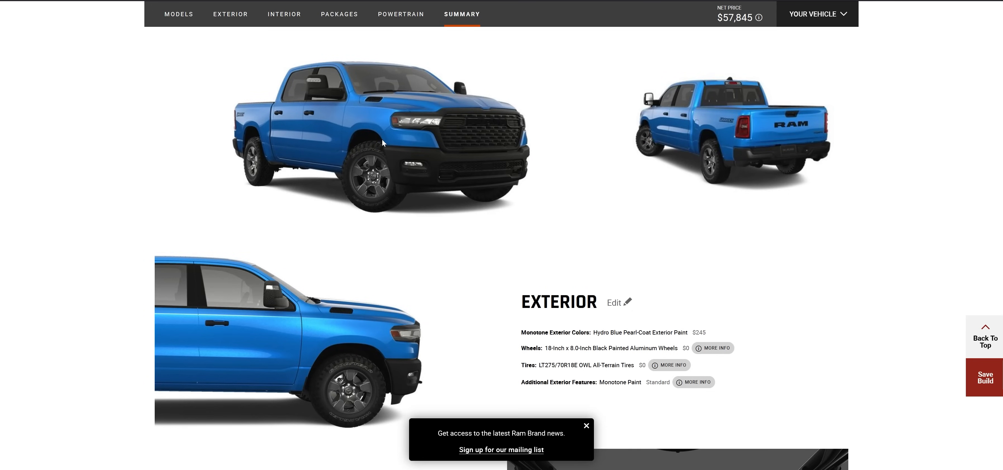
mouse_move(467, 153)
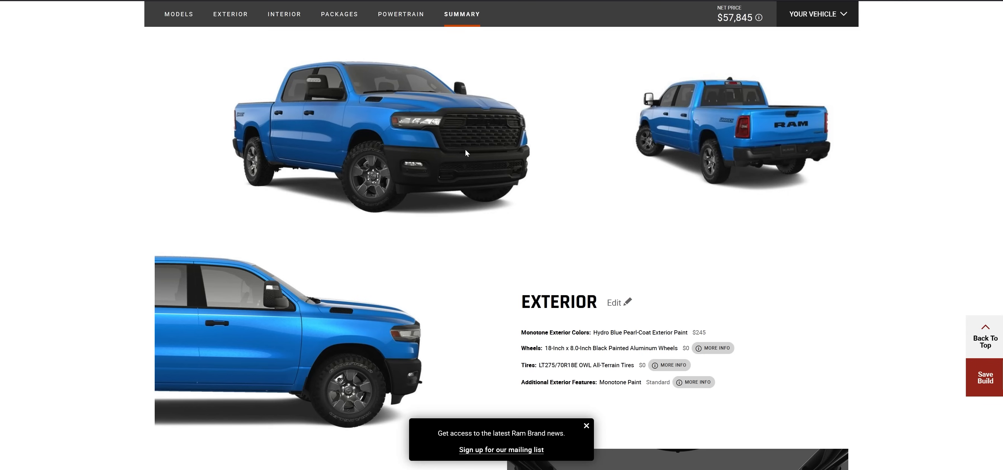
mouse_move(424, 167)
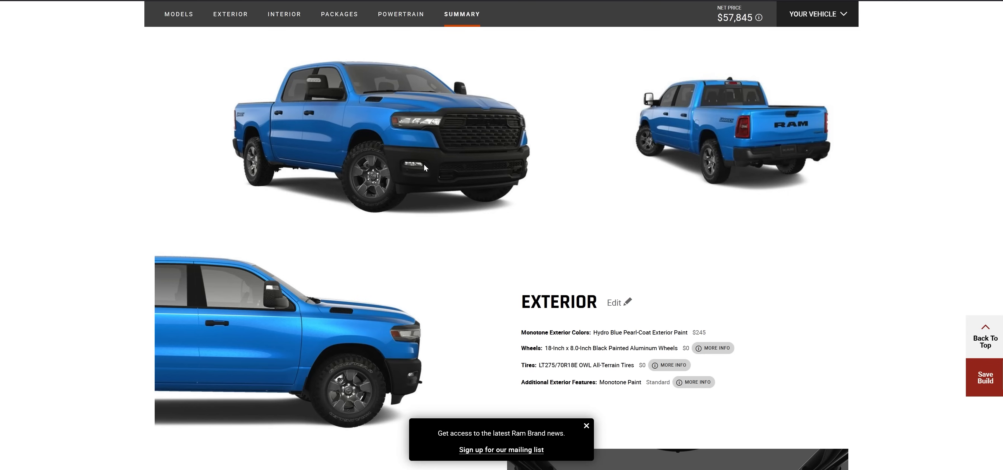
scroll("down", 3)
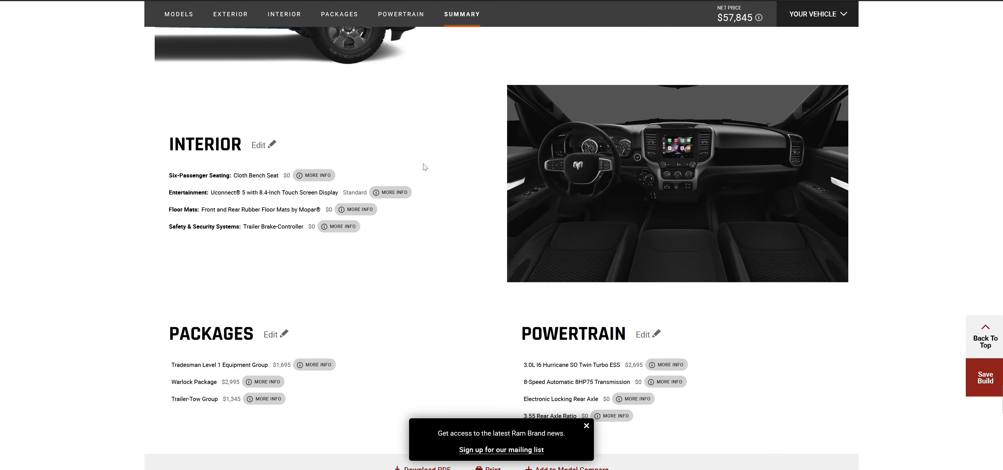
scroll("down", 3)
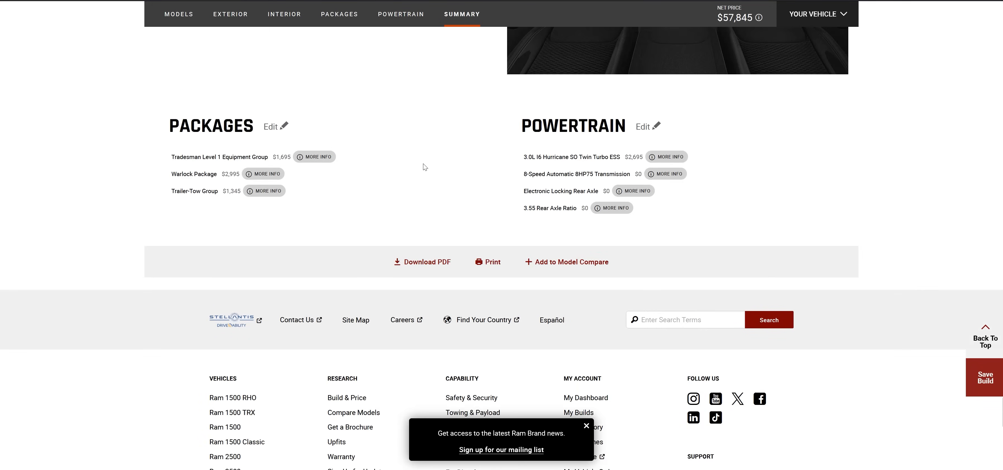
- Step back through Powertrain and Interior to Exterior and rotate the truck to a front three-quarter view
left_click(401, 14)
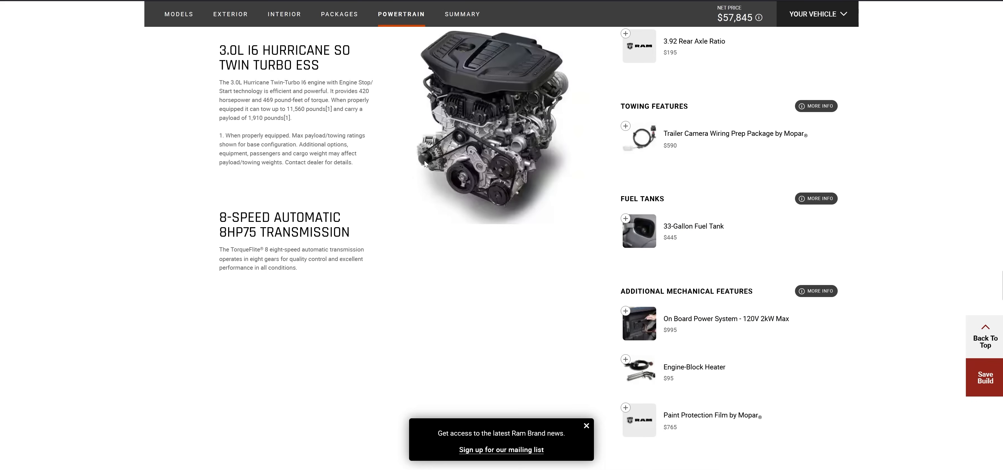
left_click(285, 14)
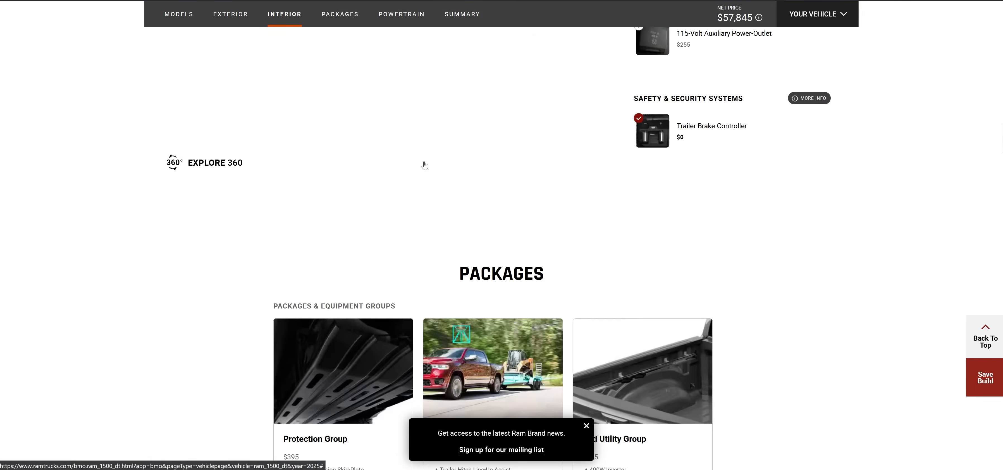
left_click(230, 14)
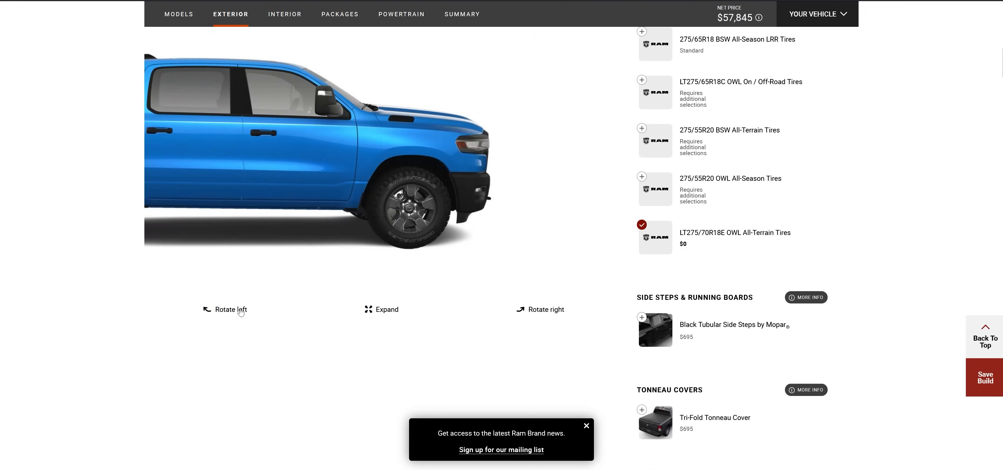
left_click(229, 309)
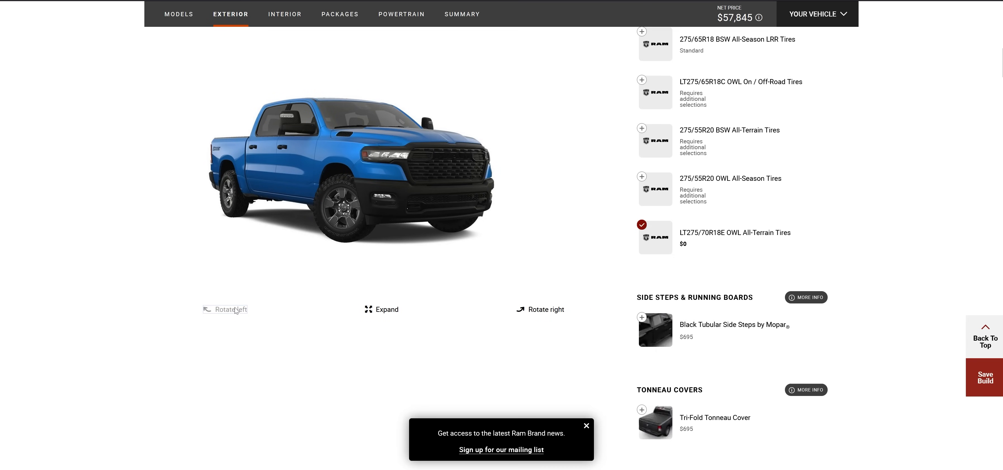
- Expand the 360 exterior view and rotate right twice to show the truck's rear and Warlock badge
left_click(381, 309)
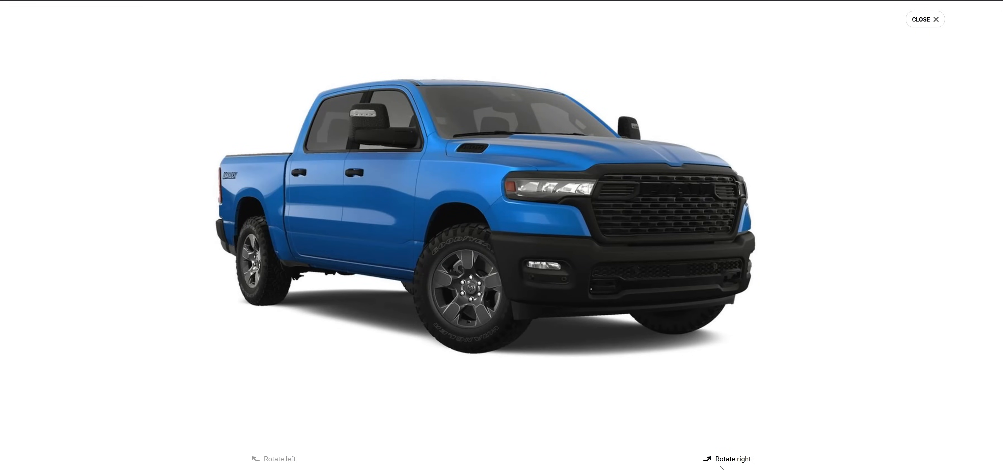
mouse_move(602, 295)
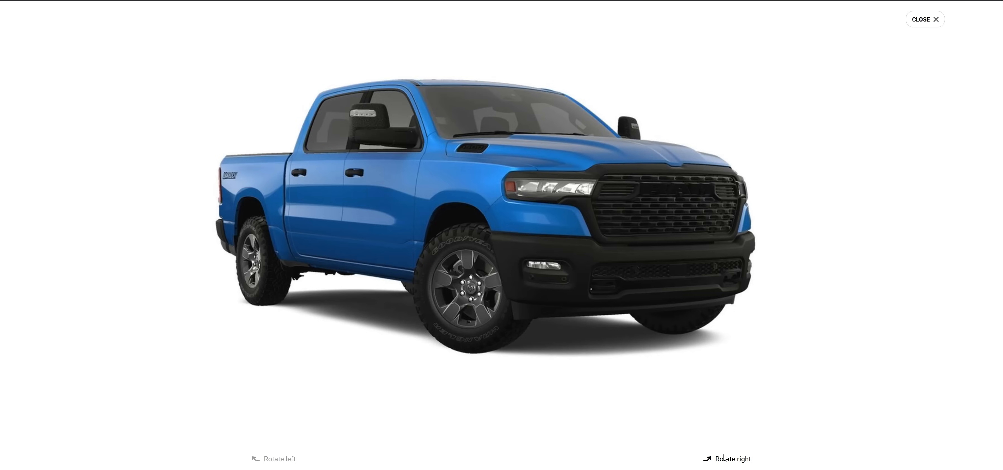
left_click(731, 458)
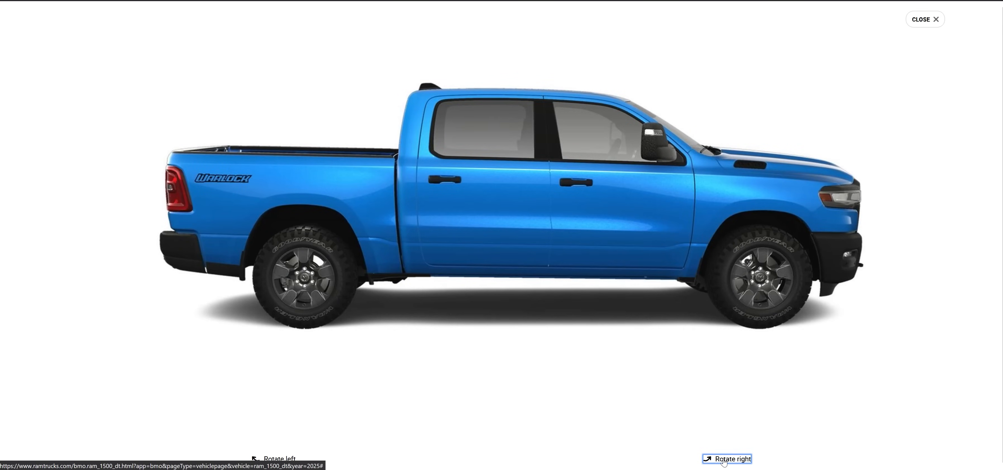
left_click(726, 457)
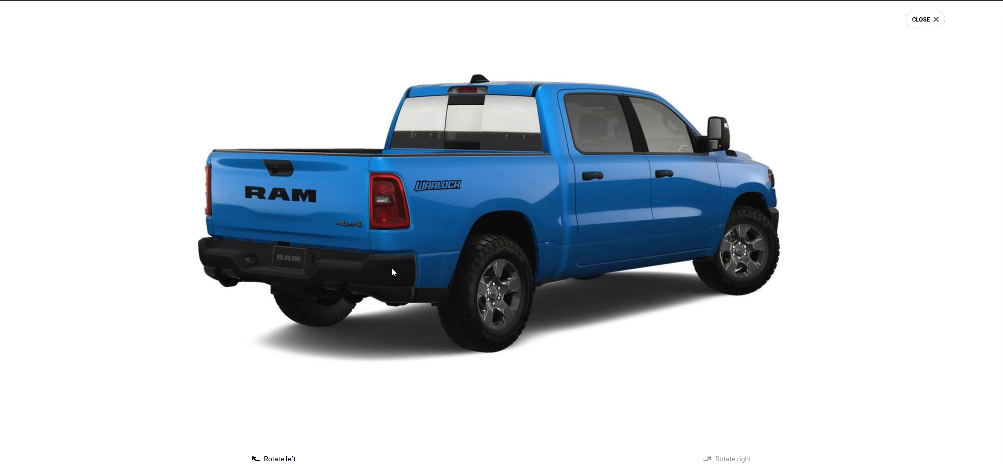
mouse_move(346, 290)
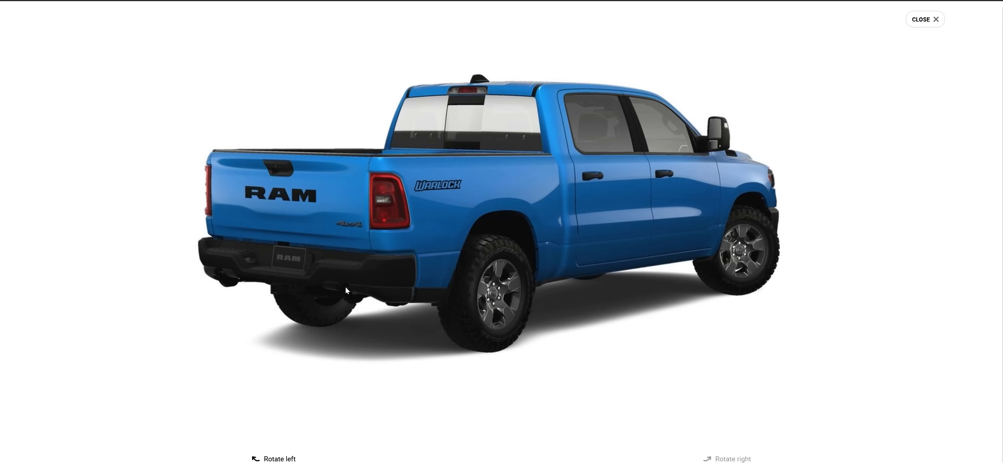
mouse_move(224, 277)
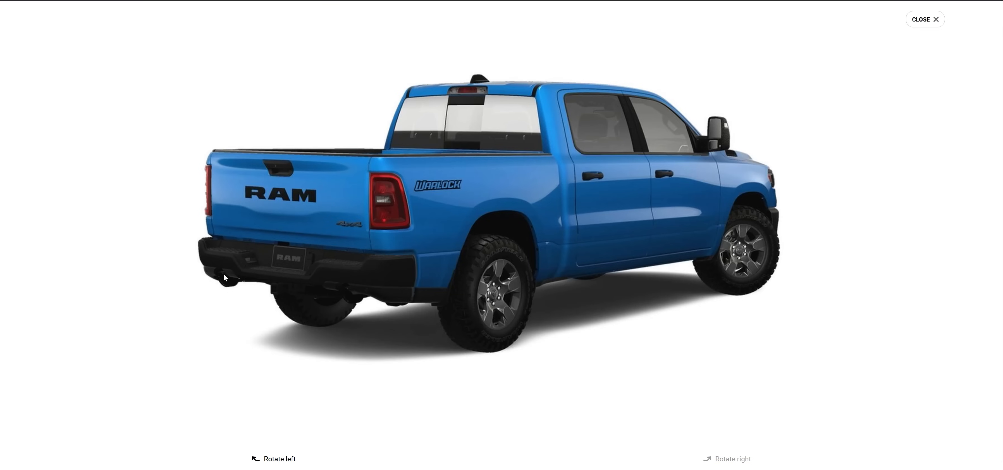
mouse_move(607, 269)
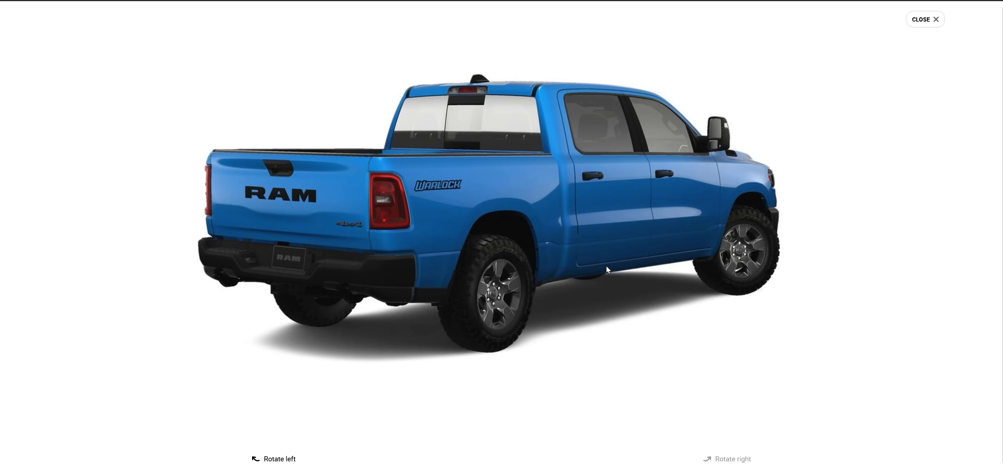
mouse_move(608, 237)
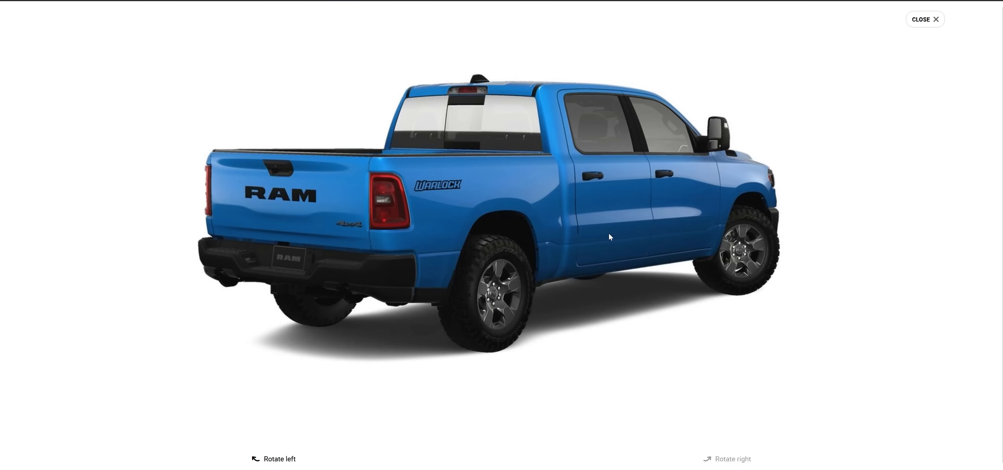
mouse_move(564, 203)
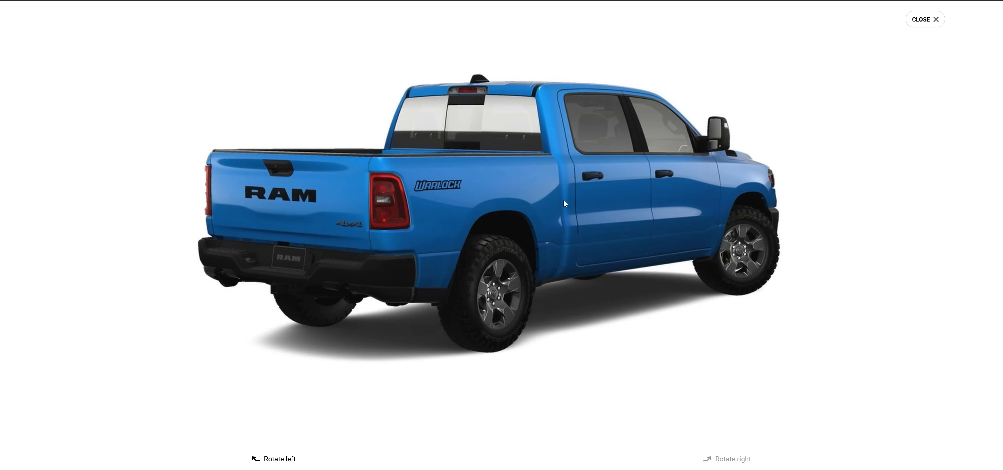
mouse_move(592, 201)
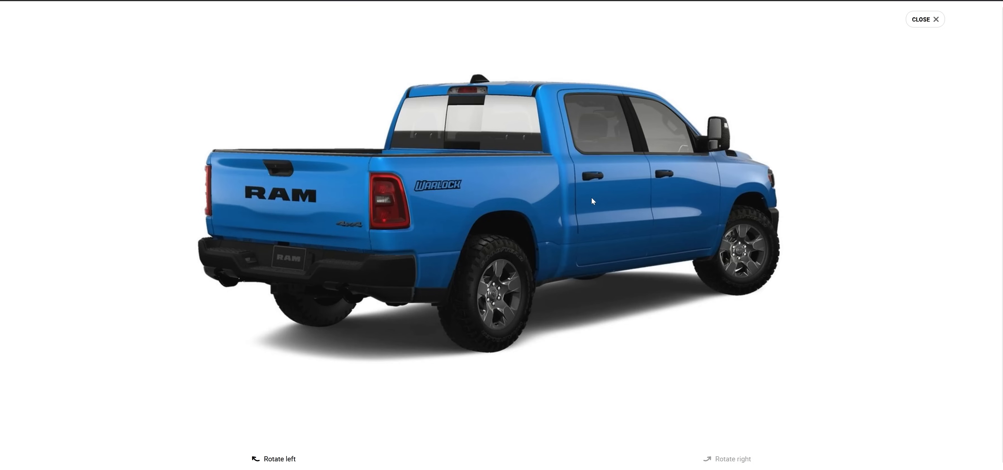
mouse_move(925, 19)
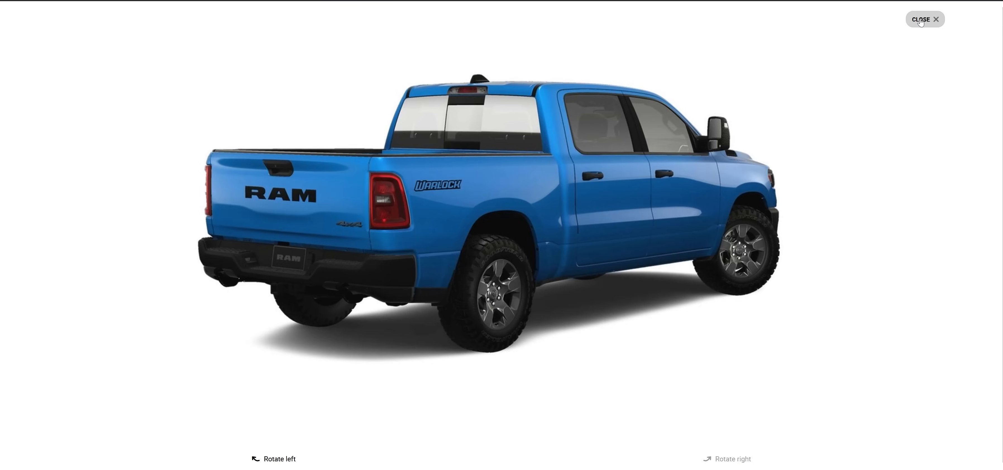
- Close the expanded 360 viewer and scroll back to the top of the Exterior page
left_click(923, 19)
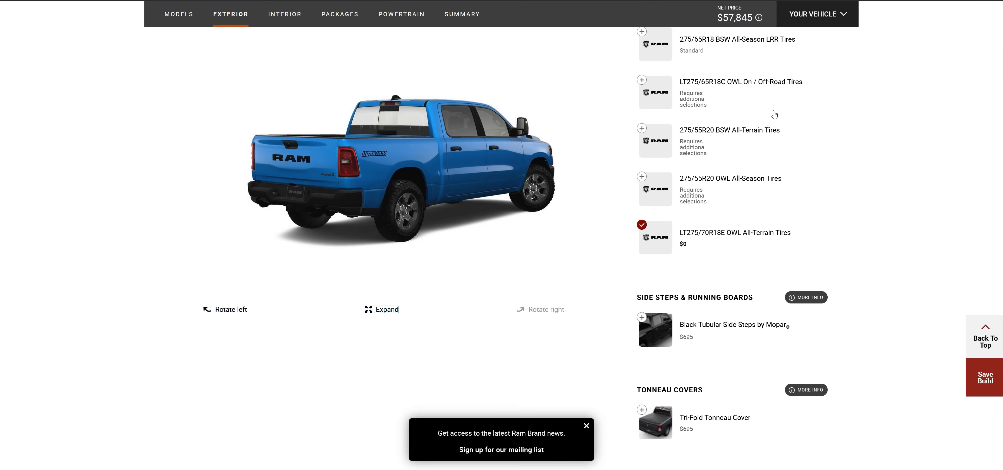
mouse_move(628, 156)
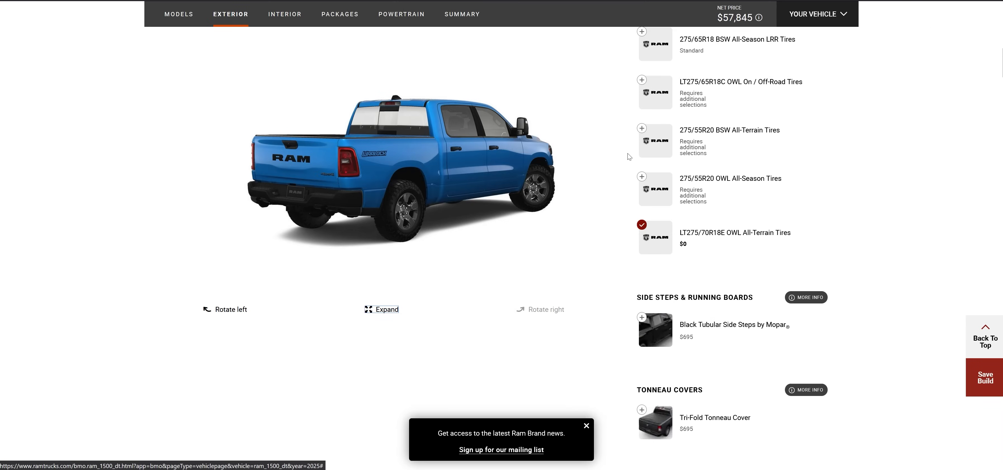
mouse_move(574, 140)
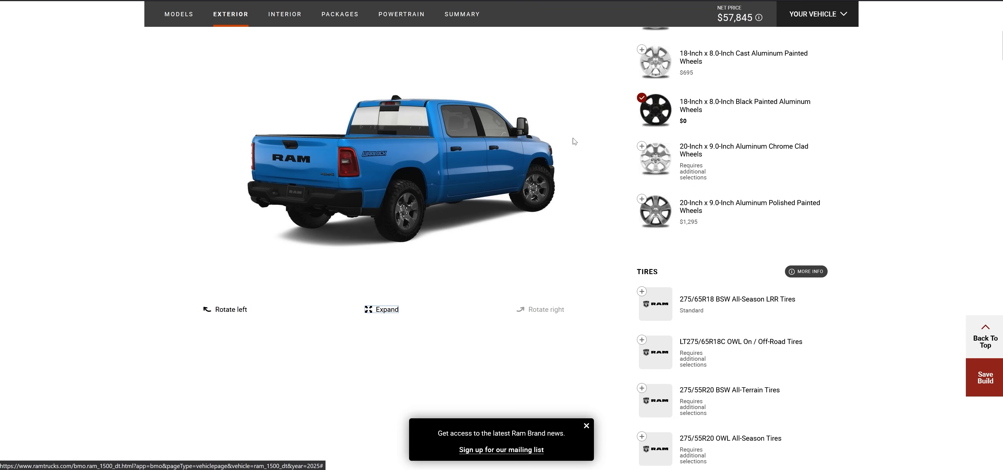
mouse_move(454, 151)
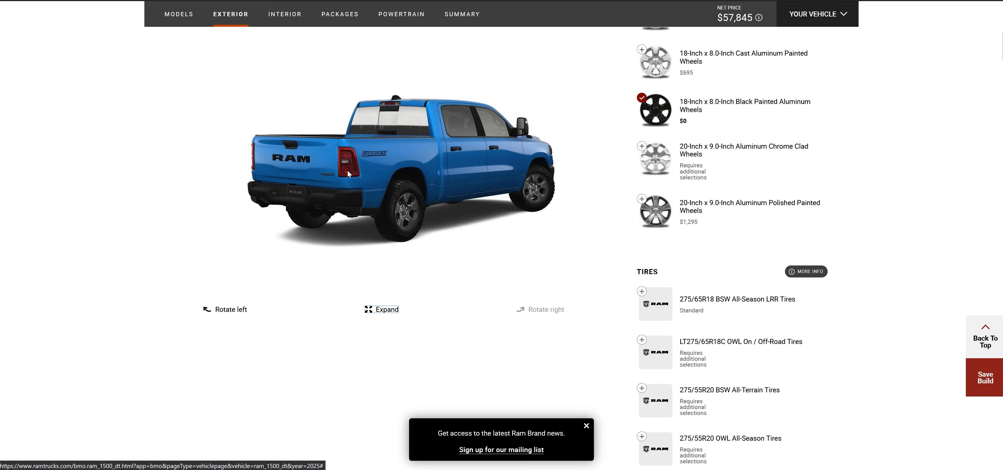
mouse_move(478, 163)
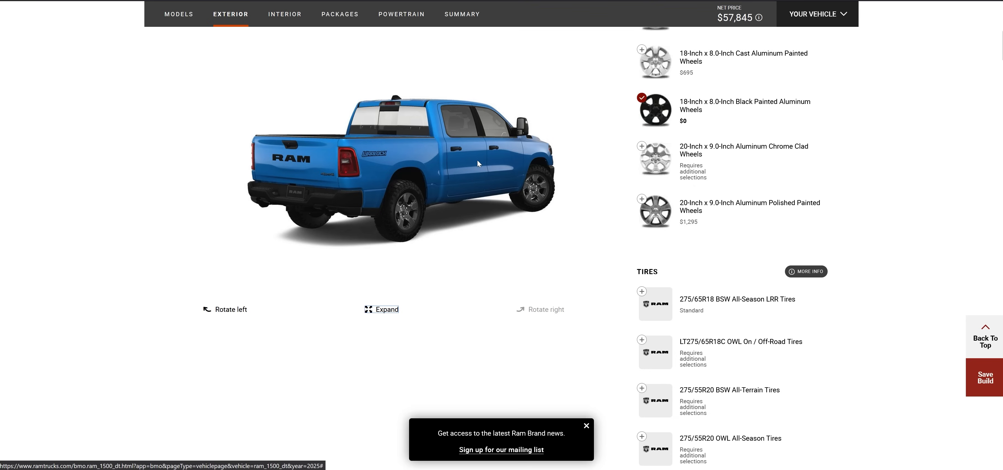
scroll("up", 3)
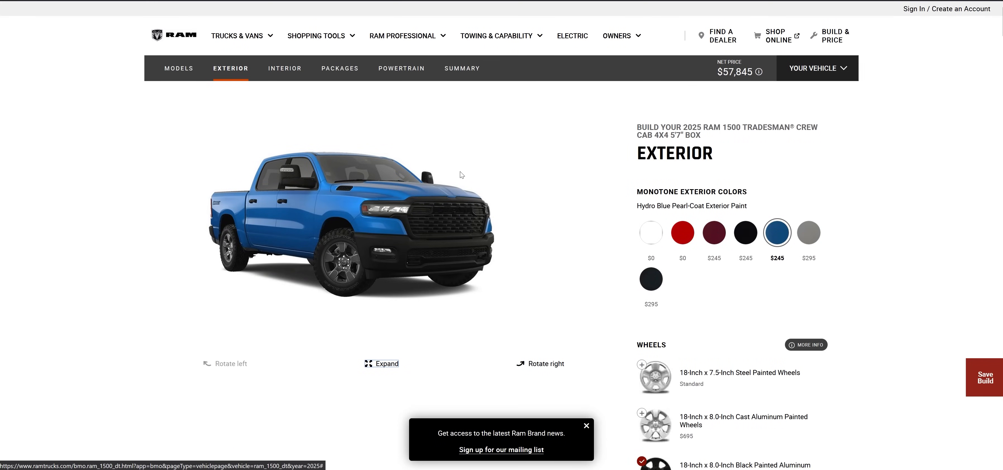